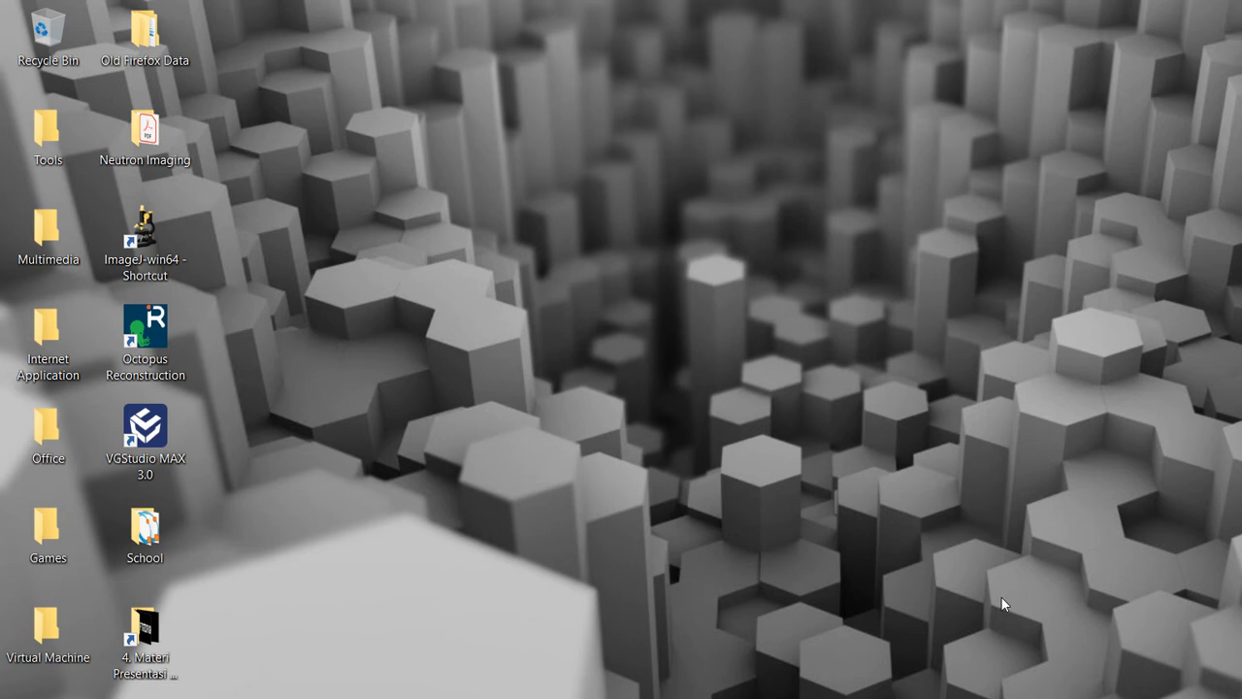
{"action": "mouse_move", "coordinate": [945, 609]}
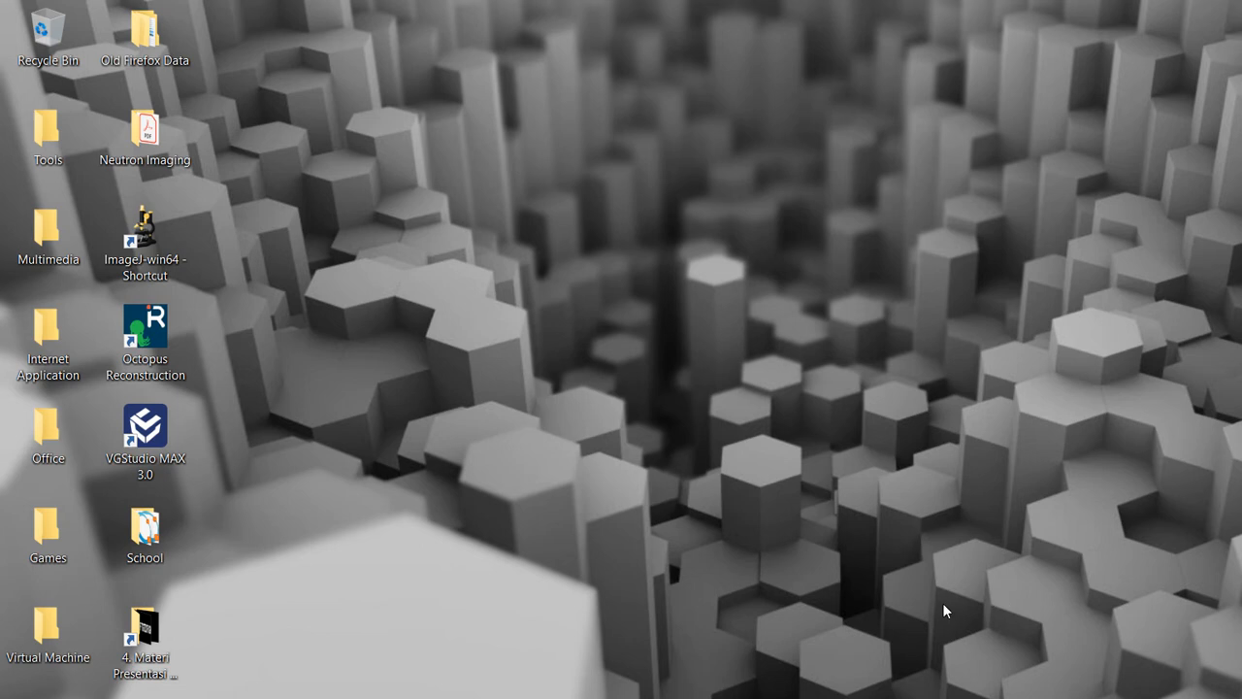
{"action": "mouse_move", "coordinate": [396, 501]}
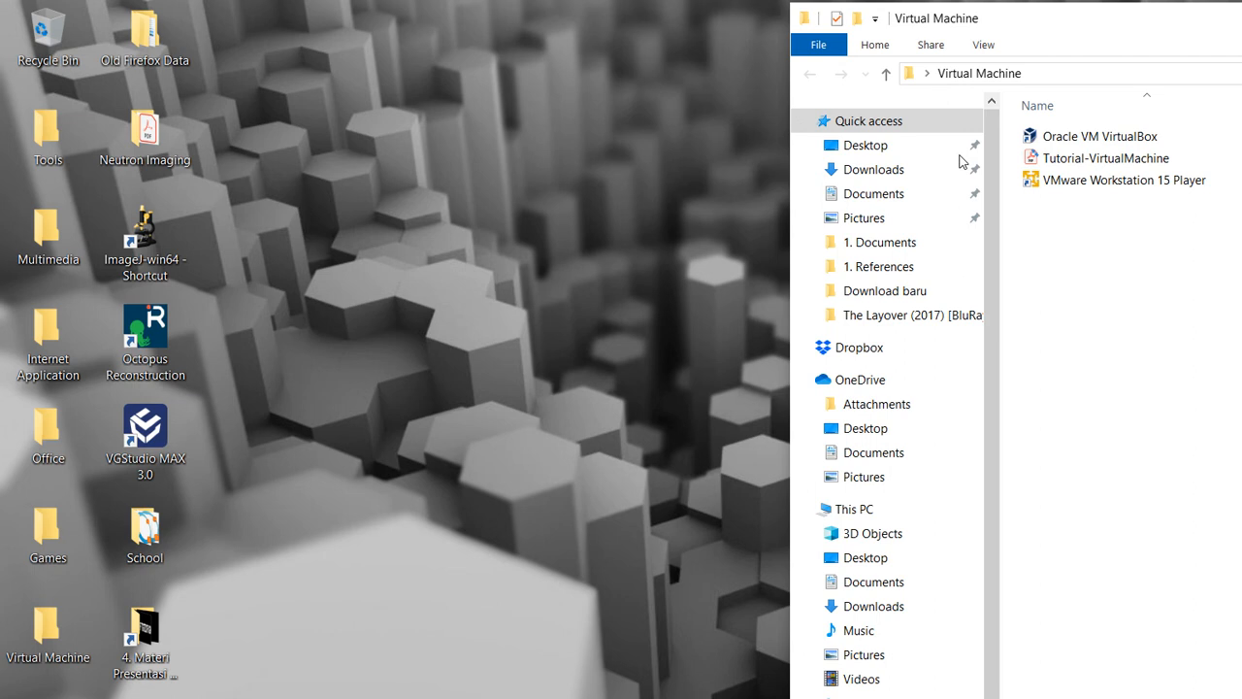
Select the Tutorial-VirtualMachine document in the Virtual Machine folder
{"action": "left_click", "coordinate": [1105, 160]}
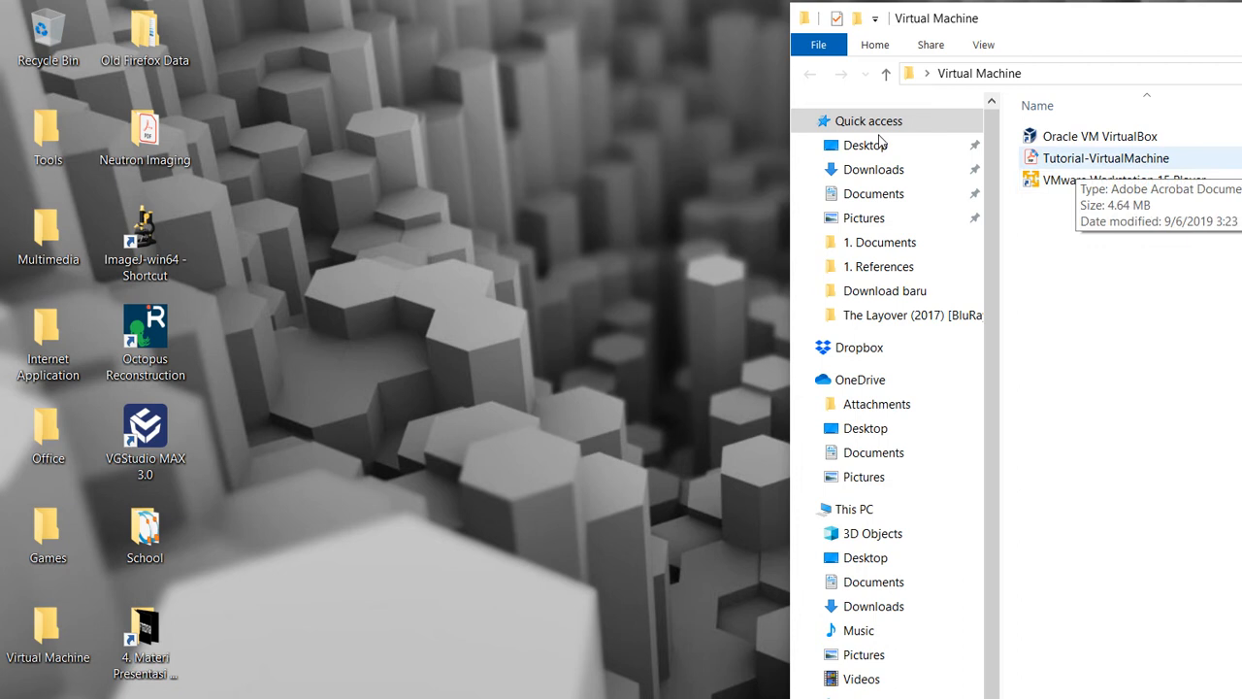
{"action": "mouse_move", "coordinate": [920, 136]}
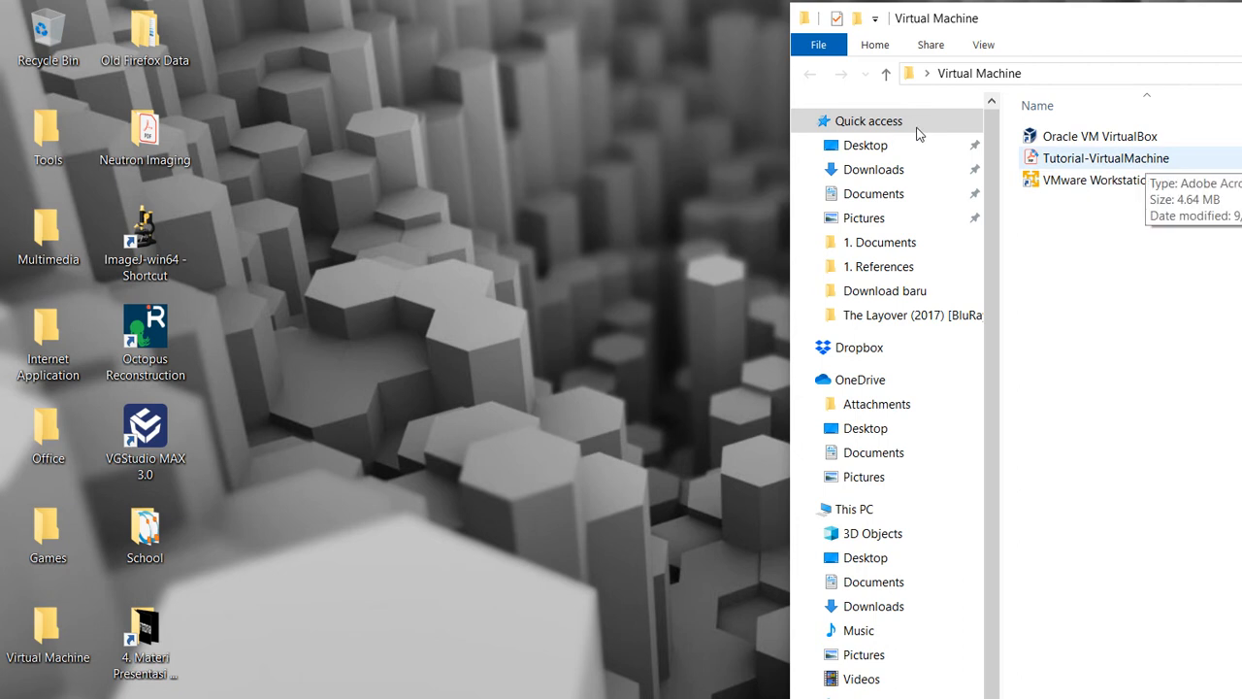
Open Tutorial-VirtualMachine.pdf in Acrobat Reader DC at its Geant4 Virtual Machine title page
{"action": "double_click", "coordinate": [1105, 157]}
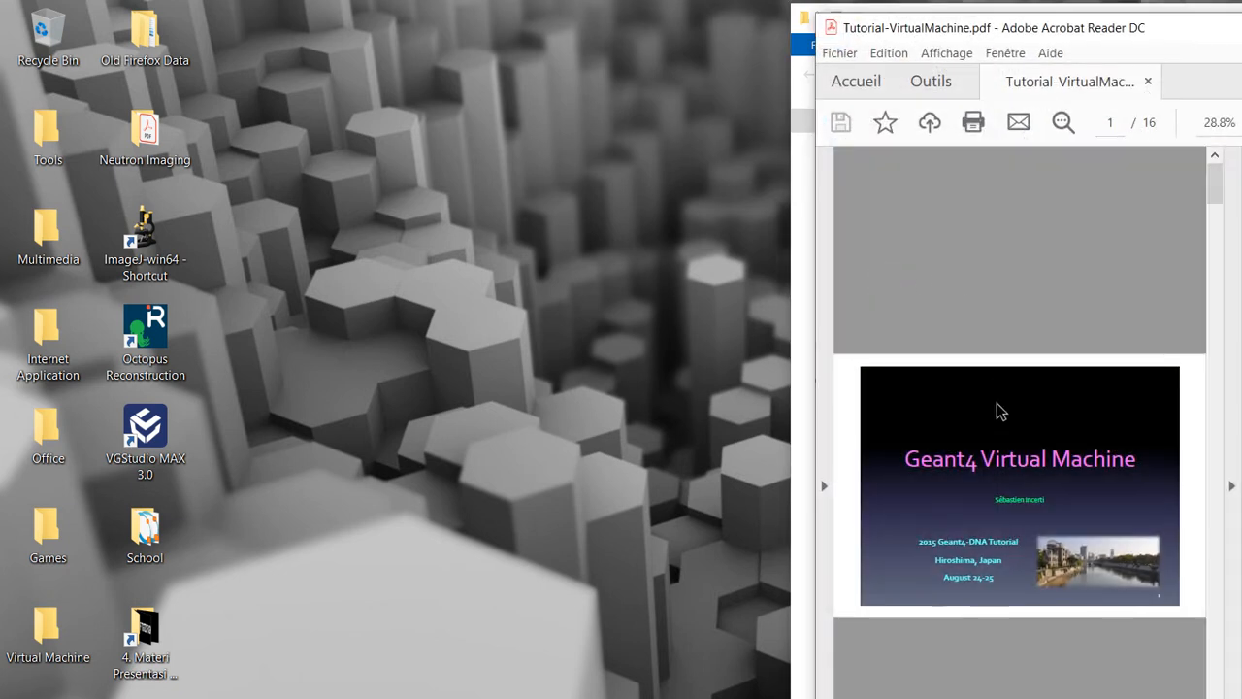
{"action": "mouse_move", "coordinate": [988, 392]}
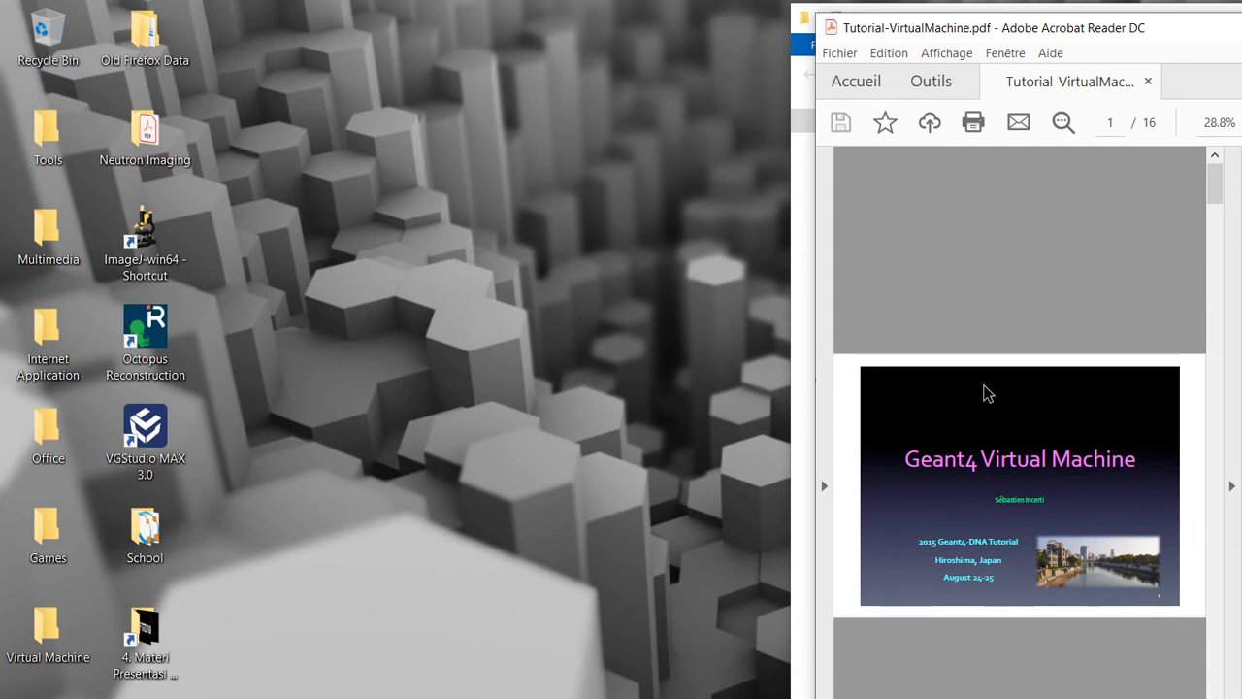
{"action": "mouse_move", "coordinate": [871, 412]}
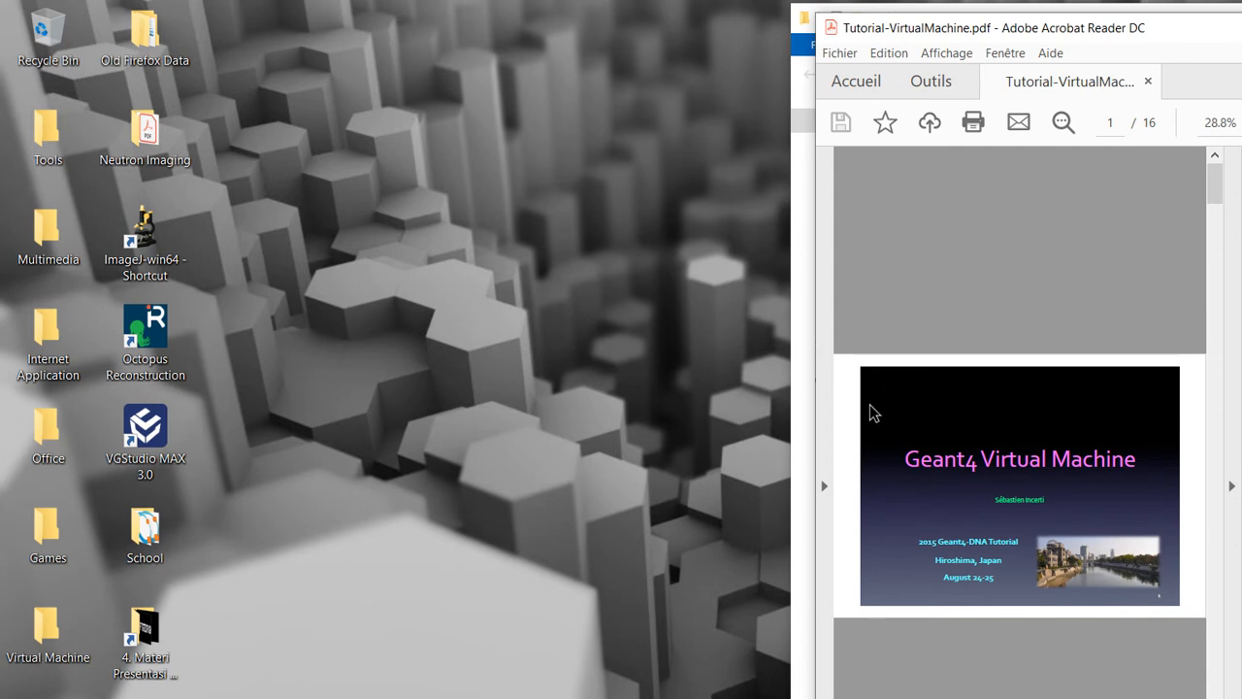
{"action": "mouse_move", "coordinate": [988, 400]}
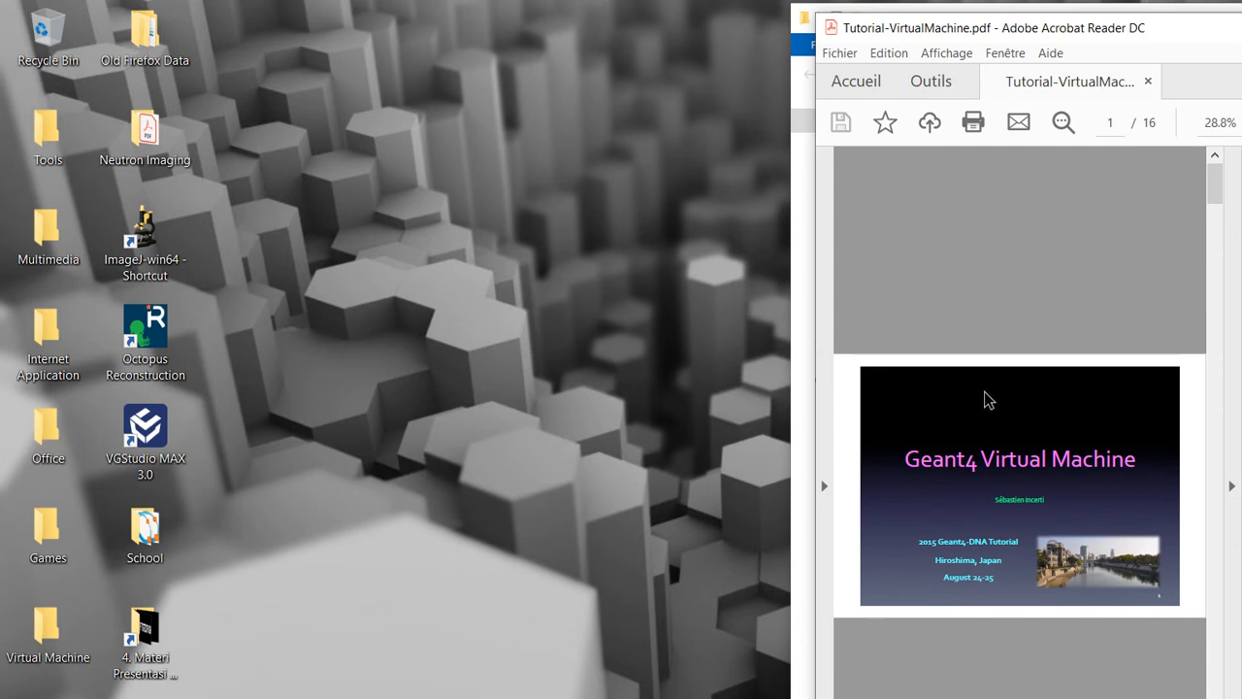
{"action": "mouse_move", "coordinate": [851, 289]}
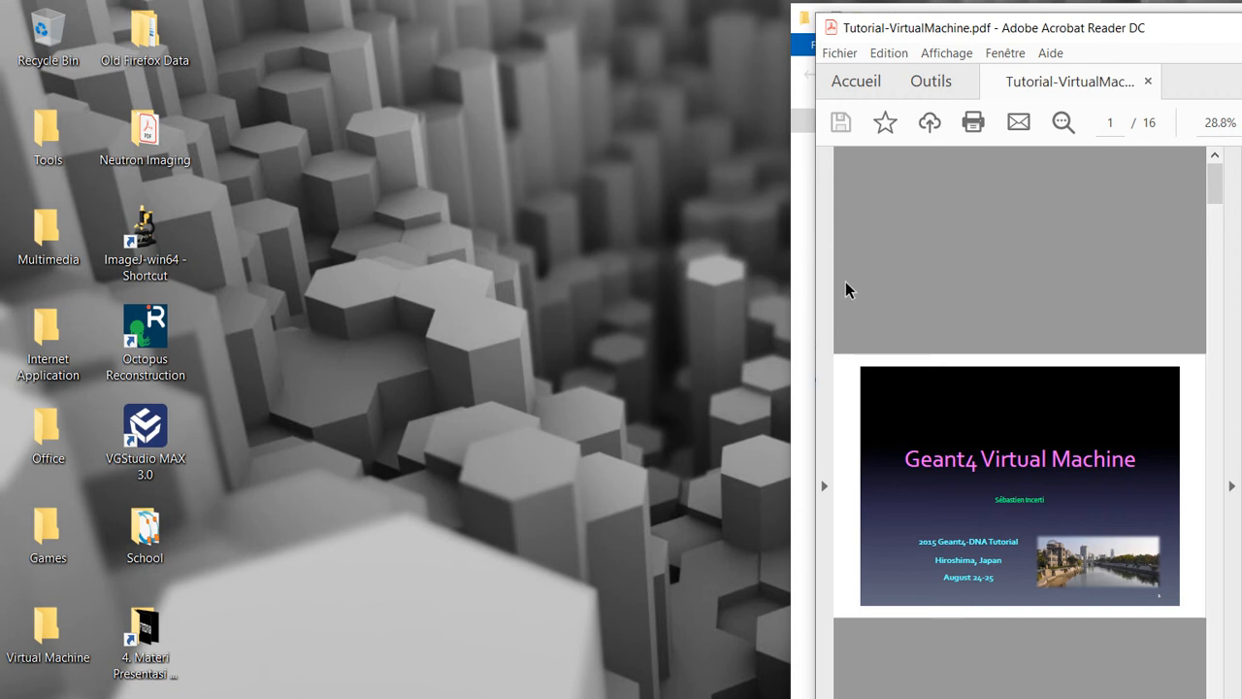
{"action": "mouse_move", "coordinate": [978, 382]}
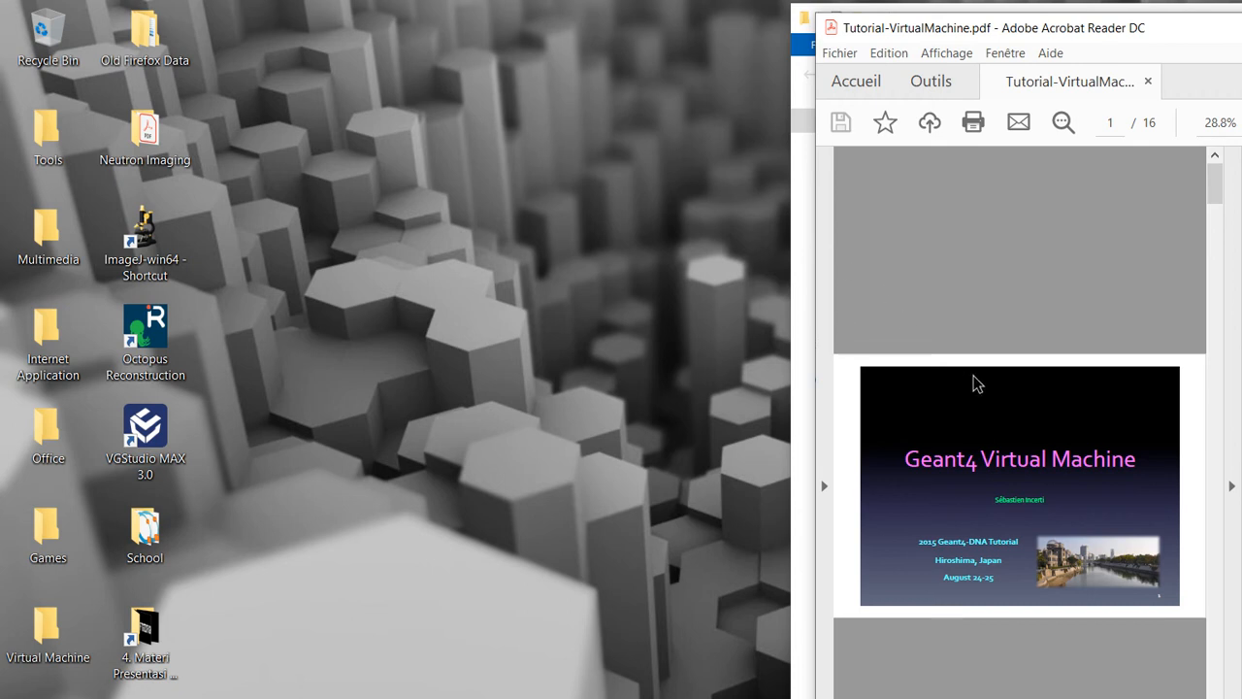
{"action": "mouse_move", "coordinate": [850, 502]}
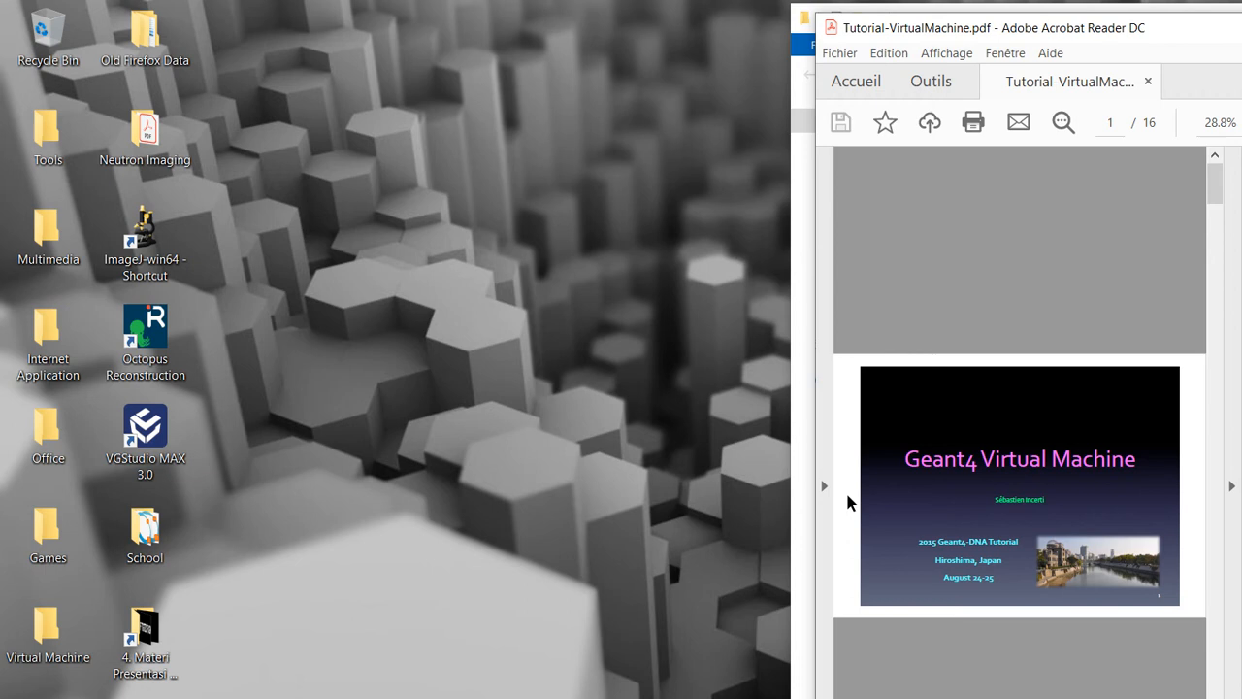
{"action": "mouse_move", "coordinate": [1180, 235]}
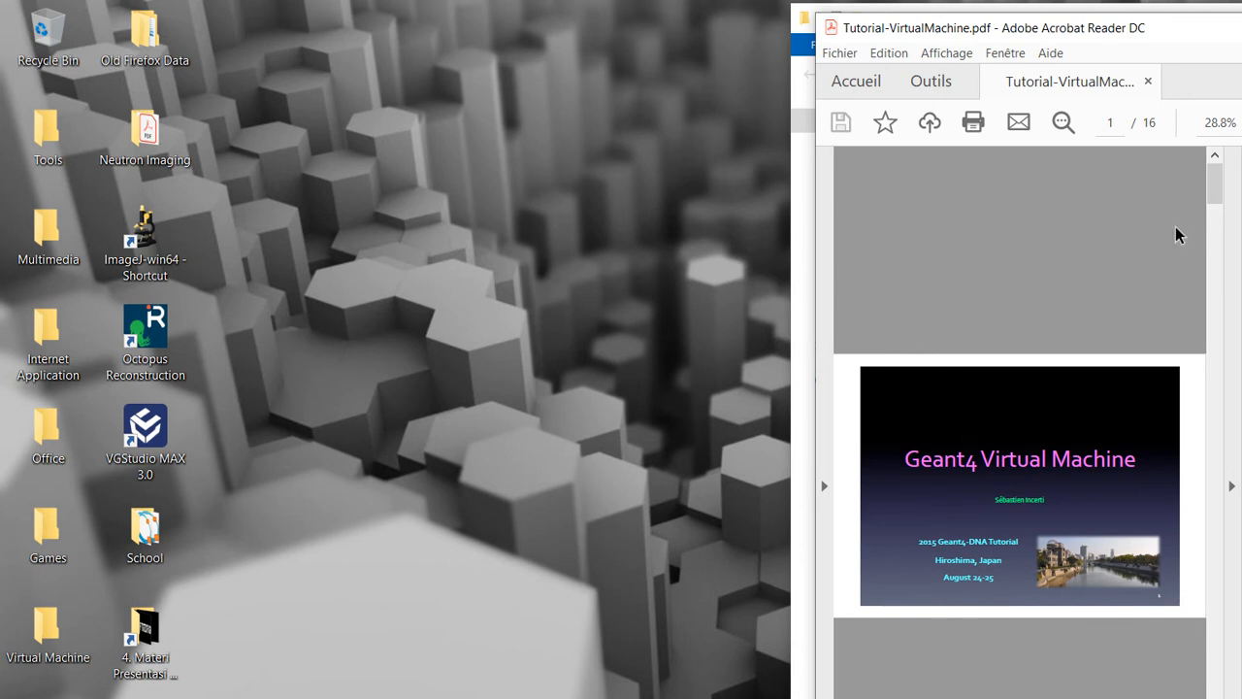
{"action": "mouse_move", "coordinate": [699, 668]}
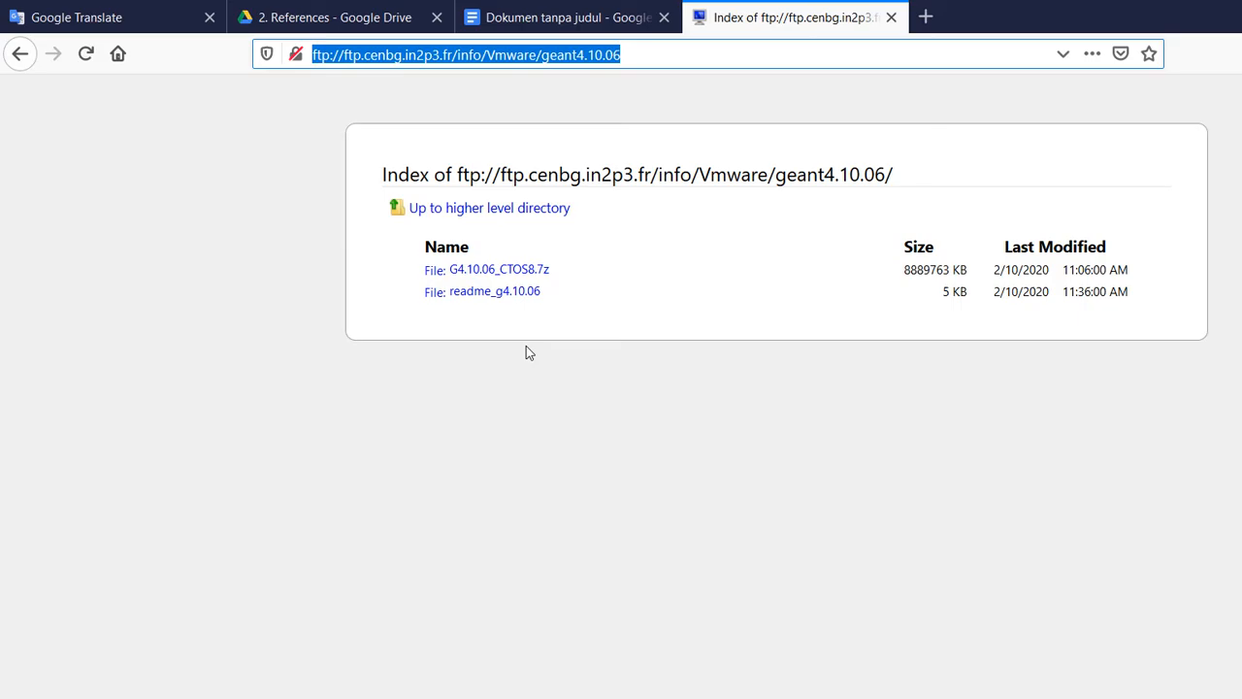
{"action": "mouse_move", "coordinate": [295, 88]}
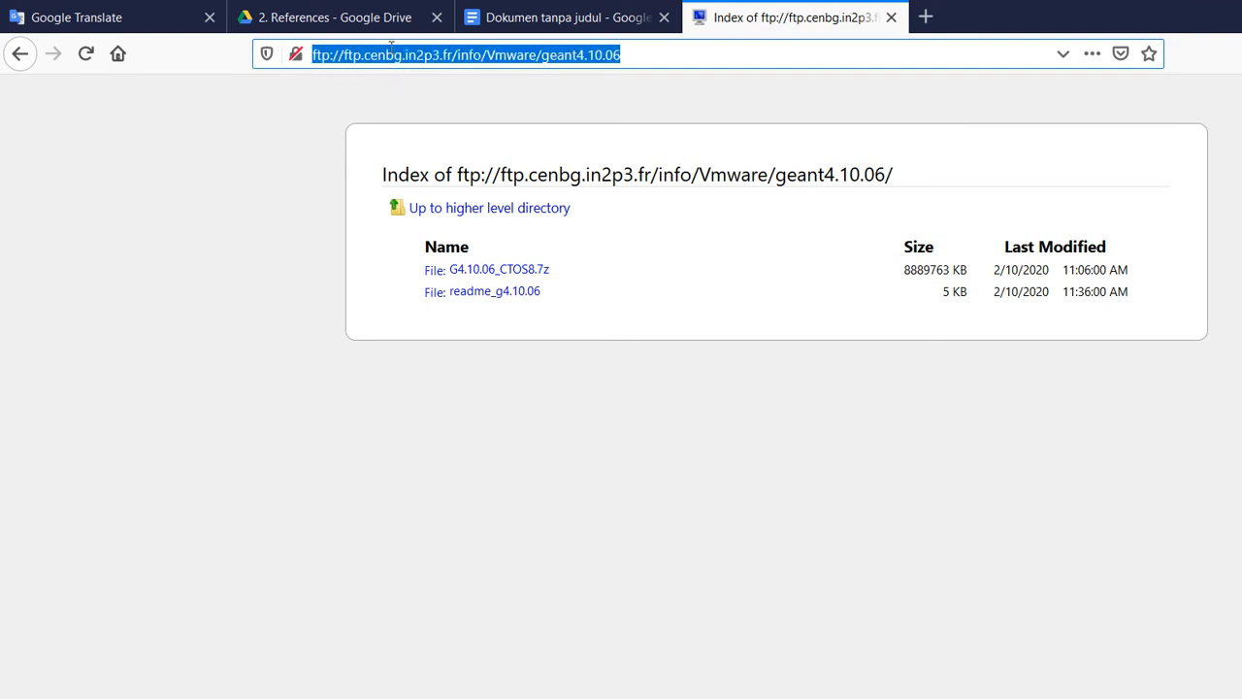
{"action": "mouse_move", "coordinate": [433, 229]}
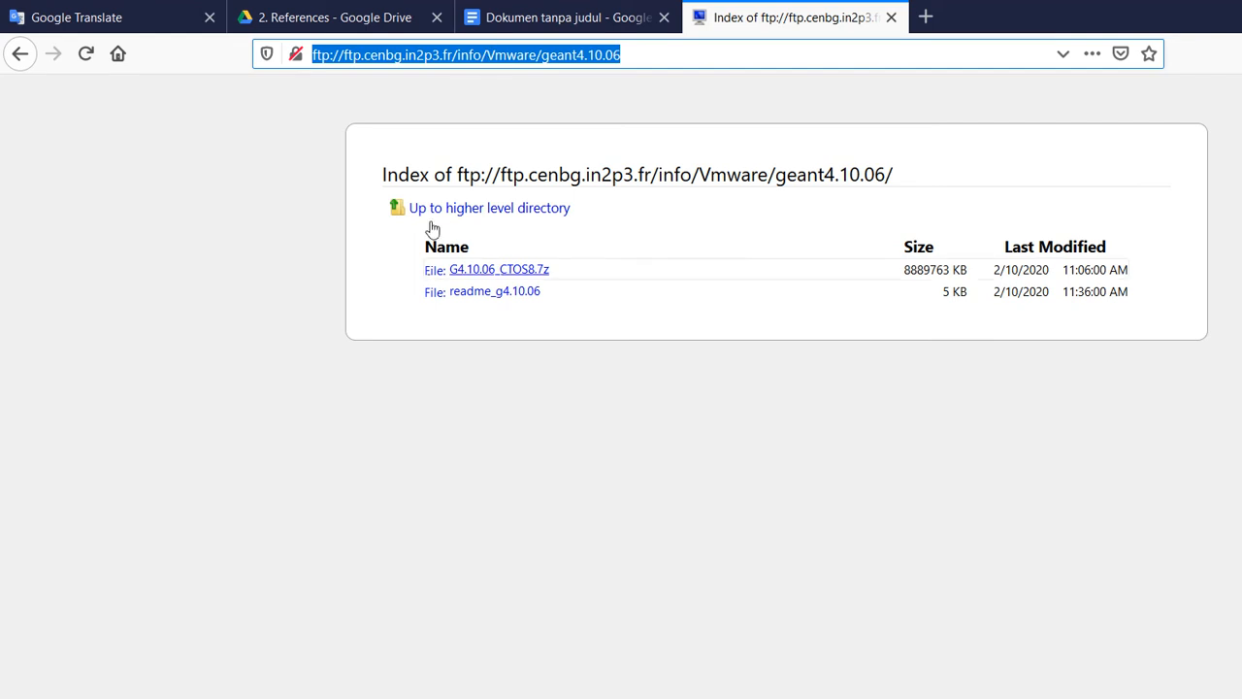
{"action": "mouse_move", "coordinate": [1147, 23]}
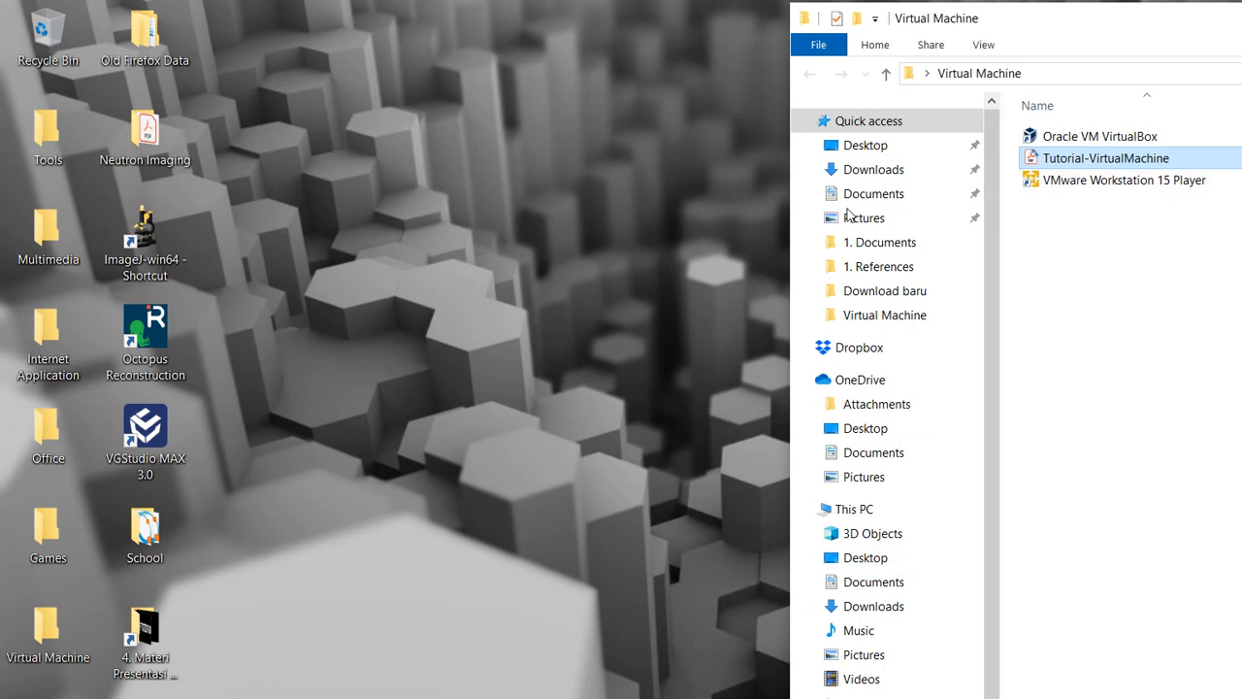
{"action": "mouse_move", "coordinate": [852, 218]}
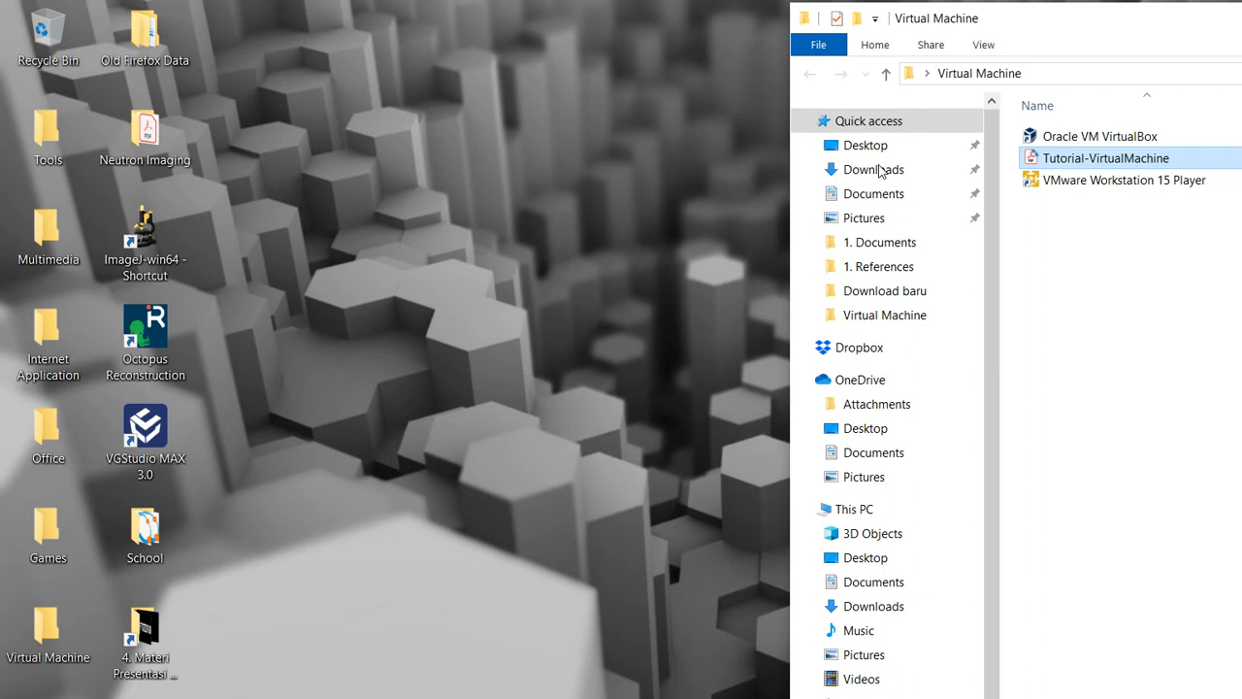
{"action": "mouse_move", "coordinate": [891, 155]}
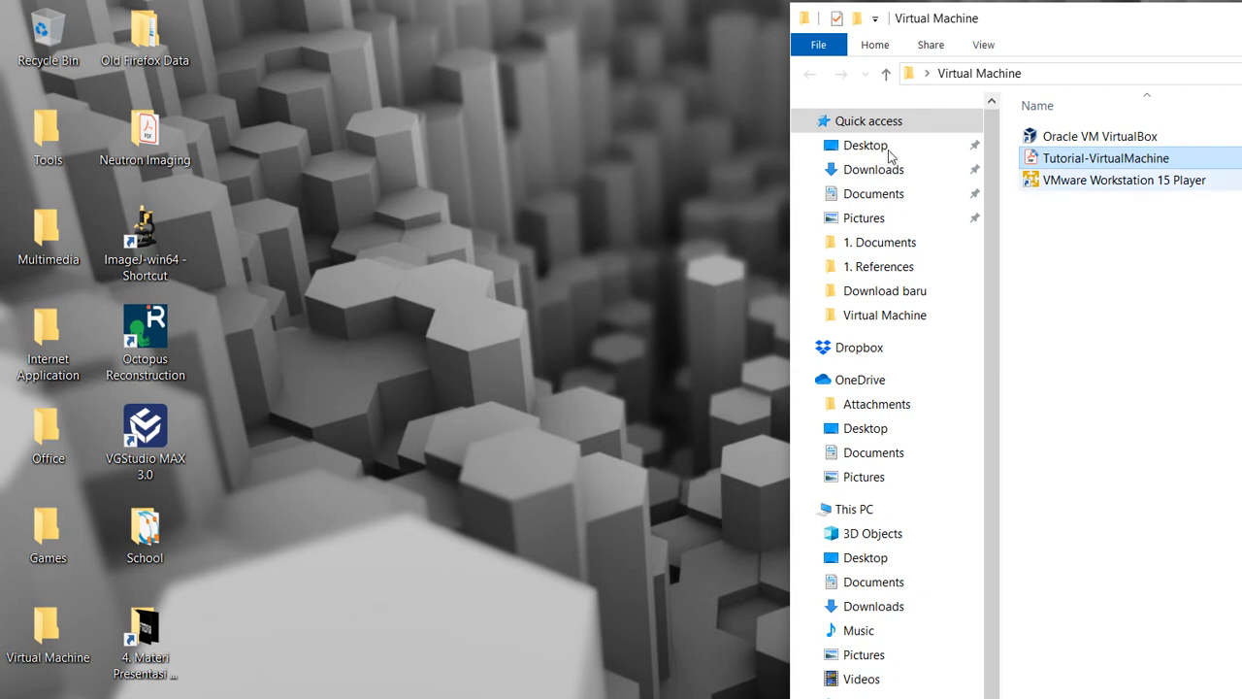
{"action": "mouse_move", "coordinate": [1125, 178]}
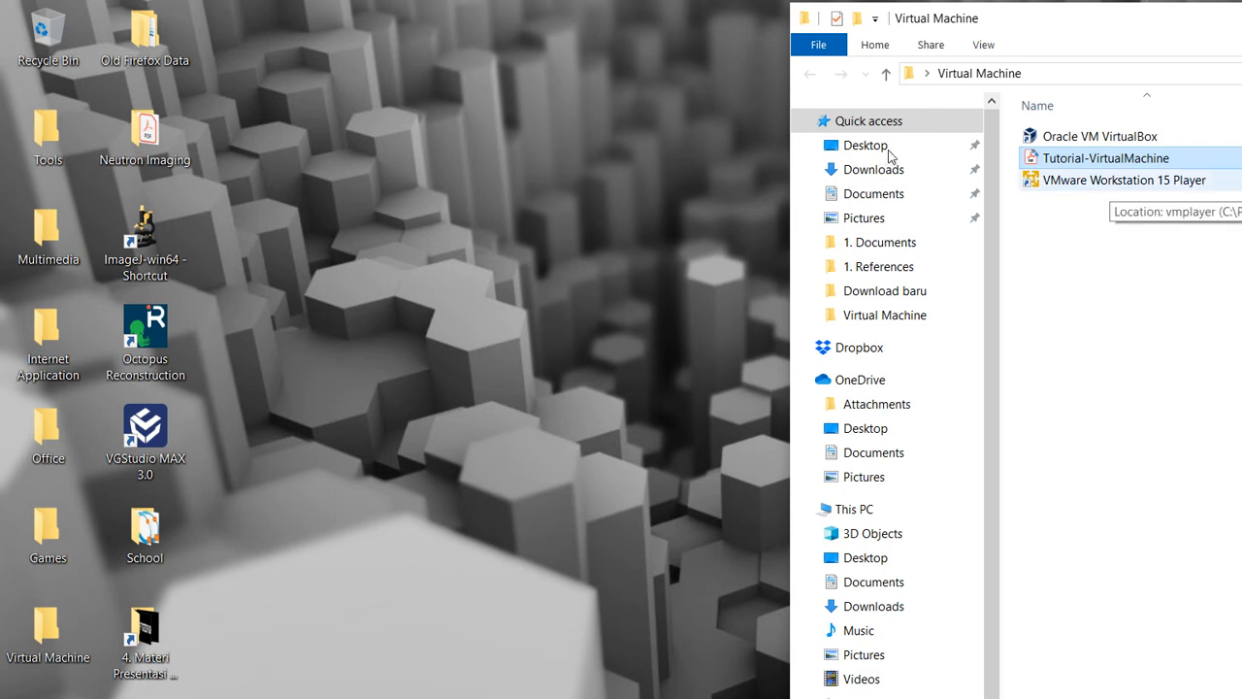
Select the VMware Workstation 15 Player shortcut in the Virtual Machine folder
{"action": "left_click", "coordinate": [1126, 179]}
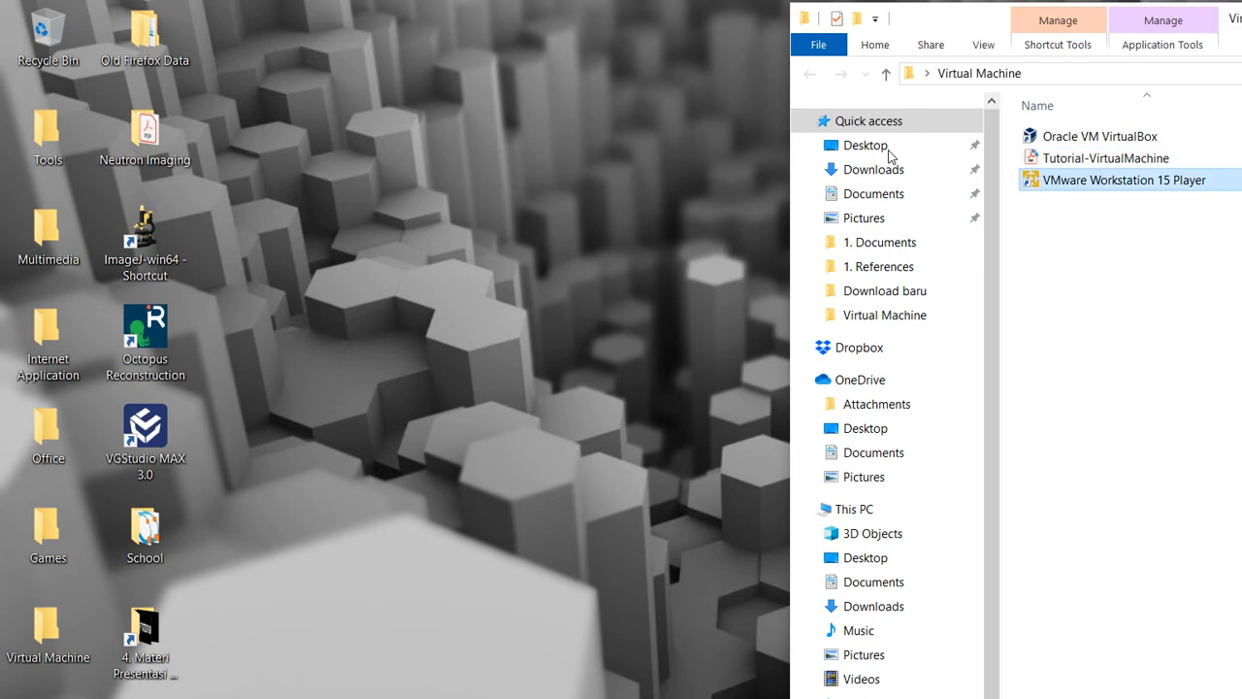
{"action": "mouse_move", "coordinate": [547, 256]}
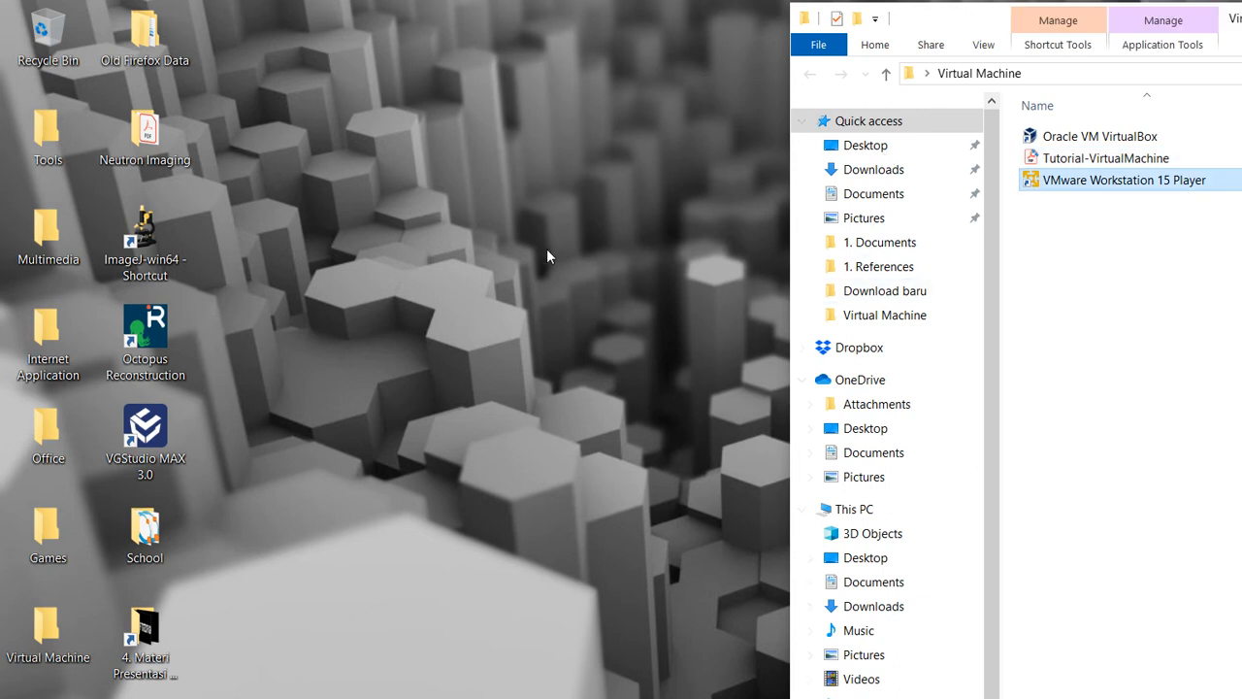
Launch VMware Workstation 15 Player to its Home screen listing the three Geant4 CentOS VMs
{"action": "double_click", "coordinate": [1122, 178]}
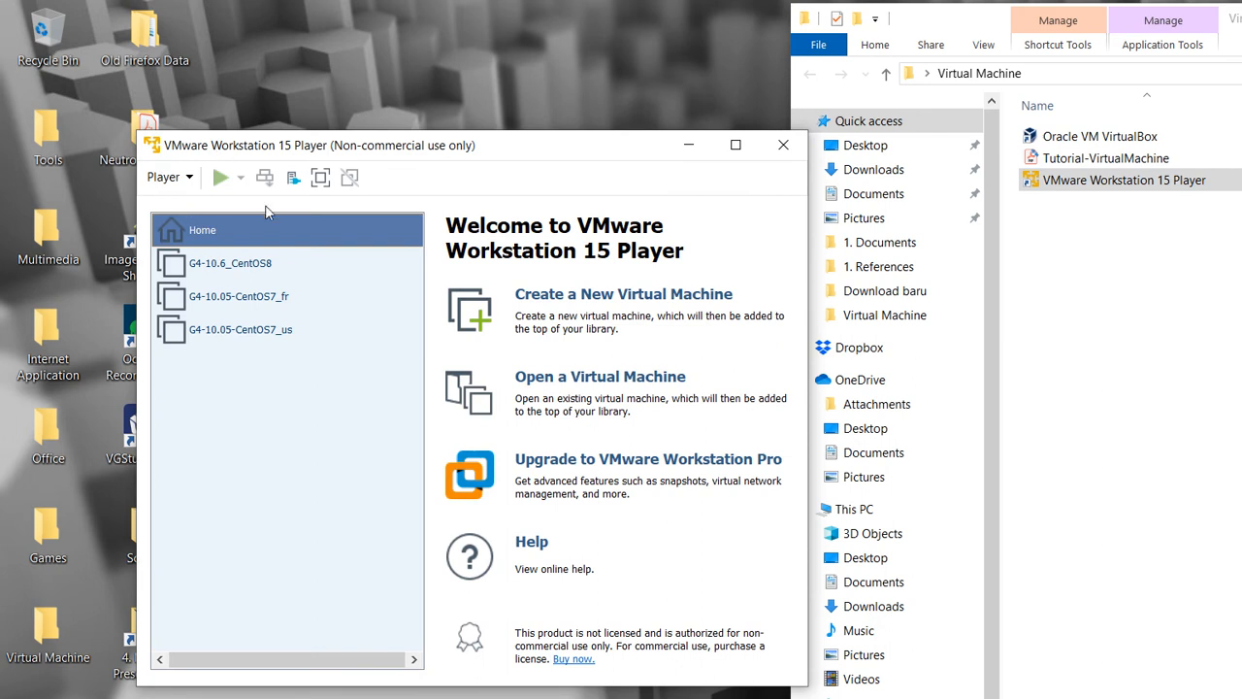
{"action": "left_click", "coordinate": [165, 176]}
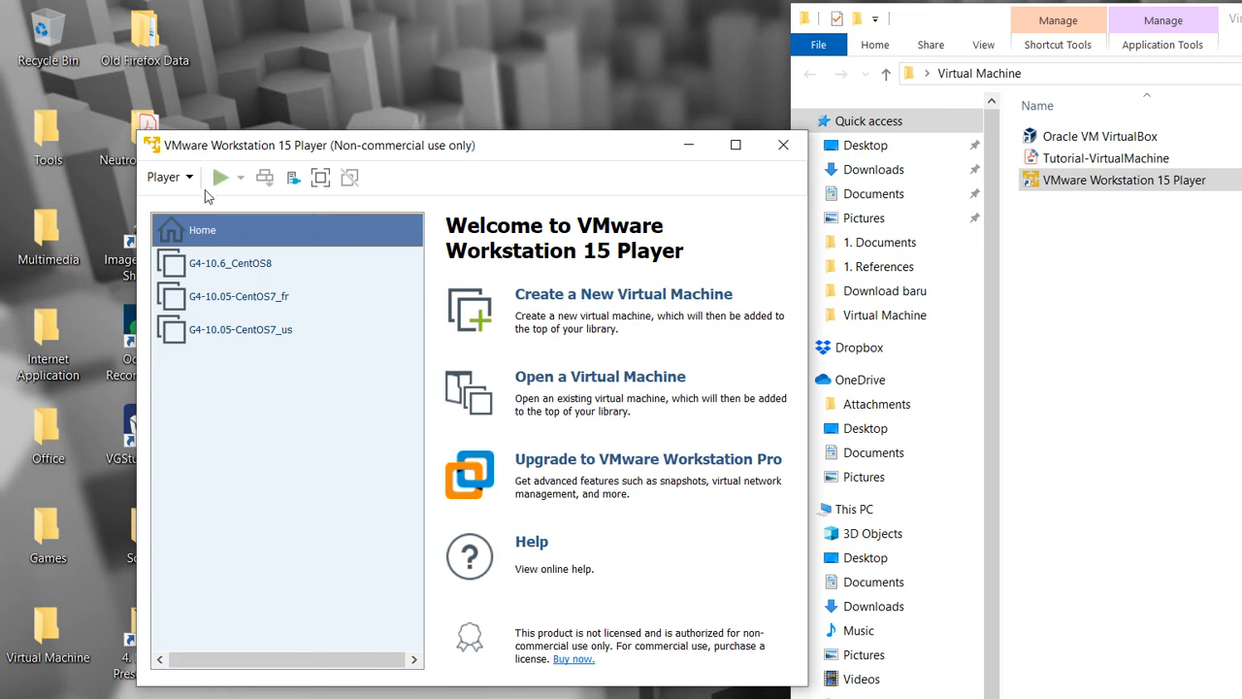
{"action": "mouse_move", "coordinate": [191, 178]}
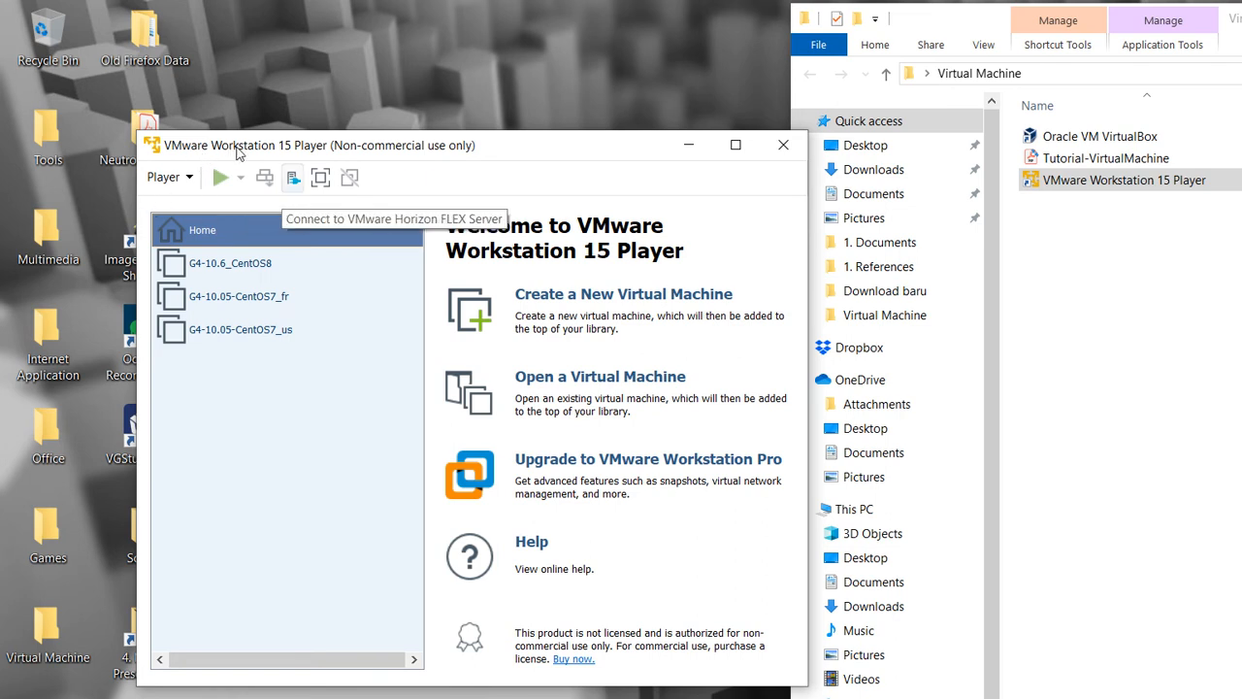
{"action": "mouse_move", "coordinate": [571, 257]}
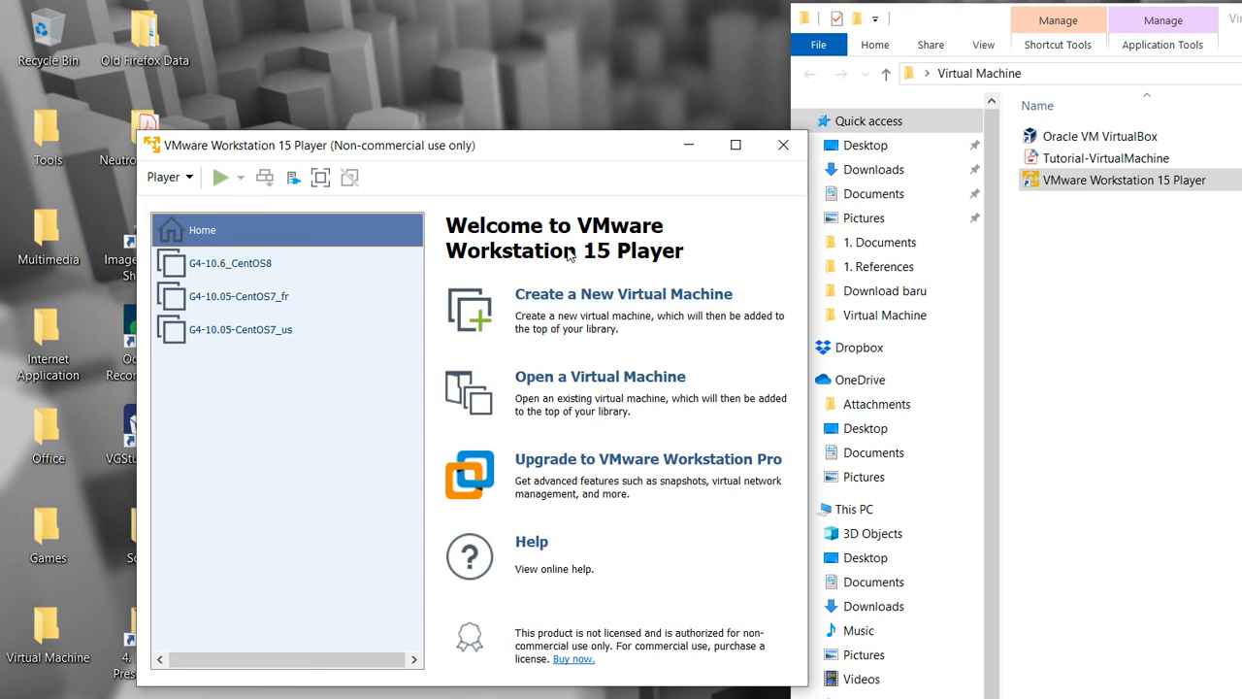
{"action": "mouse_move", "coordinate": [196, 245]}
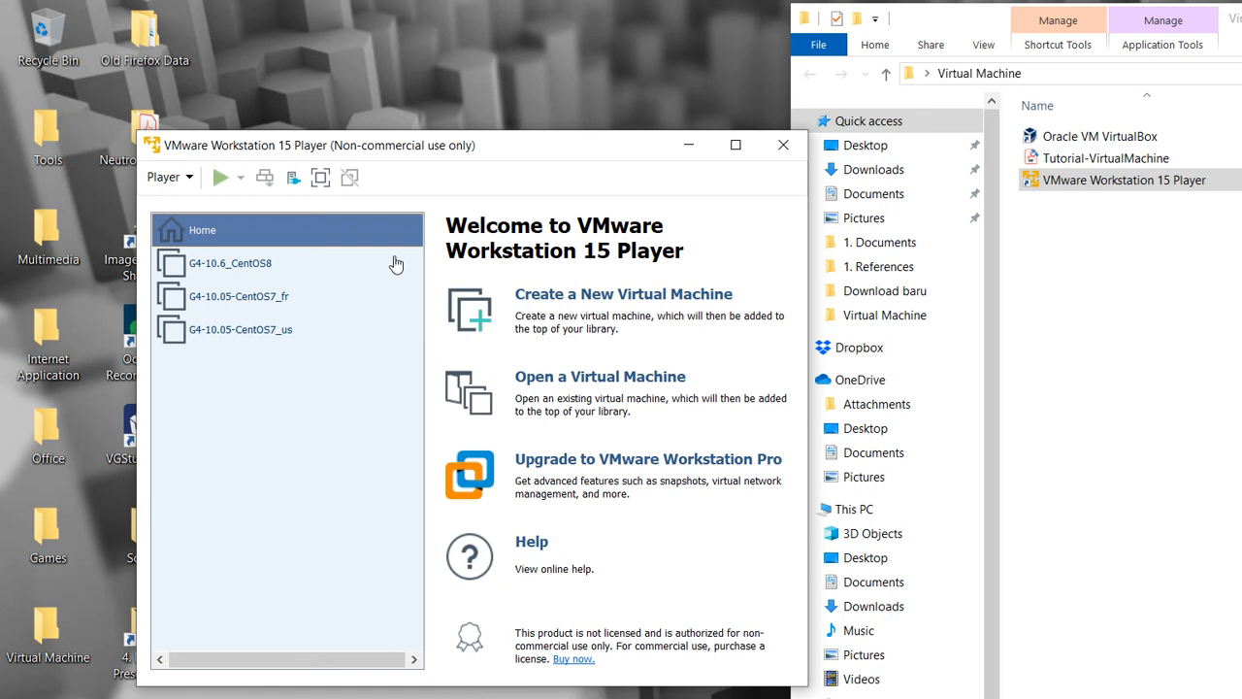
{"action": "mouse_move", "coordinate": [406, 264]}
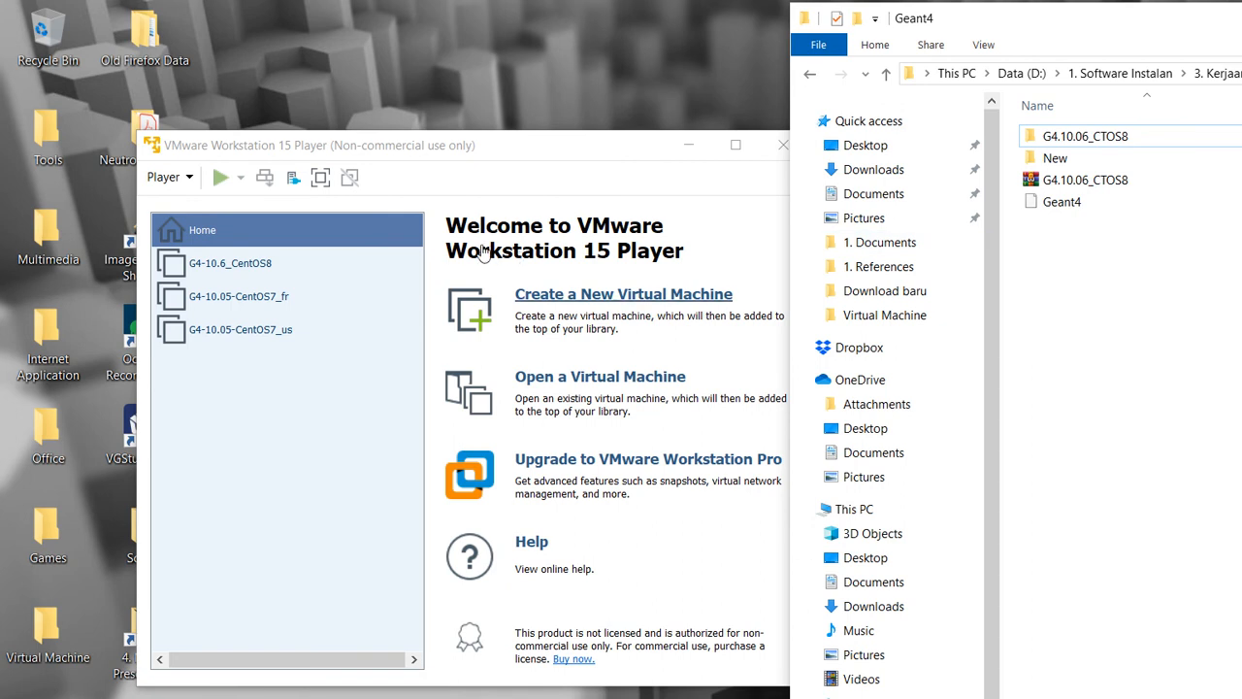
Open the G4.10.06_CTOS8 folder to view the G4-10.6_CentOS8 VM configuration and disk files
{"action": "double_click", "coordinate": [1085, 135]}
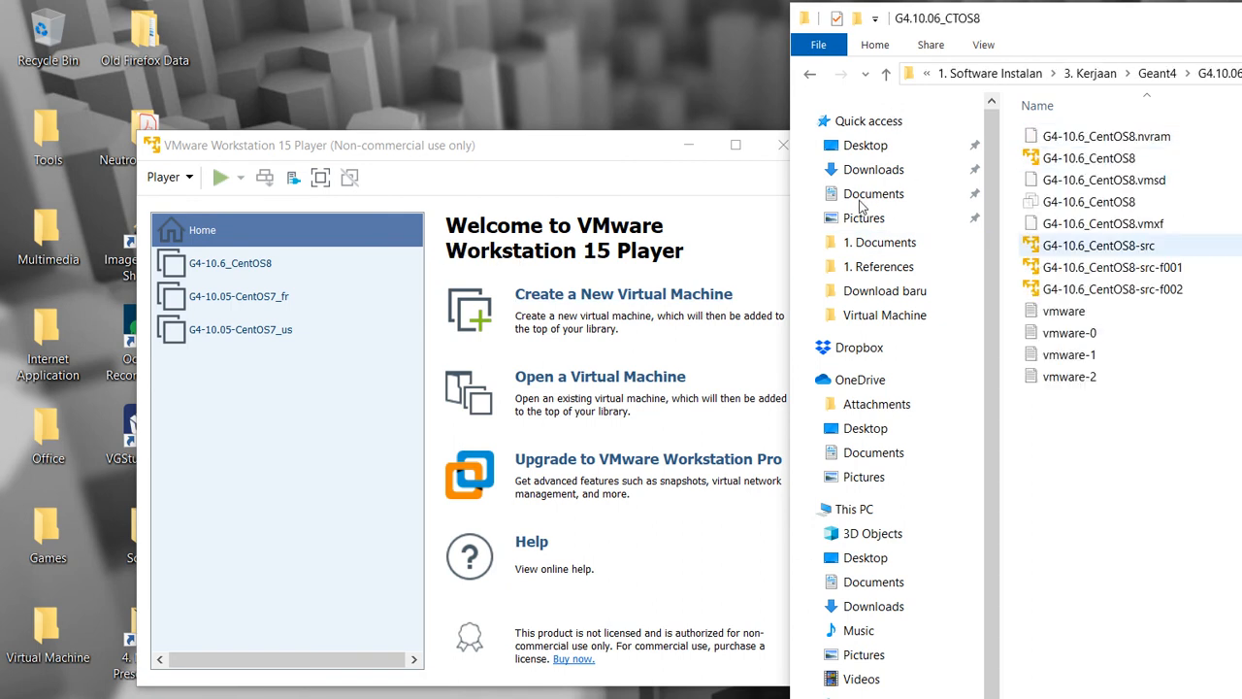
{"action": "mouse_move", "coordinate": [1098, 244]}
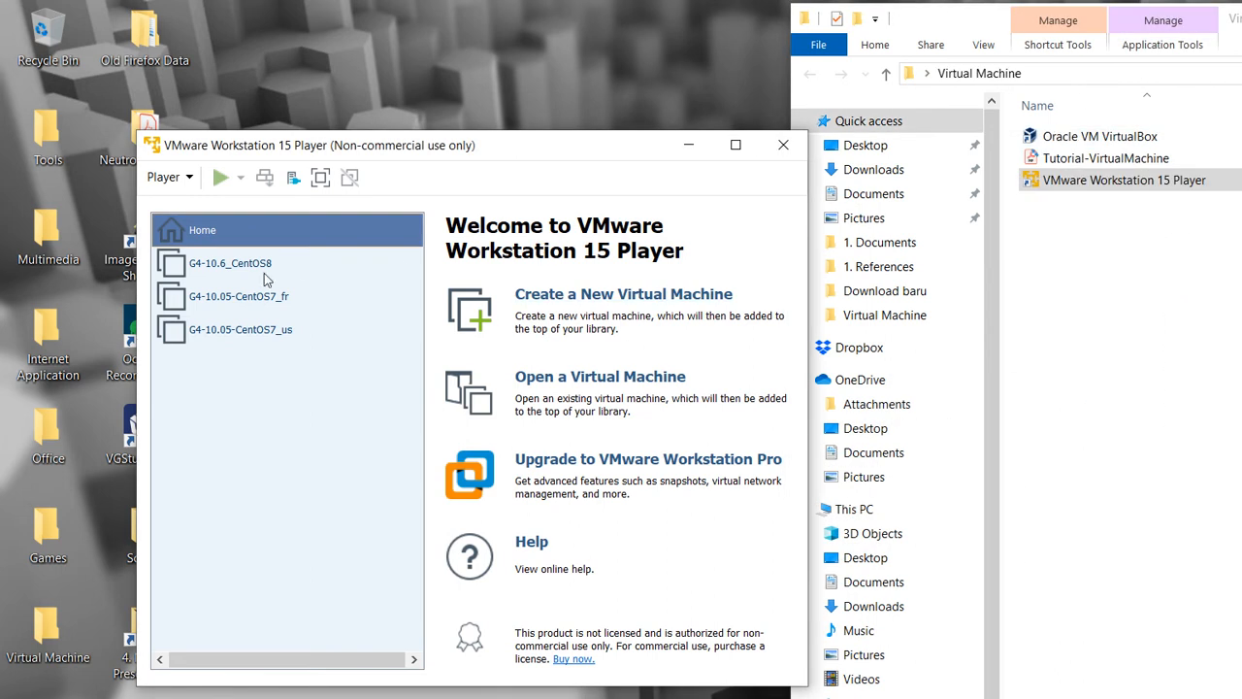
{"action": "mouse_move", "coordinate": [120, 121]}
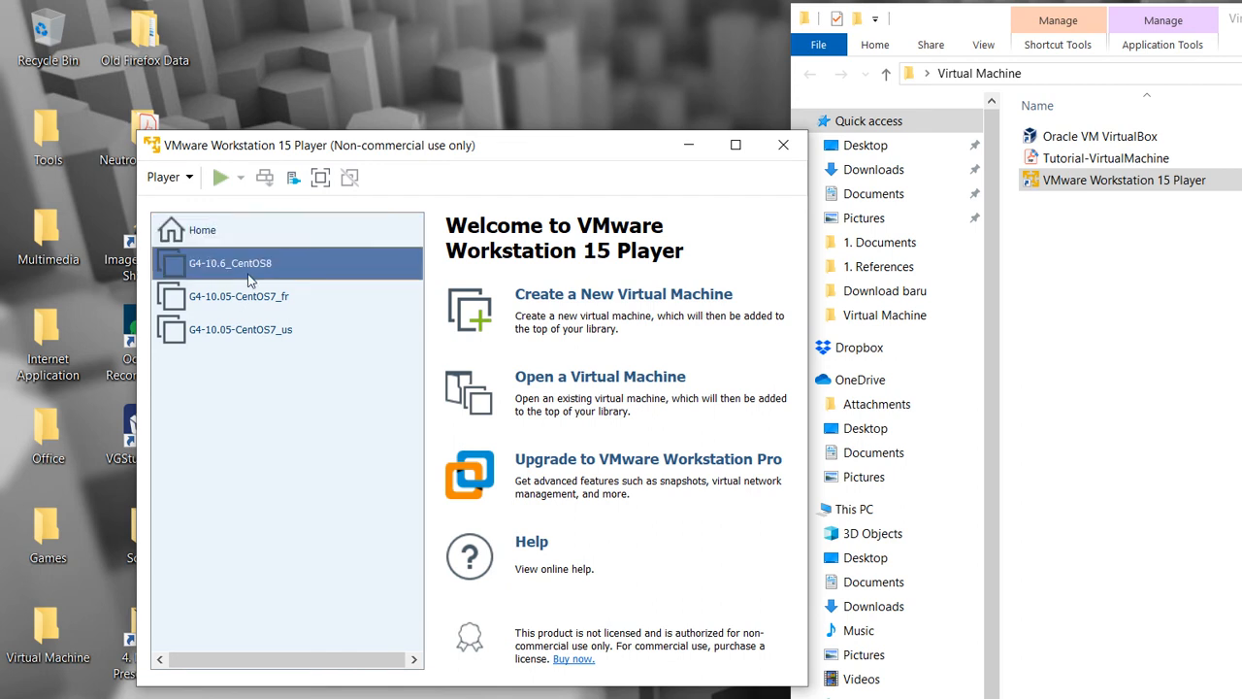
Select the G4-10.6_CentOS8 virtual machine in the library and power it on
{"action": "left_click", "coordinate": [229, 264]}
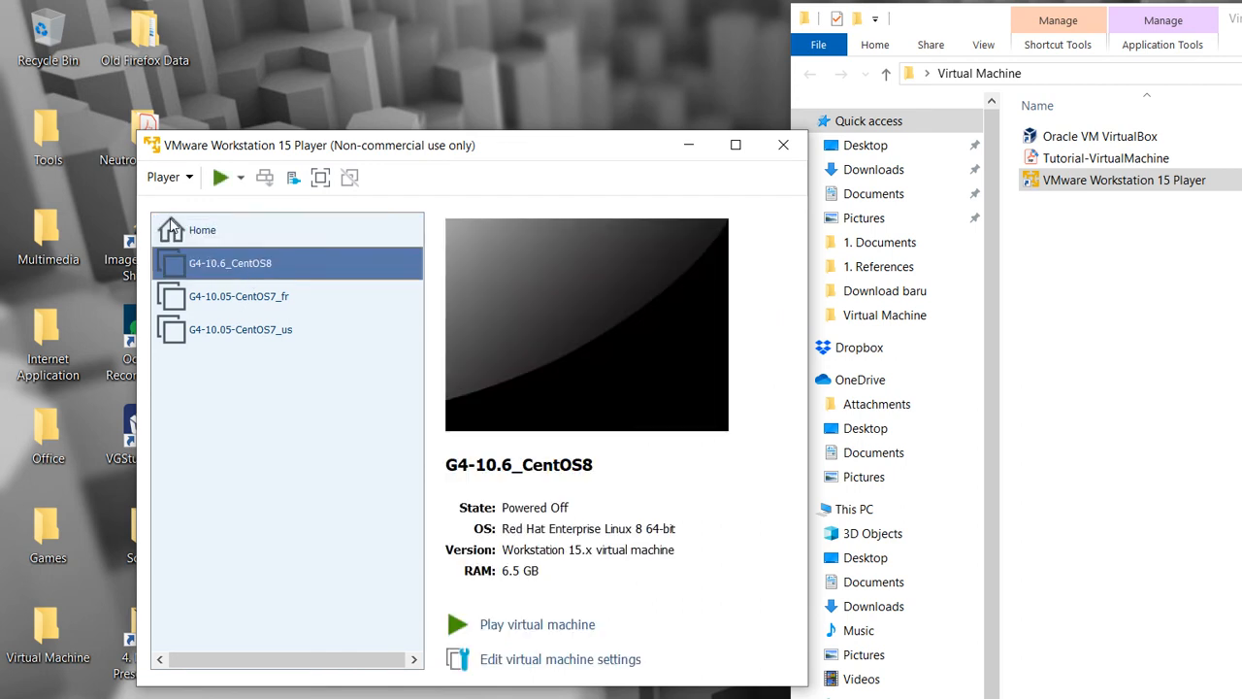
{"action": "left_click", "coordinate": [536, 625]}
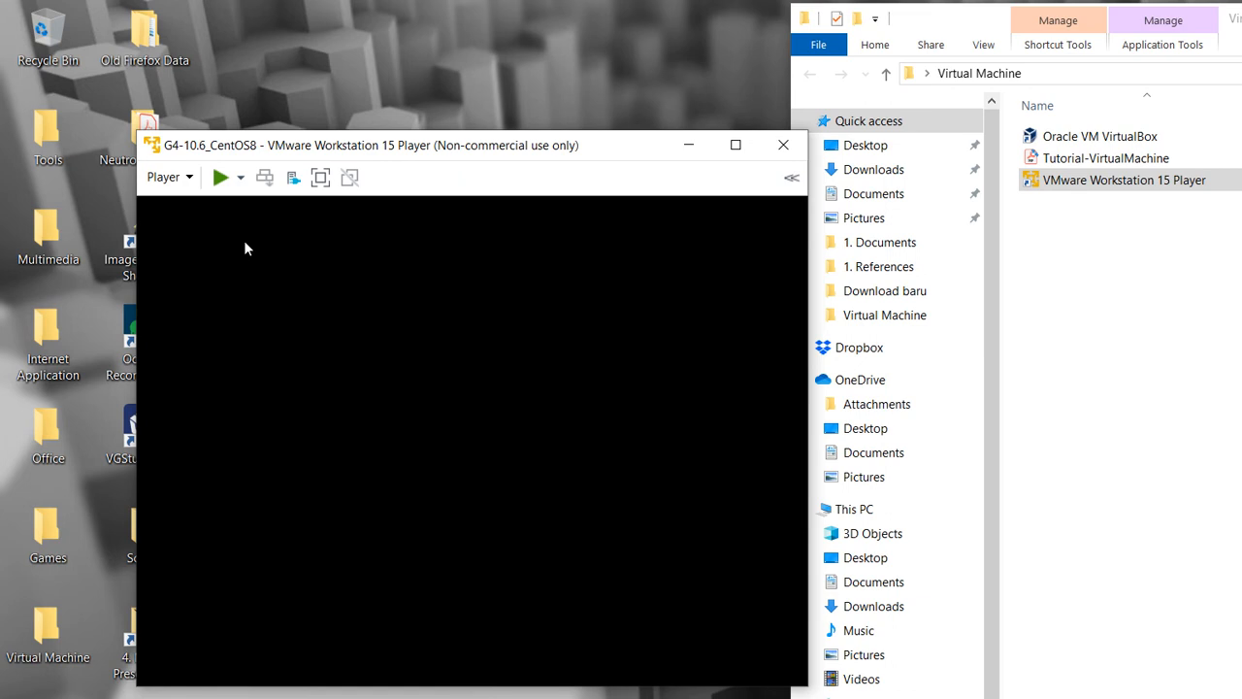
{"action": "left_click", "coordinate": [221, 179]}
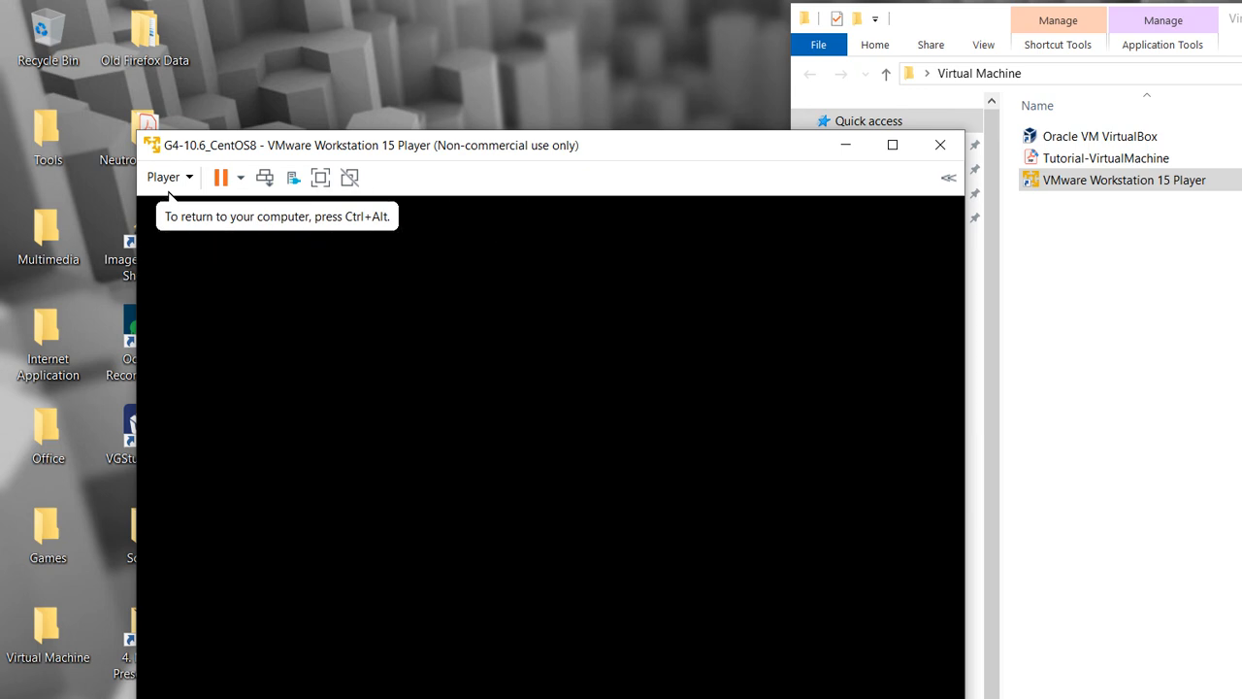
{"action": "mouse_move", "coordinate": [850, 284]}
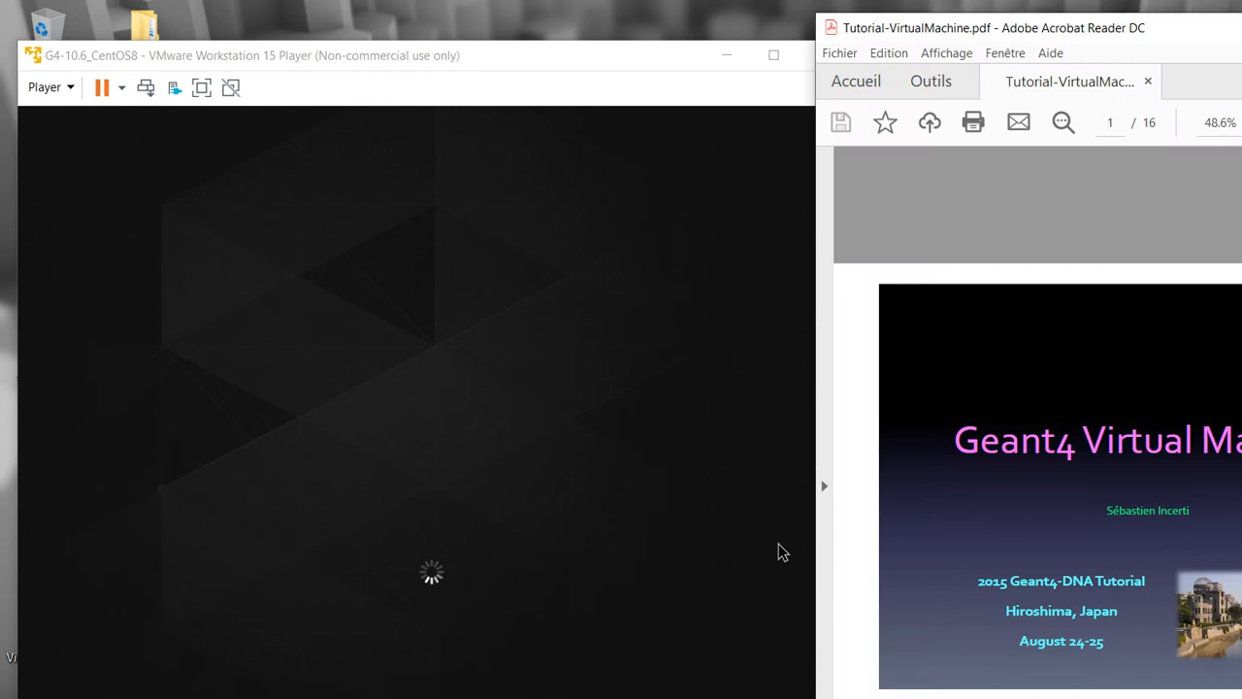
Scroll the tutorial PDF to its Introduction slide while the CentOS8 guest boots
{"action": "scroll", "scroll_direction": "down", "scroll_amount": 3}
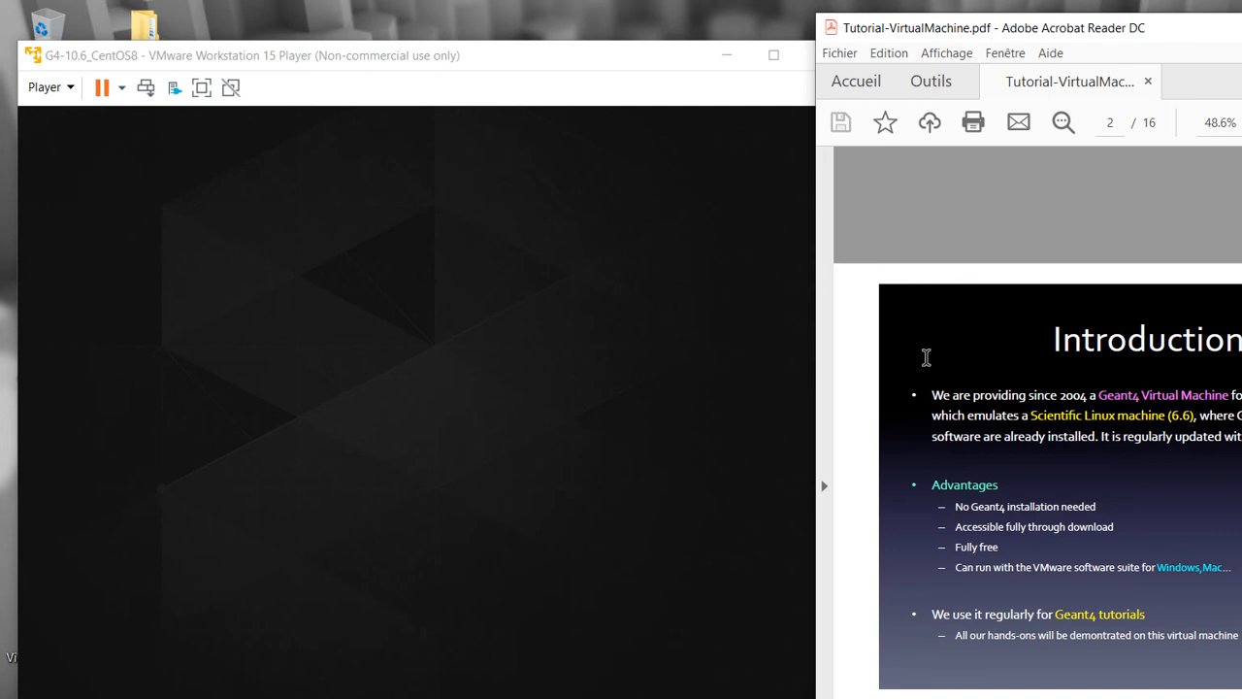
{"action": "mouse_move", "coordinate": [245, 287]}
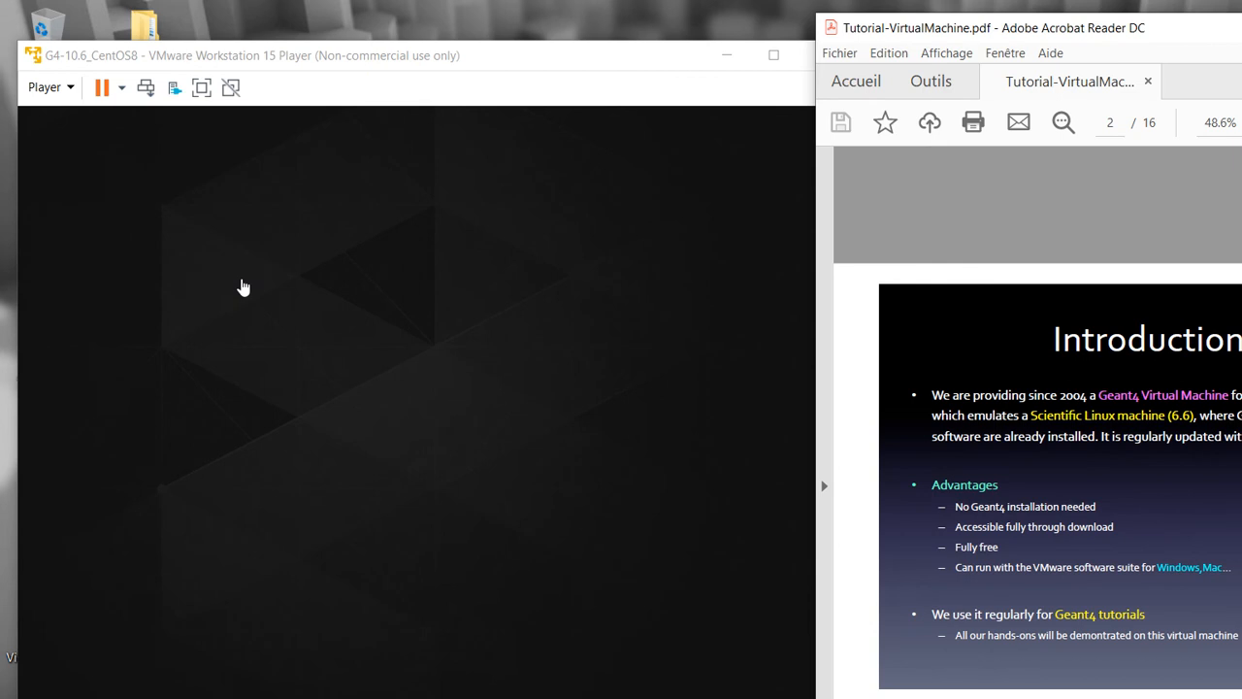
{"action": "mouse_move", "coordinate": [248, 249]}
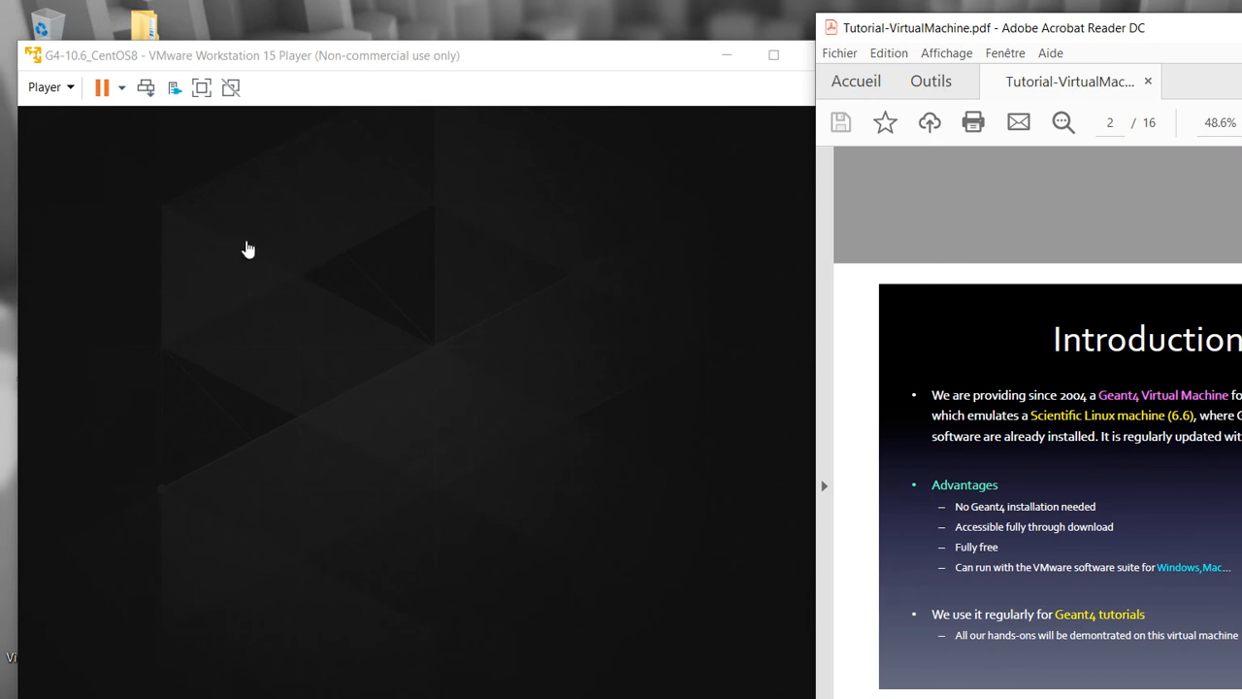
{"action": "mouse_move", "coordinate": [213, 244]}
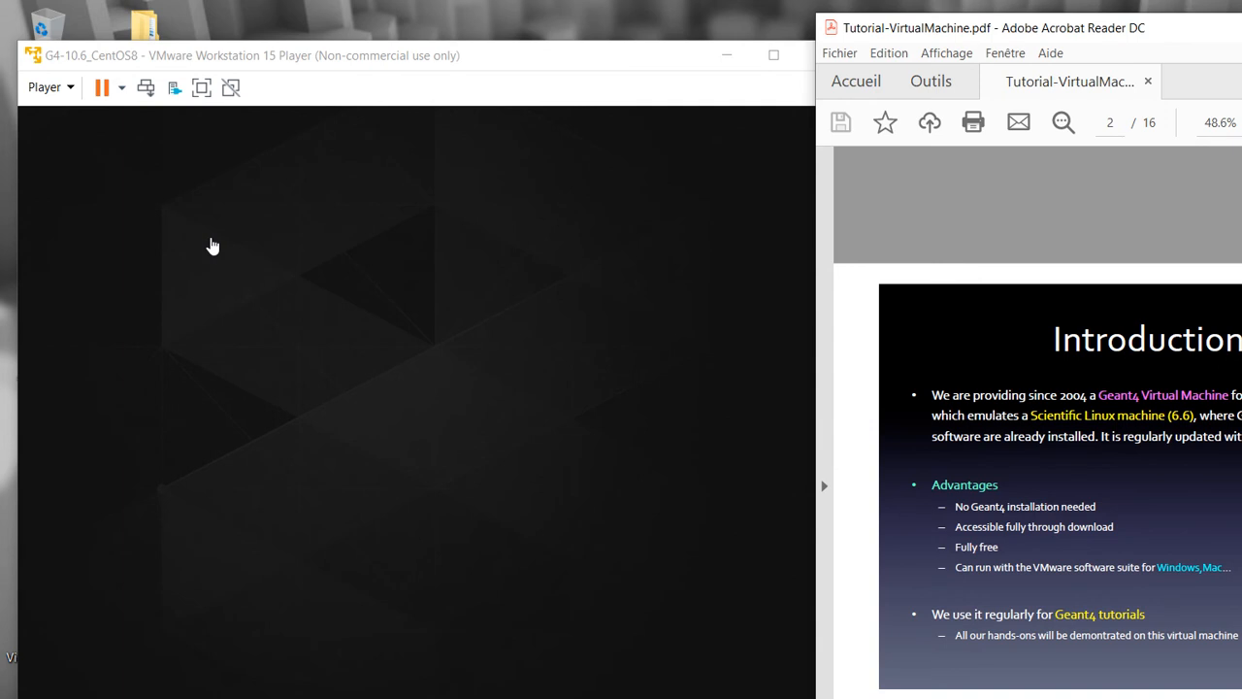
{"action": "mouse_move", "coordinate": [459, 344]}
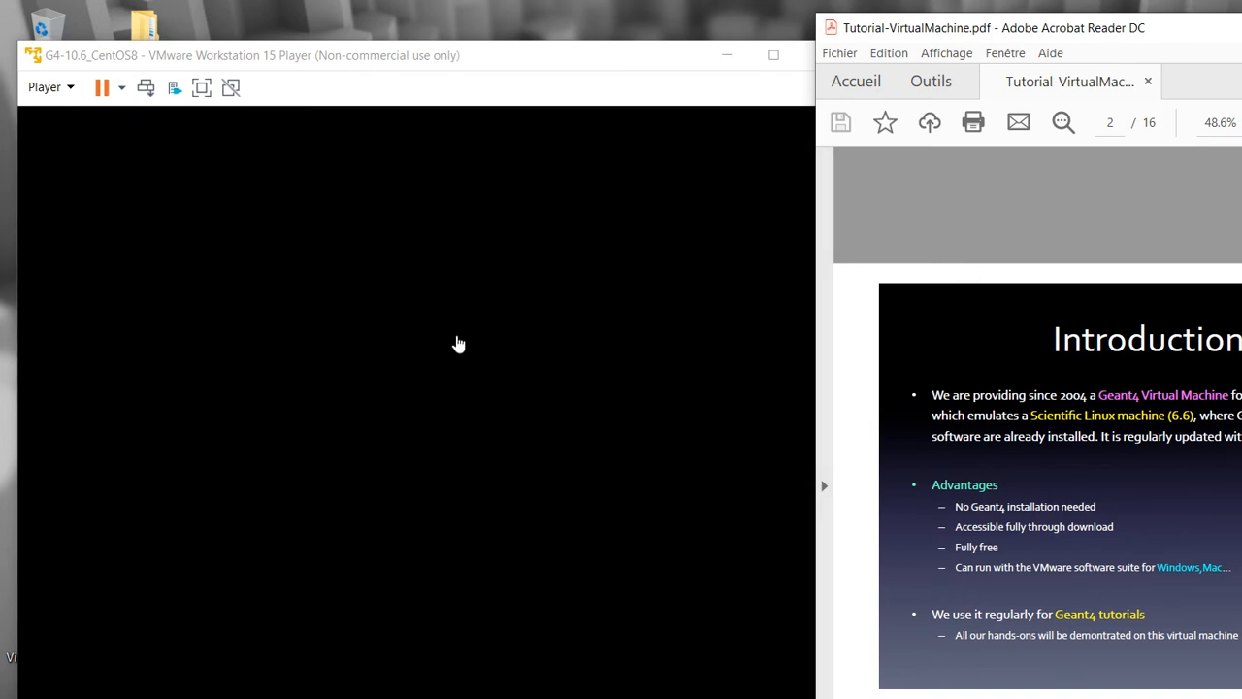
{"action": "mouse_move", "coordinate": [450, 340]}
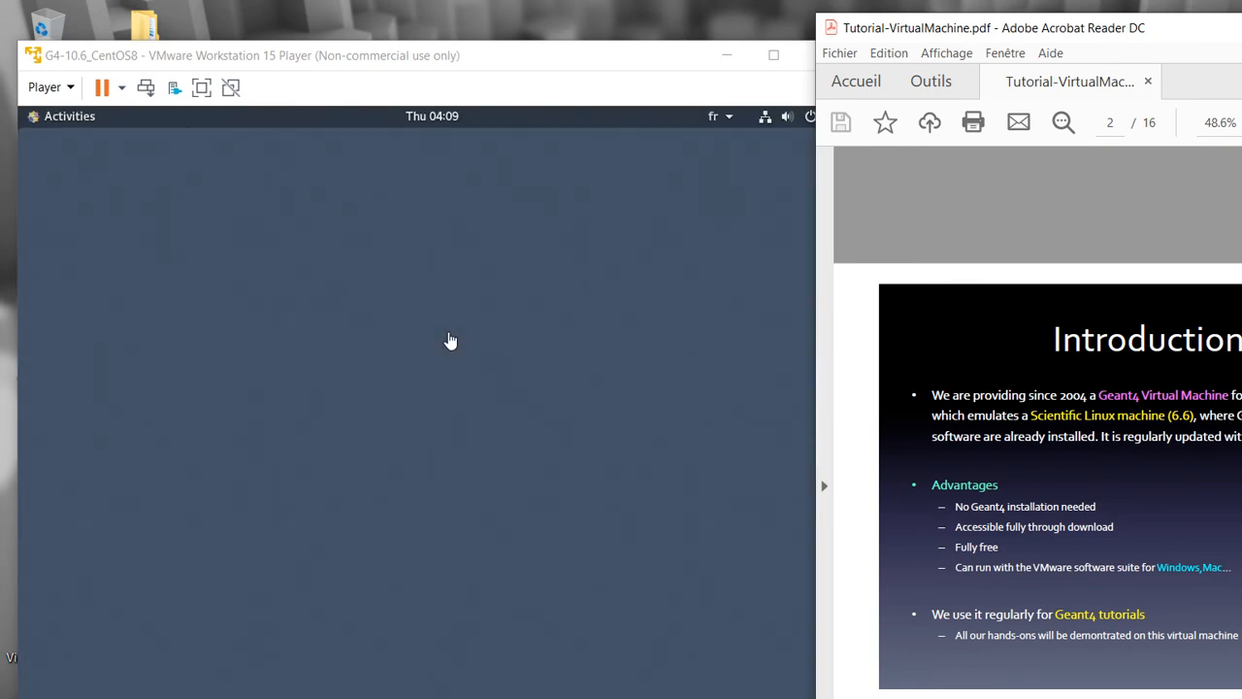
{"action": "mouse_move", "coordinate": [97, 167]}
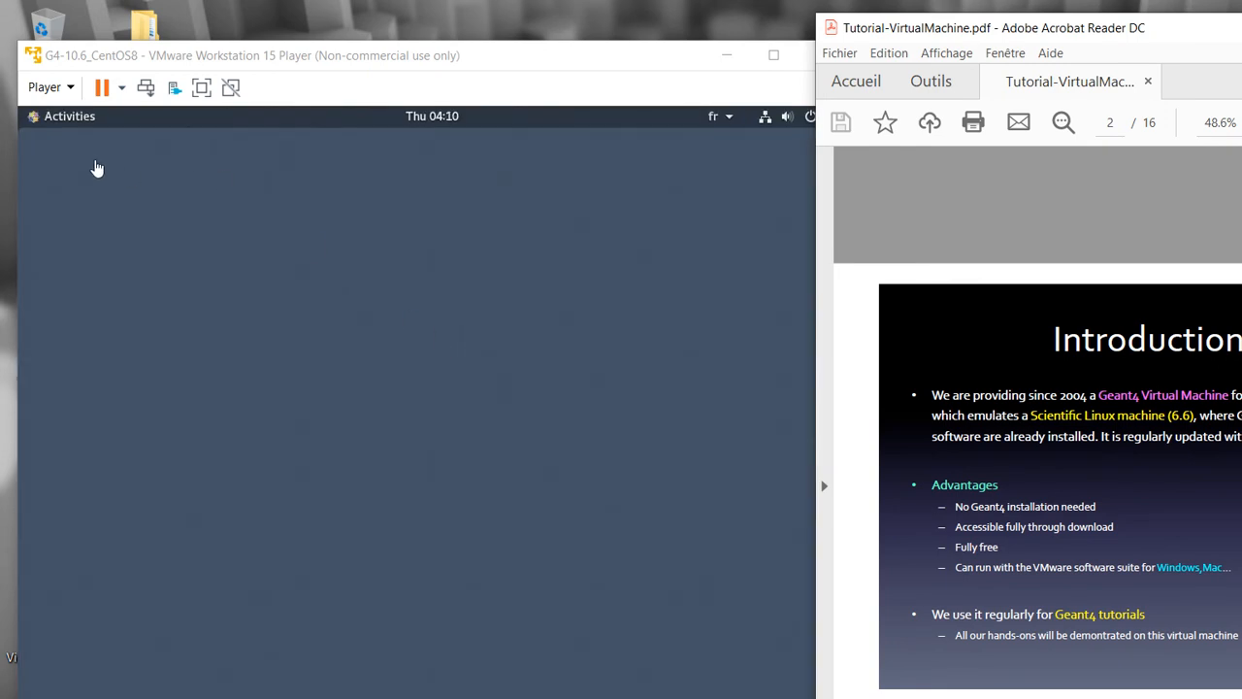
{"action": "mouse_move", "coordinate": [813, 363]}
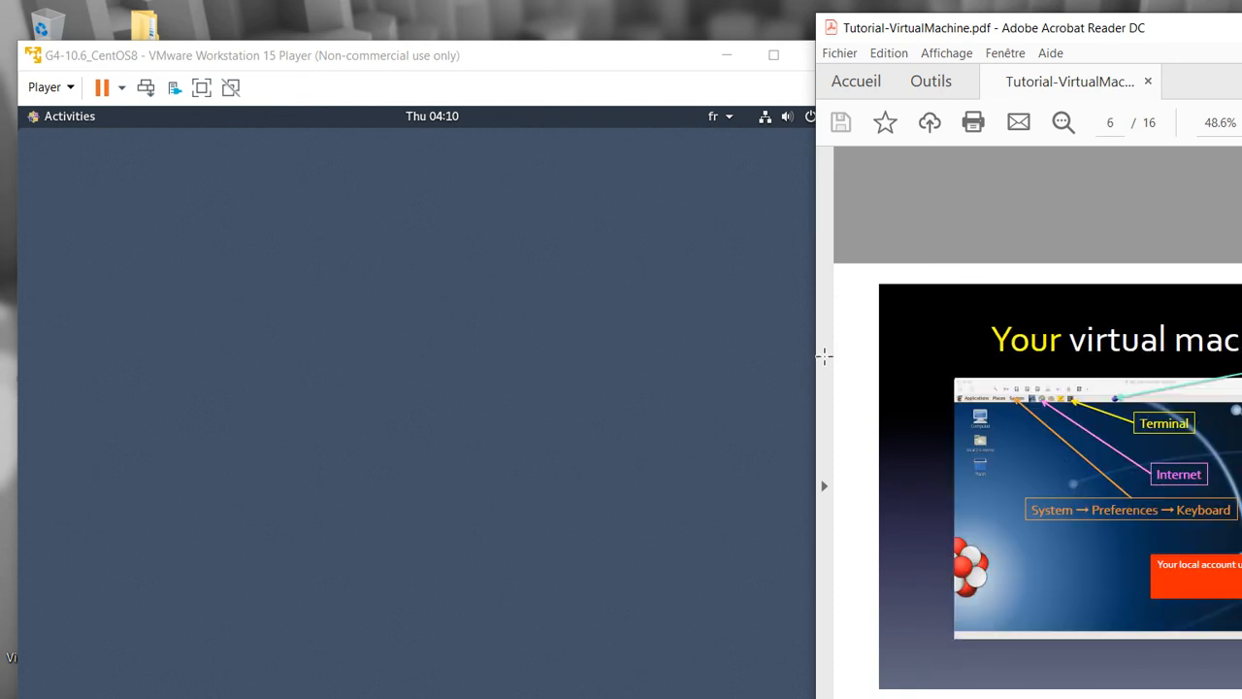
{"action": "scroll", "scroll_direction": "down", "scroll_amount": 3}
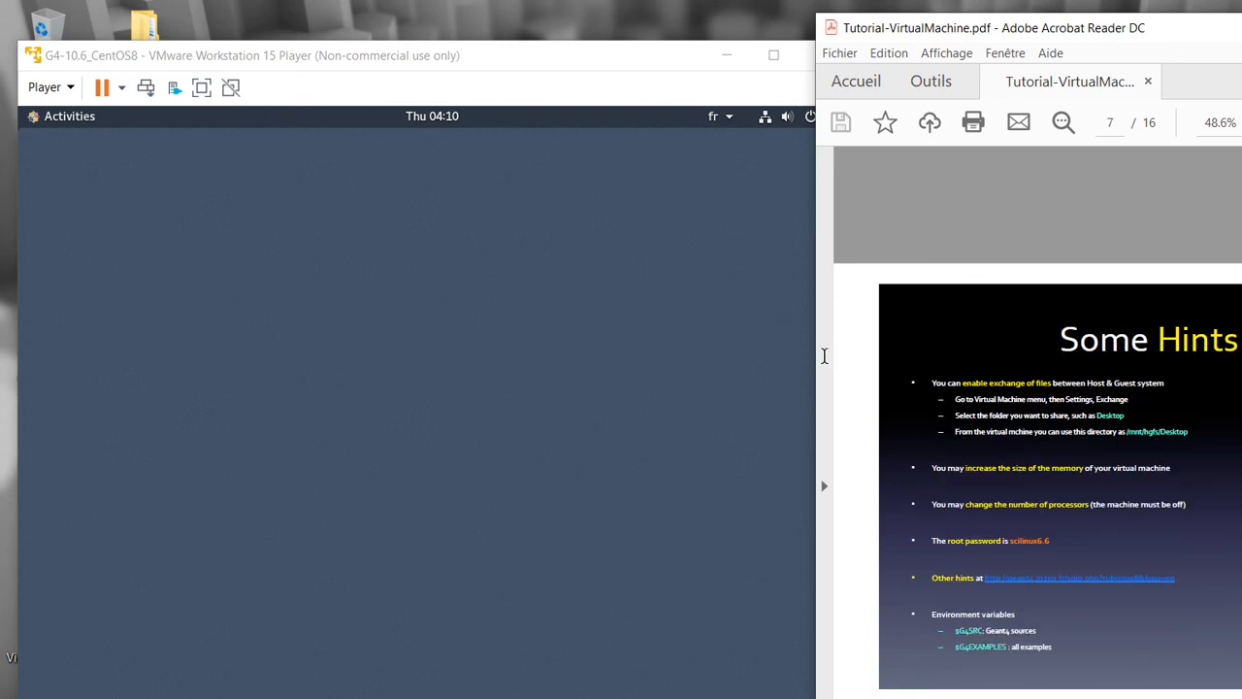
{"action": "scroll", "scroll_direction": "down", "scroll_amount": 3}
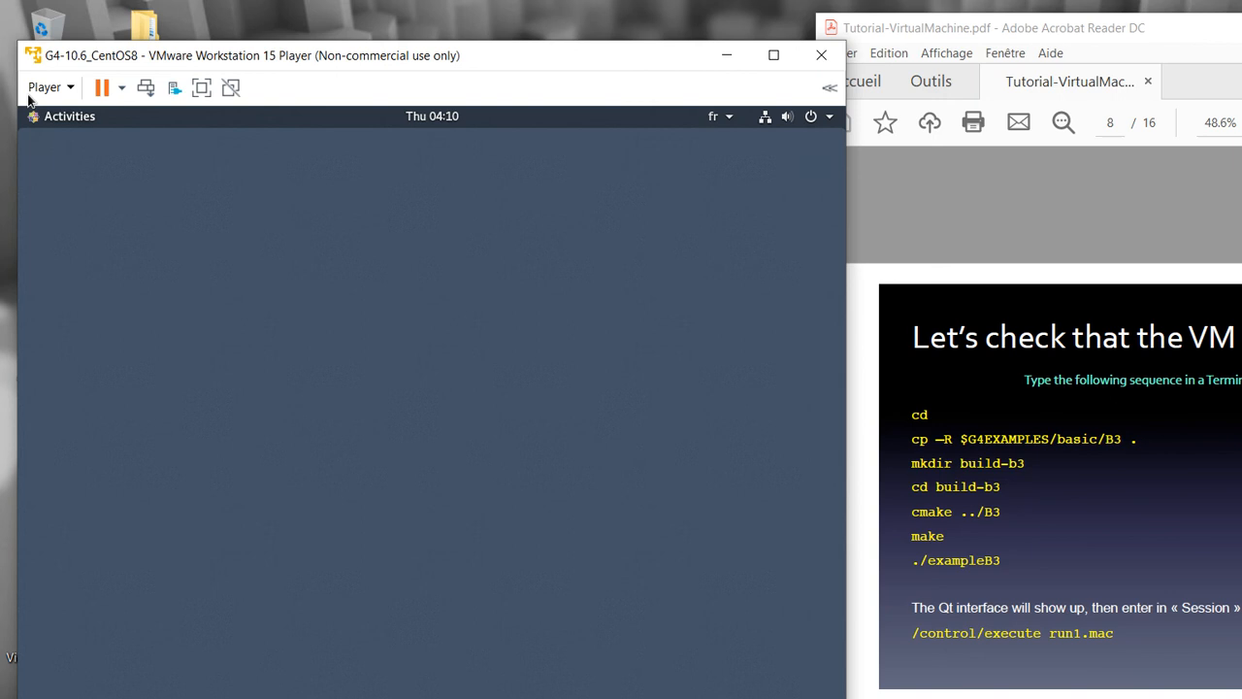
{"action": "mouse_move", "coordinate": [330, 367]}
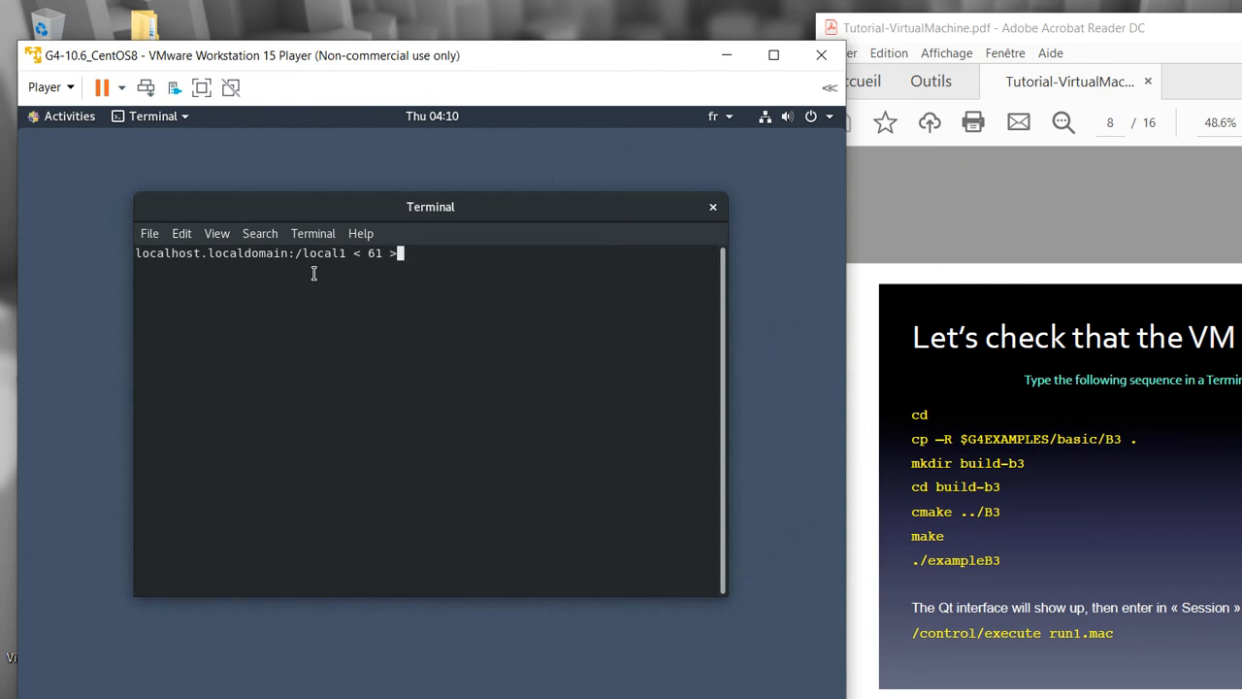
{"action": "mouse_move", "coordinate": [82, 281]}
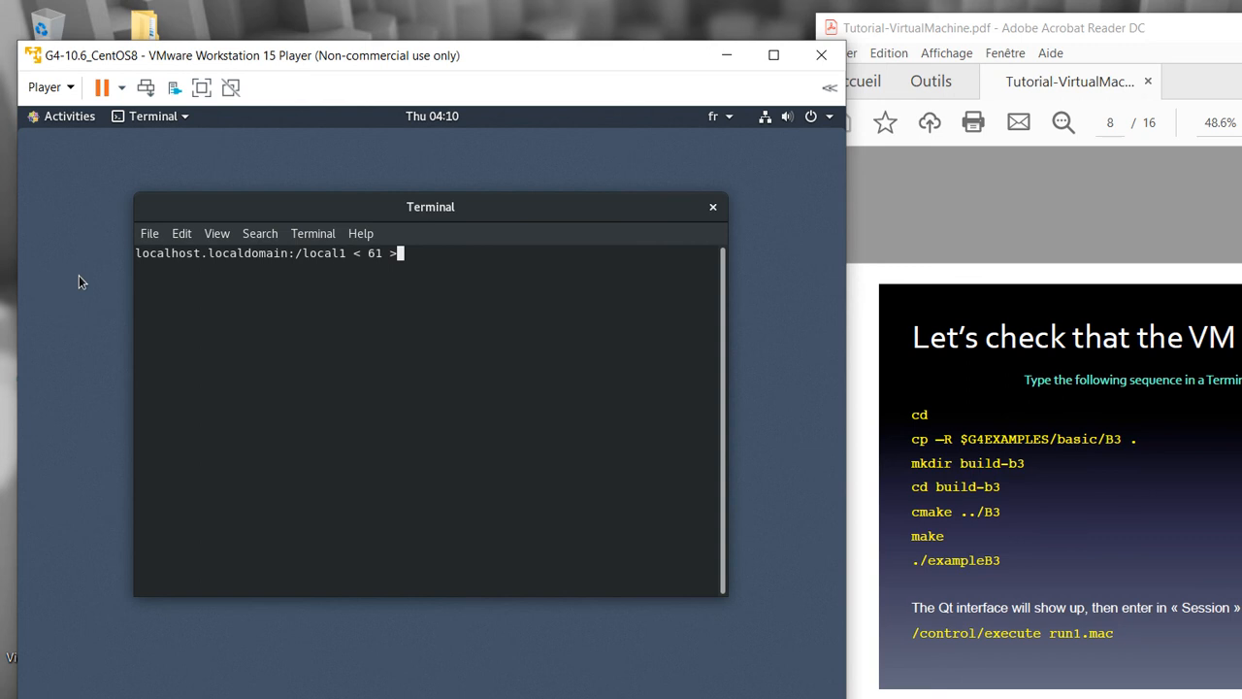
{"action": "mouse_move", "coordinate": [773, 365]}
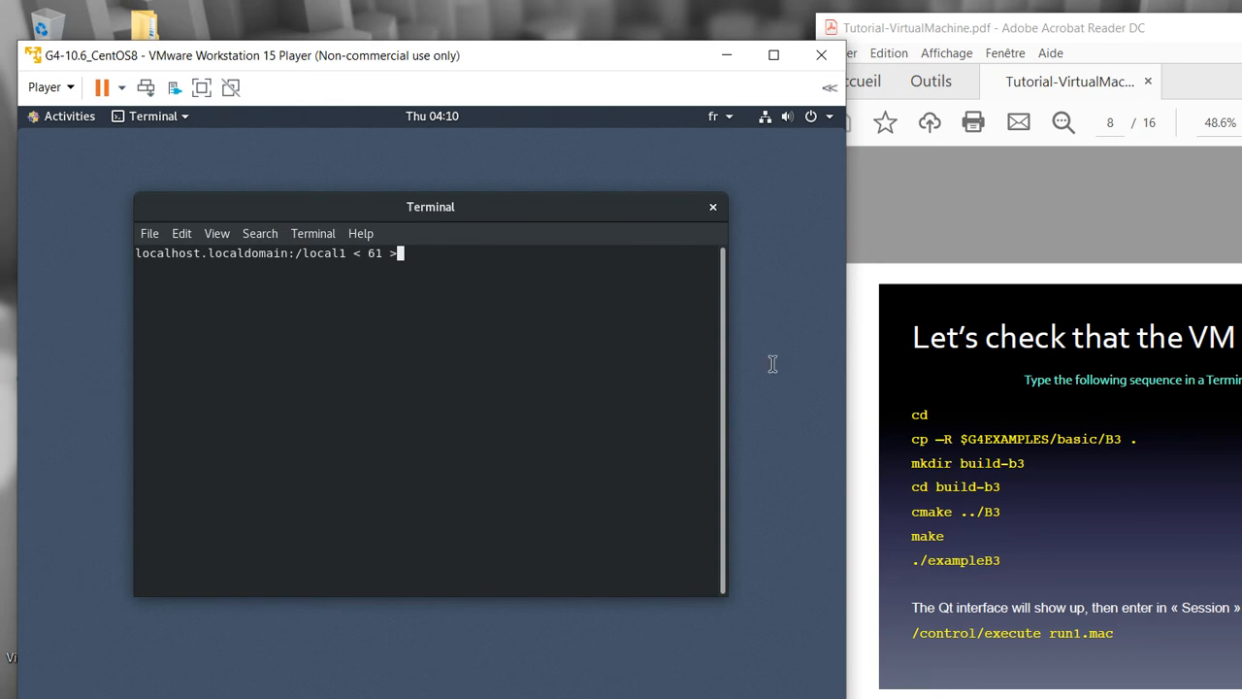
{"action": "mouse_move", "coordinate": [761, 359]}
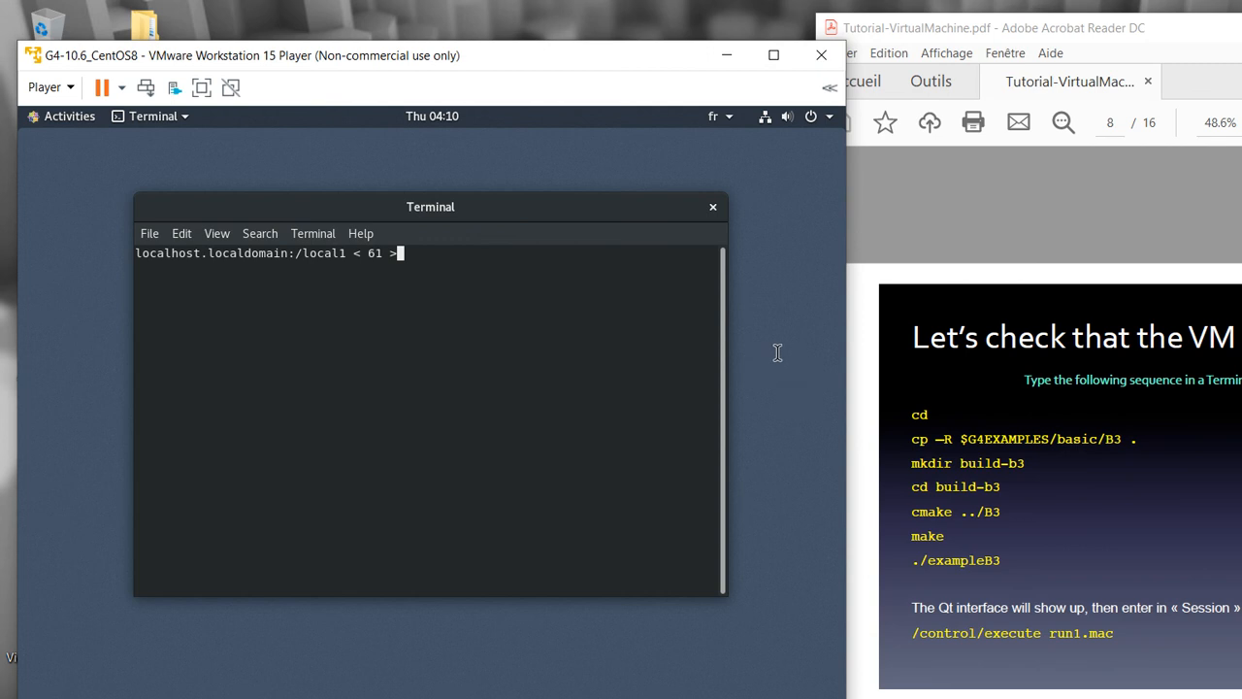
{"action": "mouse_move", "coordinate": [842, 357]}
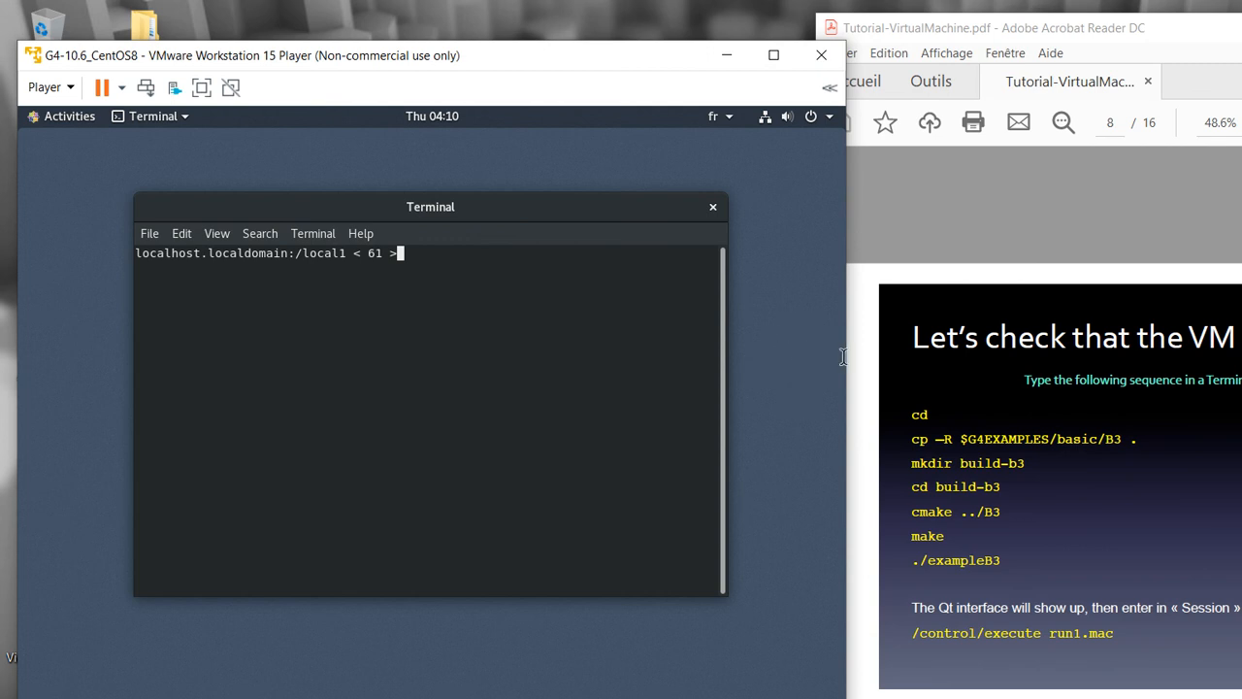
{"action": "mouse_move", "coordinate": [350, 349]}
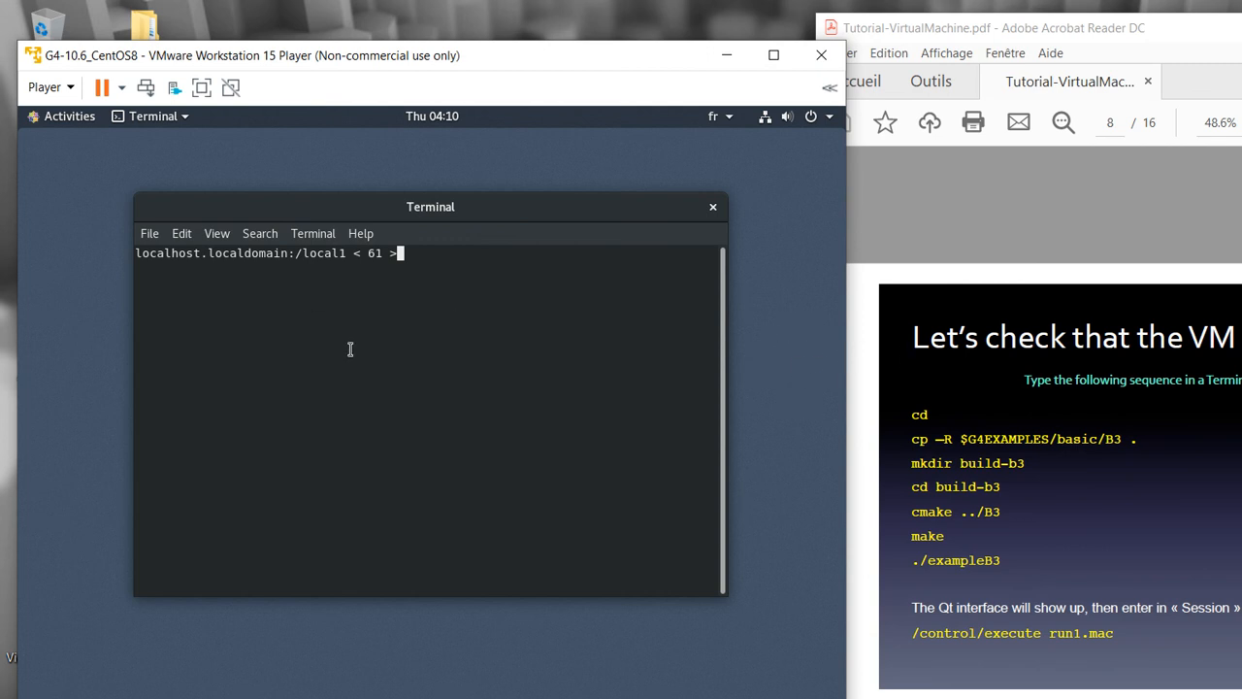
{"action": "mouse_move", "coordinate": [303, 332]}
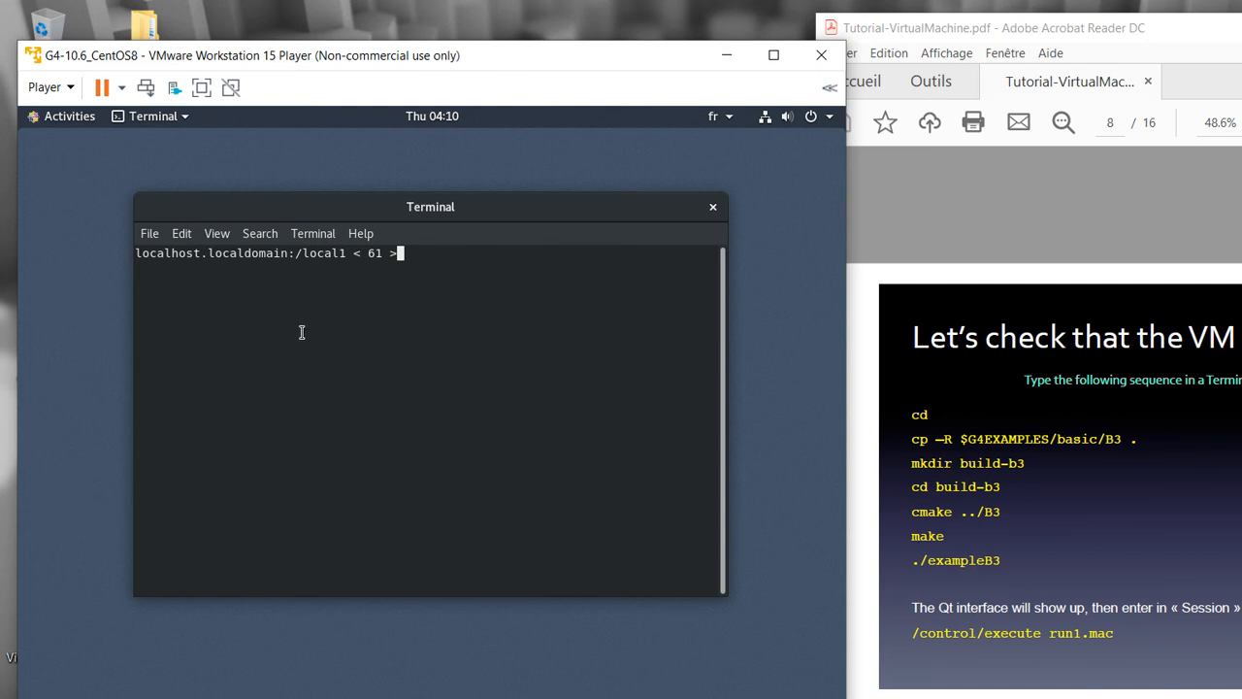
{"action": "mouse_move", "coordinate": [349, 233]}
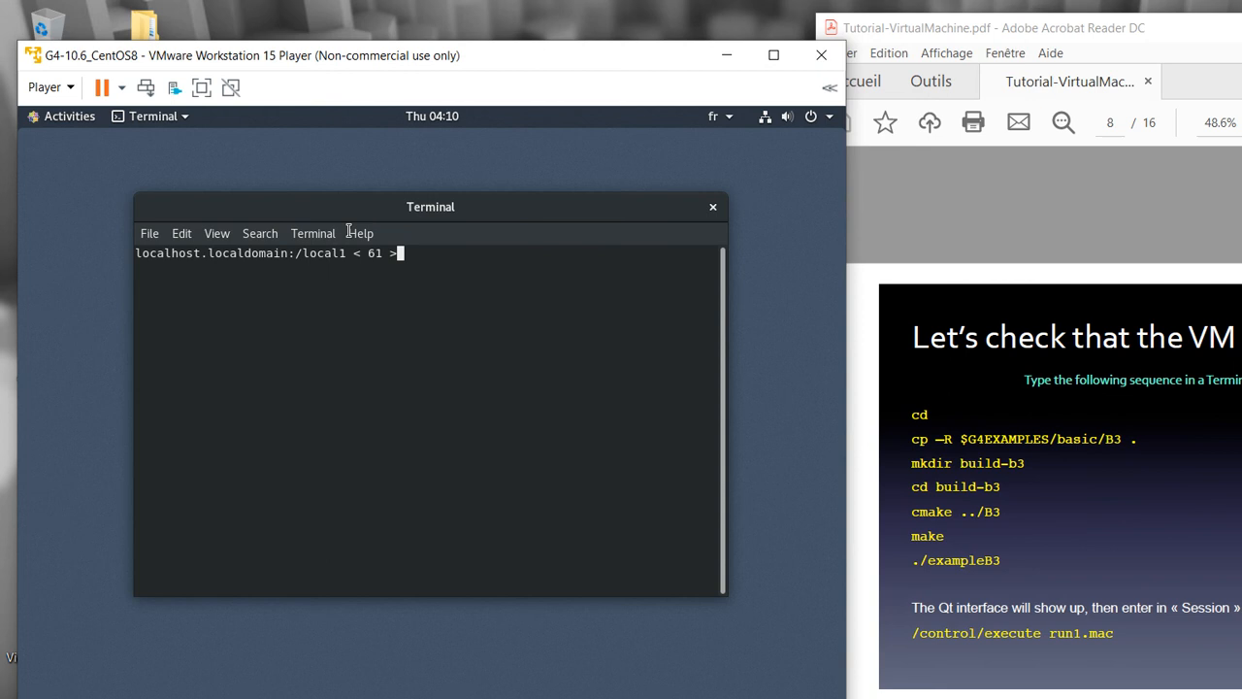
List the home directory and change into the Geant4 directory in the VM terminal
{"action": "type", "text": "l"}
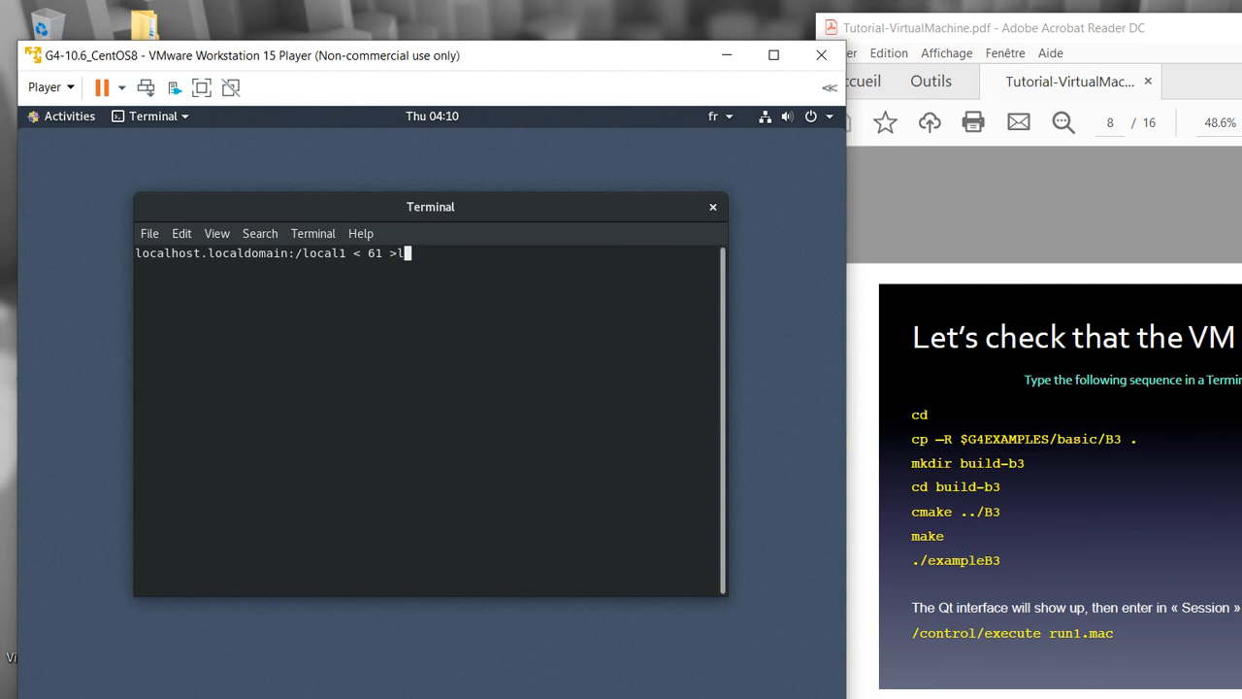
{"action": "key", "text": "Return"}
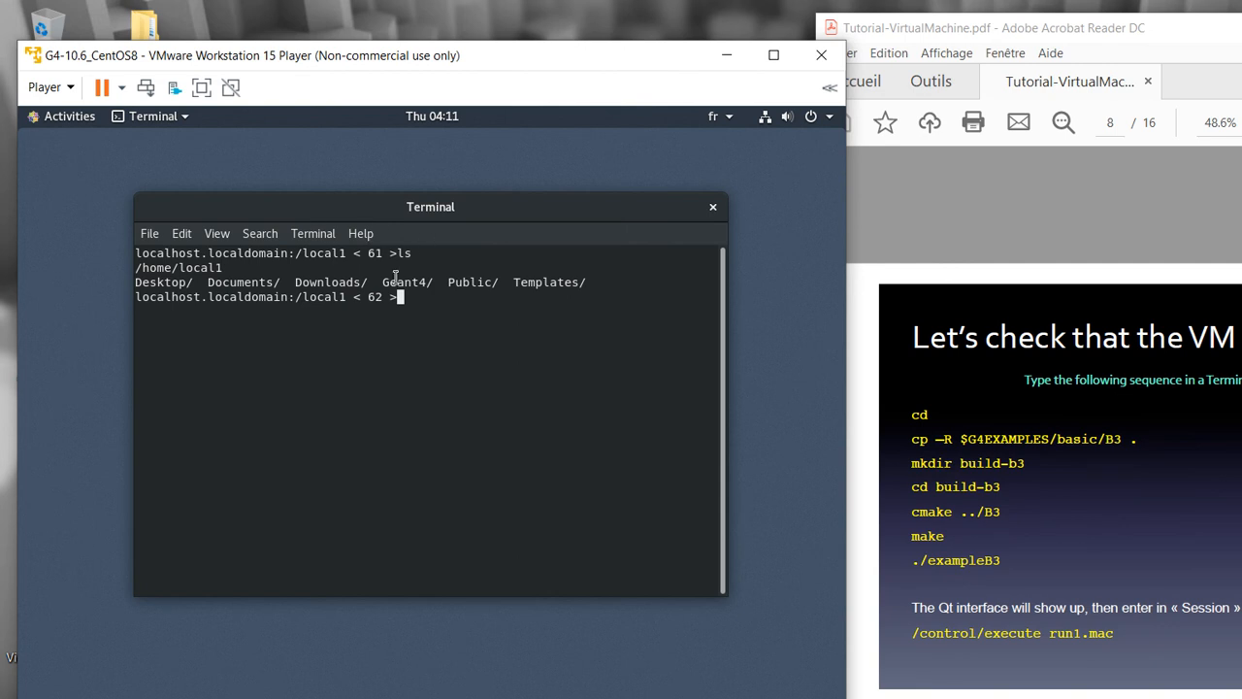
{"action": "type", "text": "cd"}
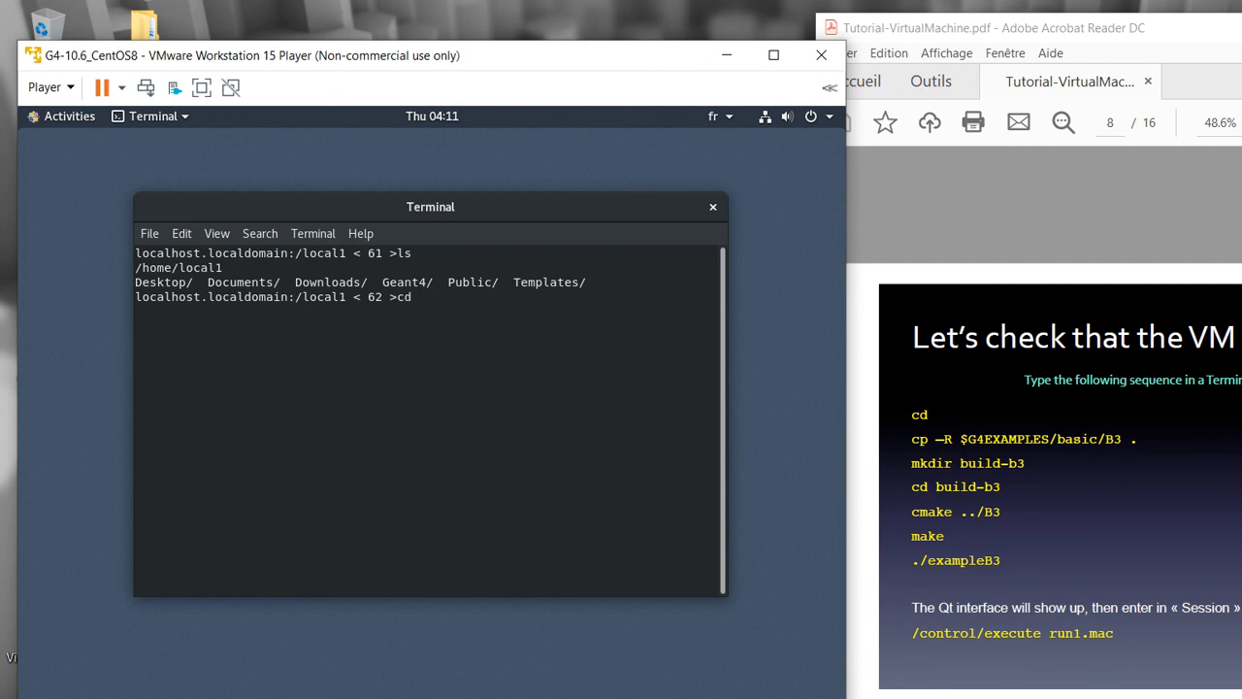
{"action": "type", "text": "Gean"}
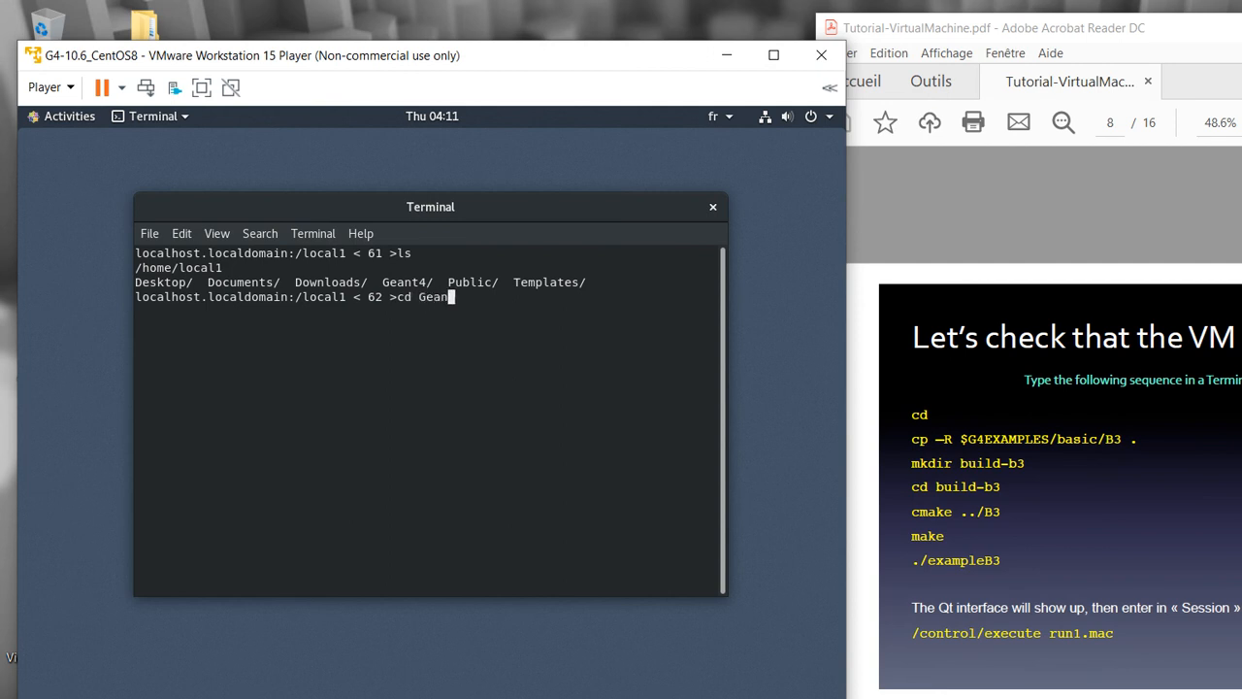
{"action": "key", "text": "Return"}
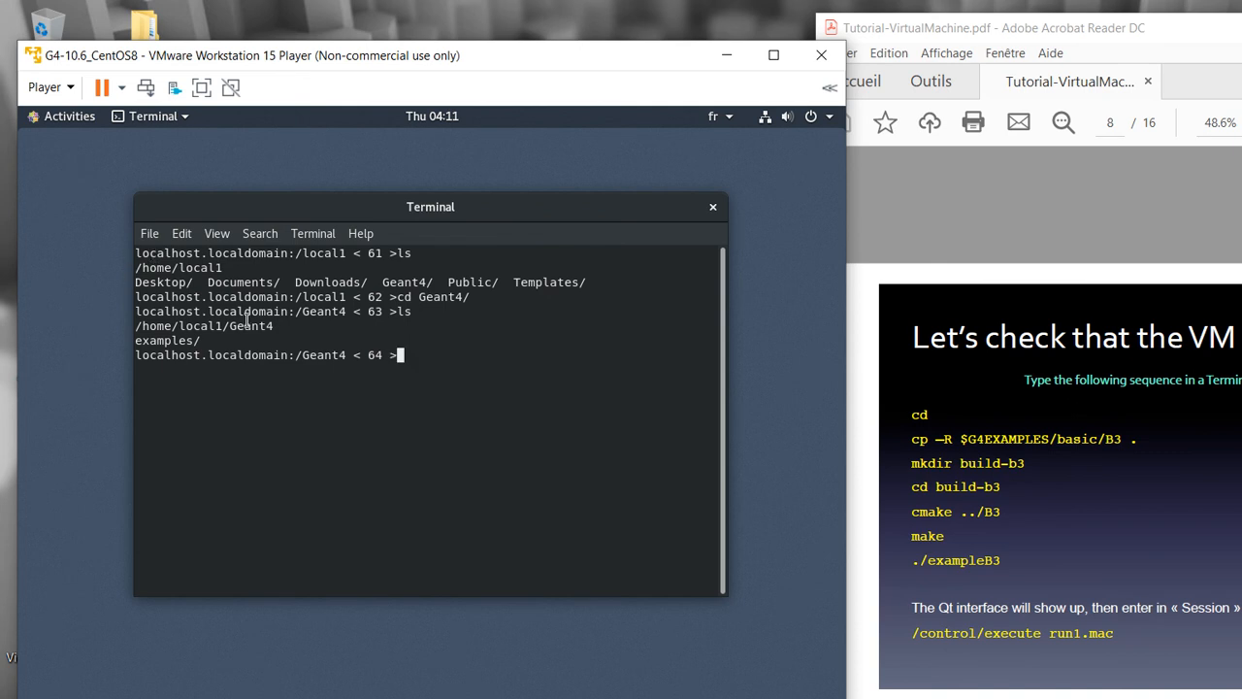
List the Geant4 directory and change into its examples directory
{"action": "type", "text": "ls"}
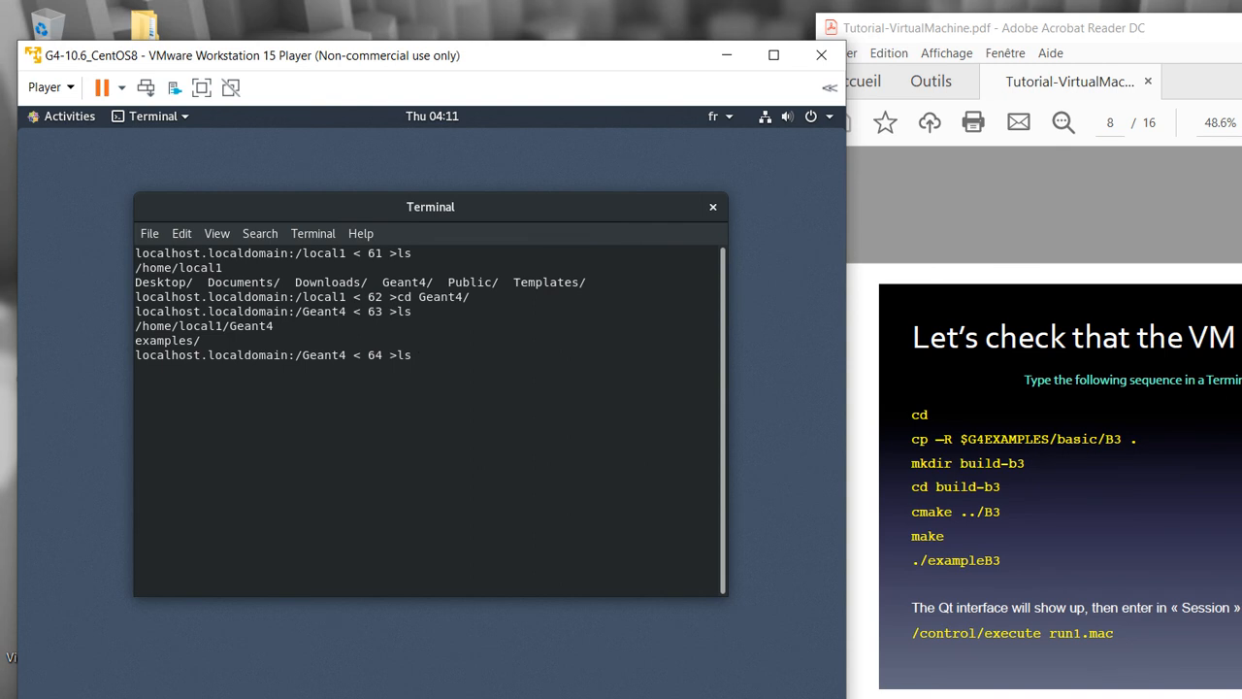
{"action": "type", "text": "cd"}
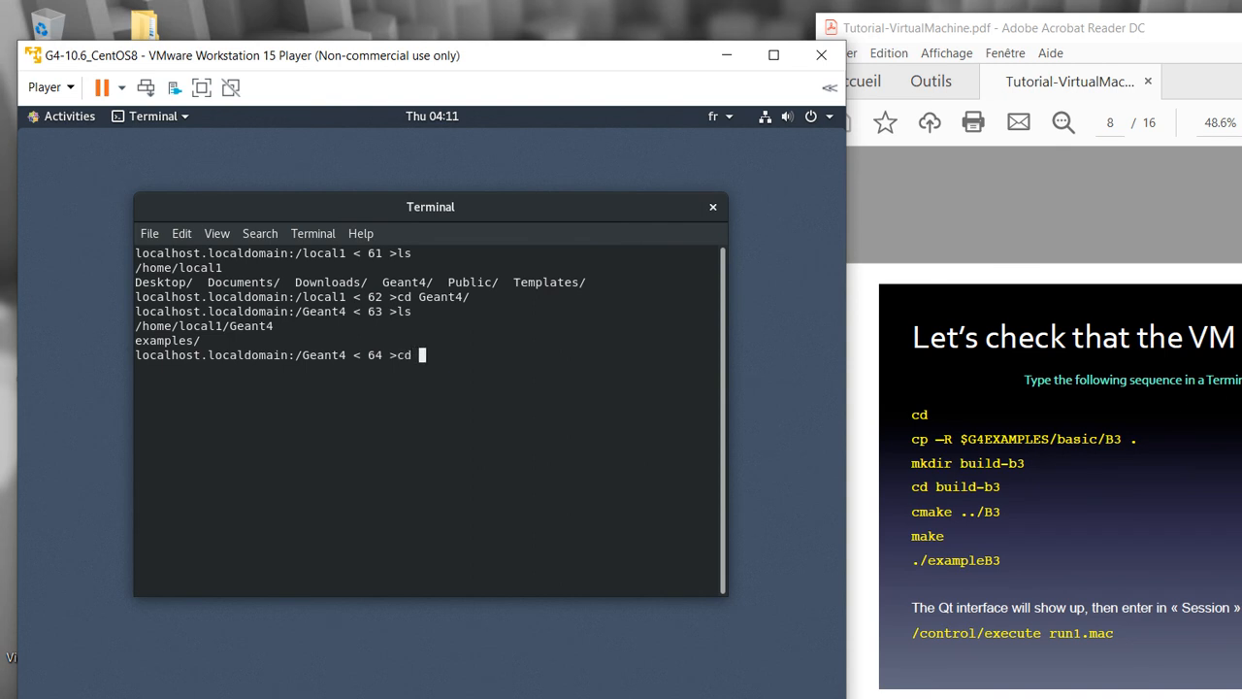
{"action": "type", "text": "examples/"}
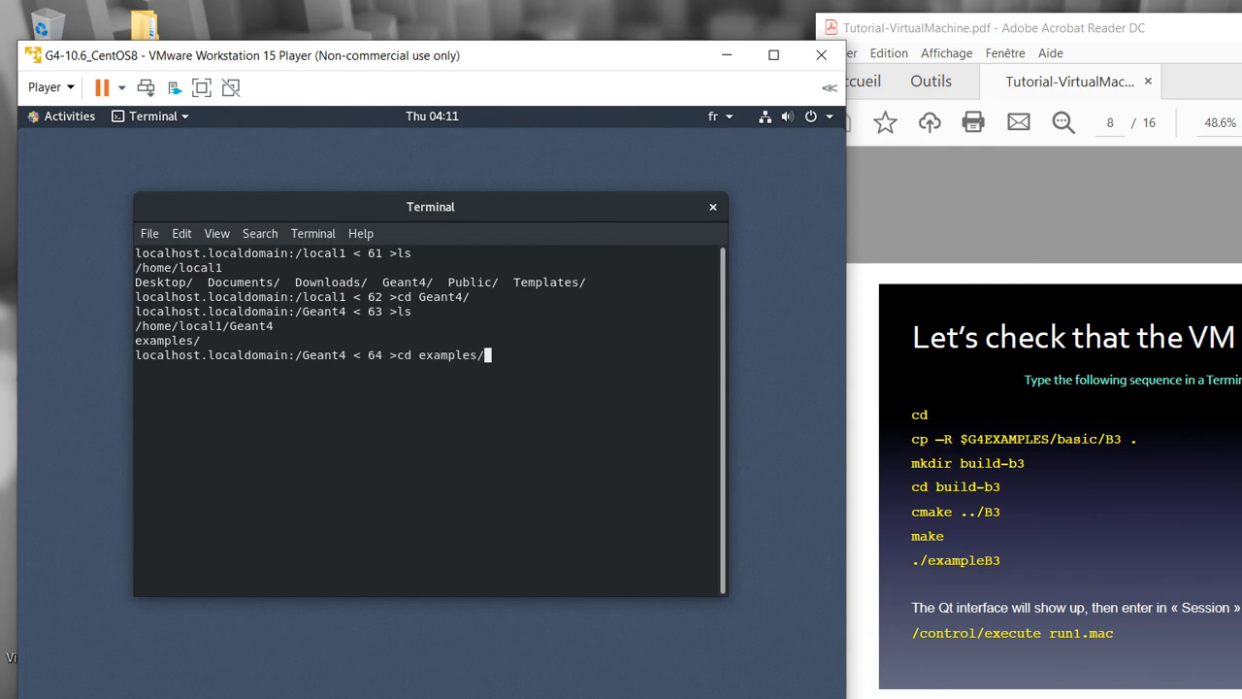
{"action": "key", "text": "Return"}
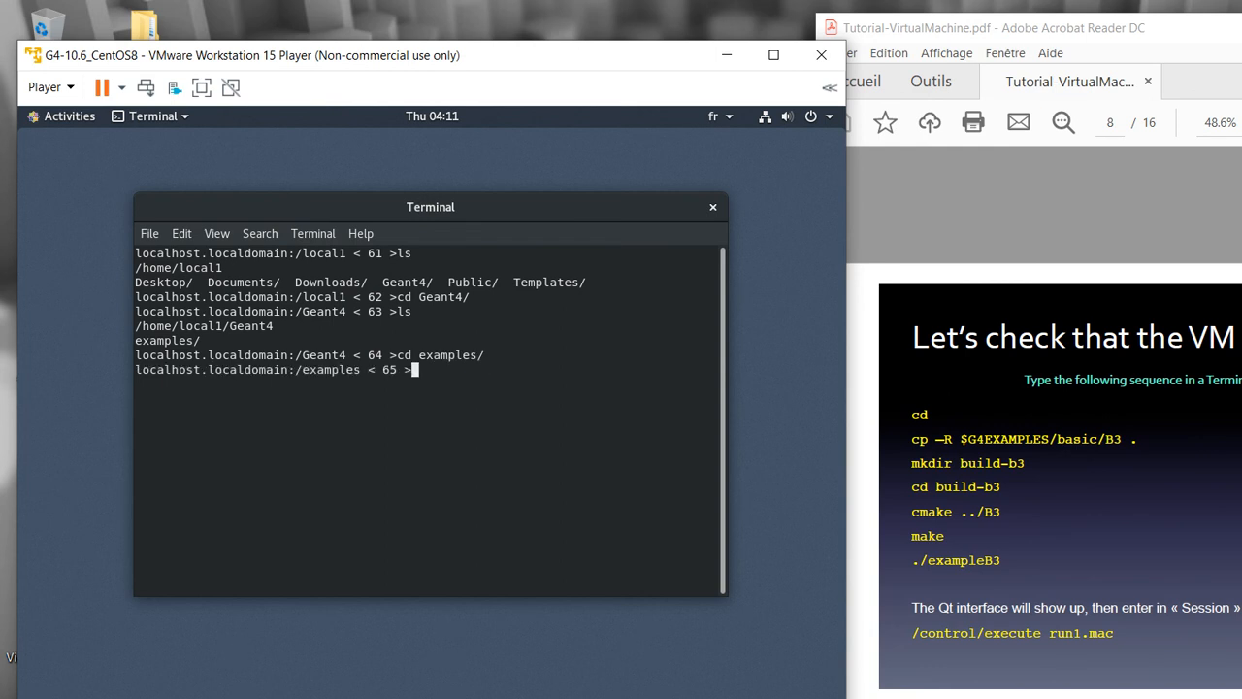
List the examples, change into basic and list the B1–B5 example folders
{"action": "type", "text": "ls"}
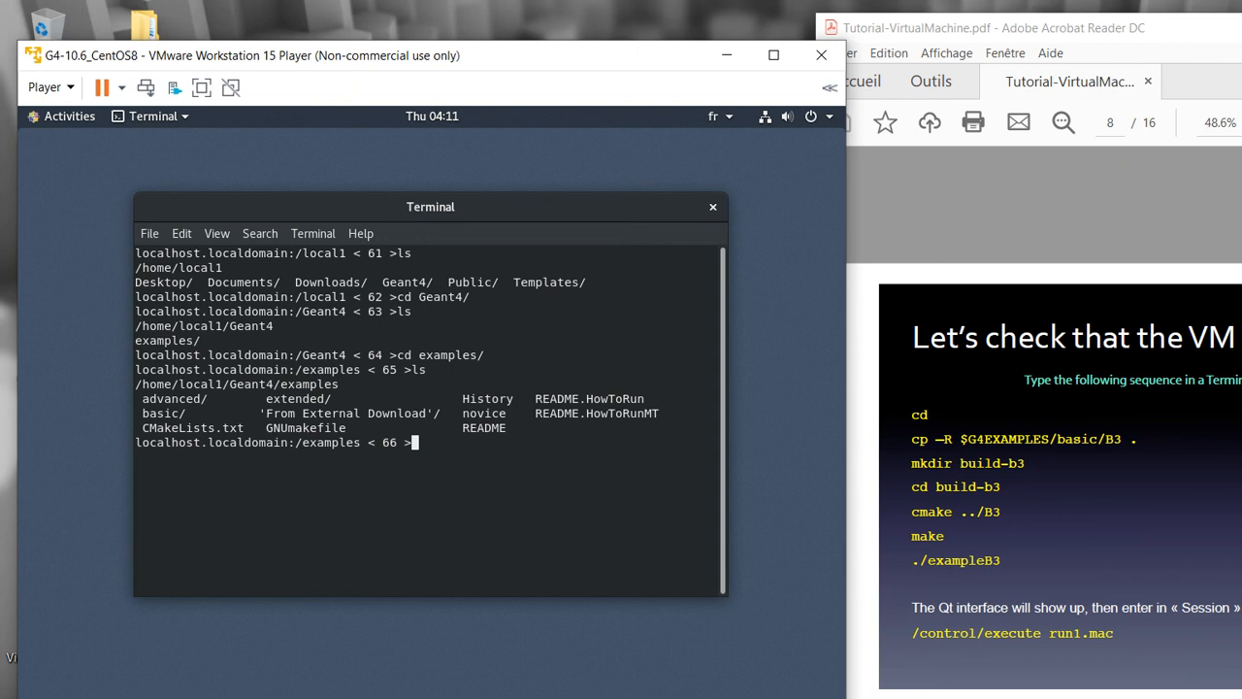
{"action": "type", "text": "cd b"}
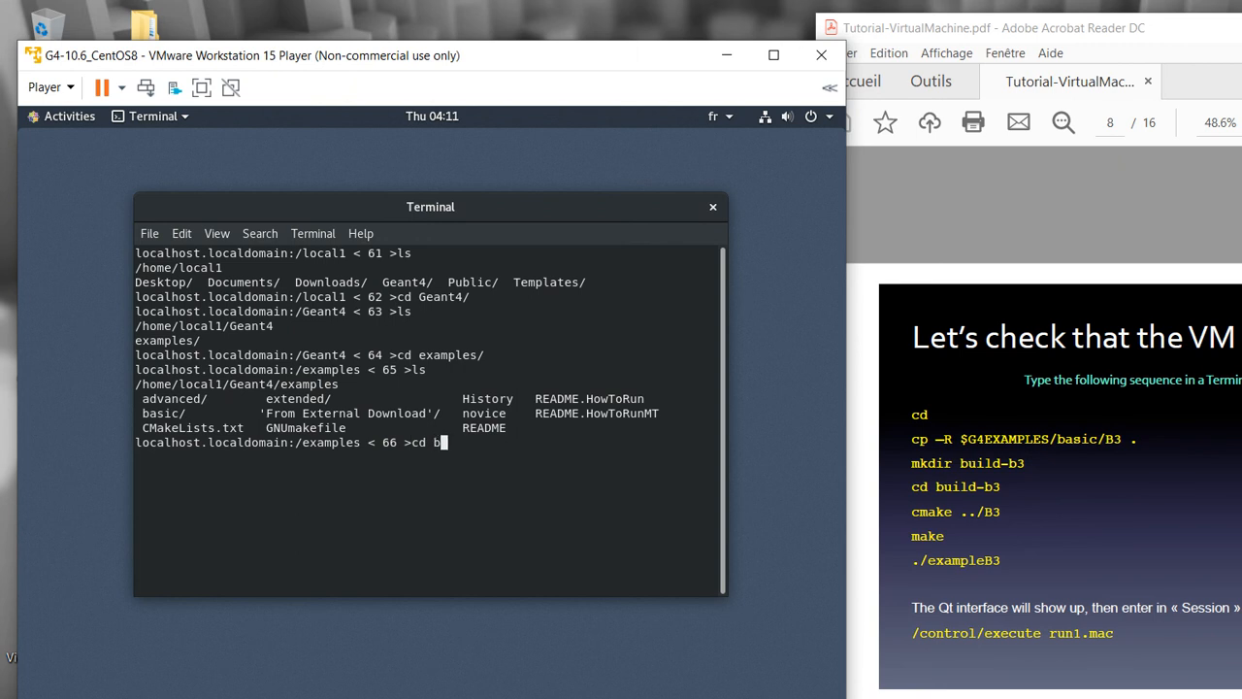
{"action": "key", "text": "Return"}
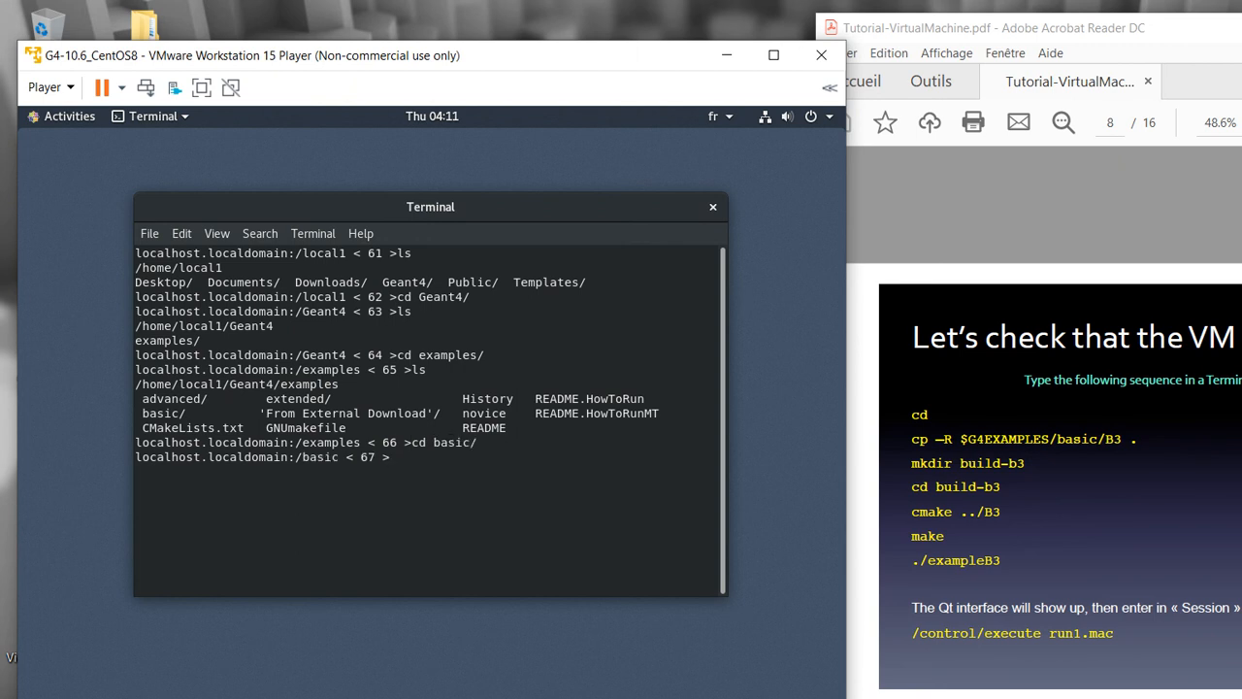
{"action": "type", "text": "ls"}
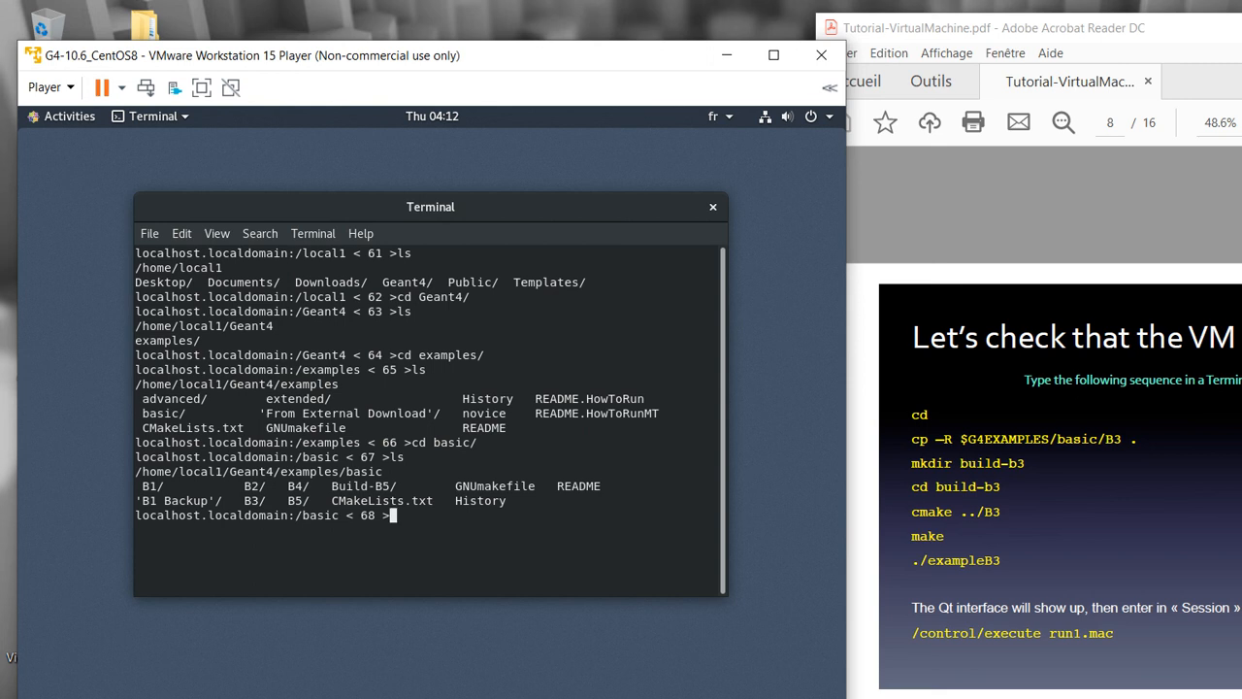
{"action": "mouse_move", "coordinate": [22, 286]}
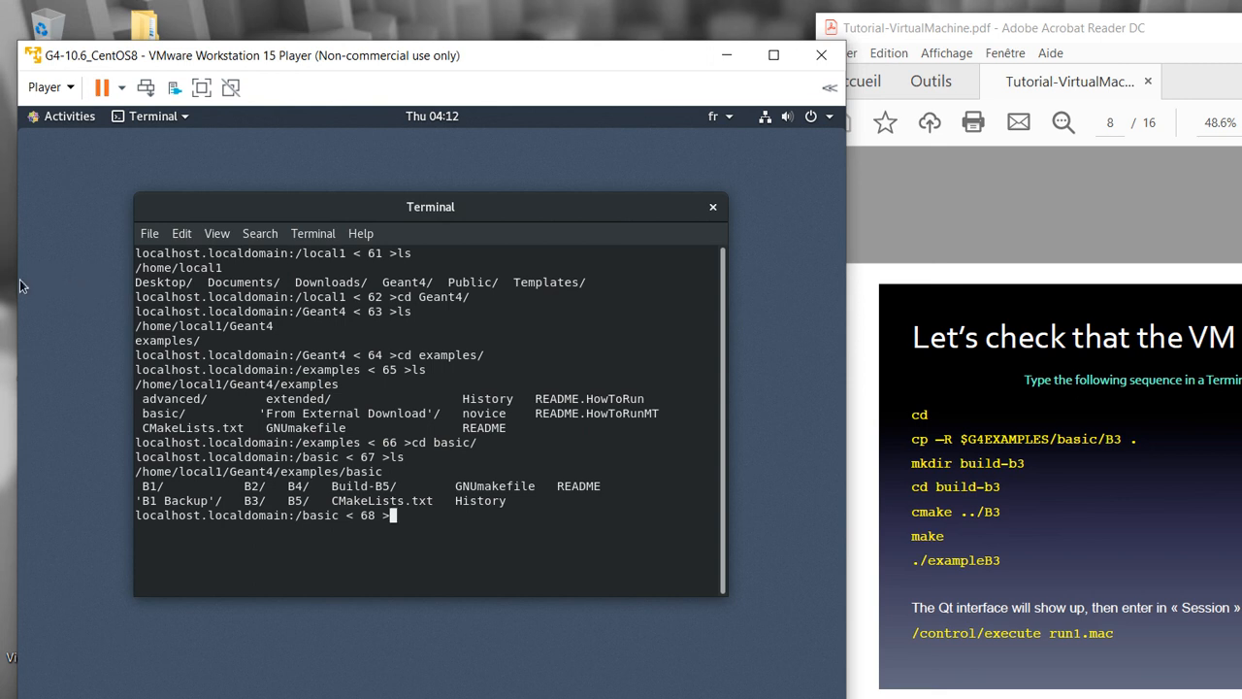
Browse the B3 example folder in the guest Files app, then bring the terminal forward
{"action": "left_click", "coordinate": [60, 116]}
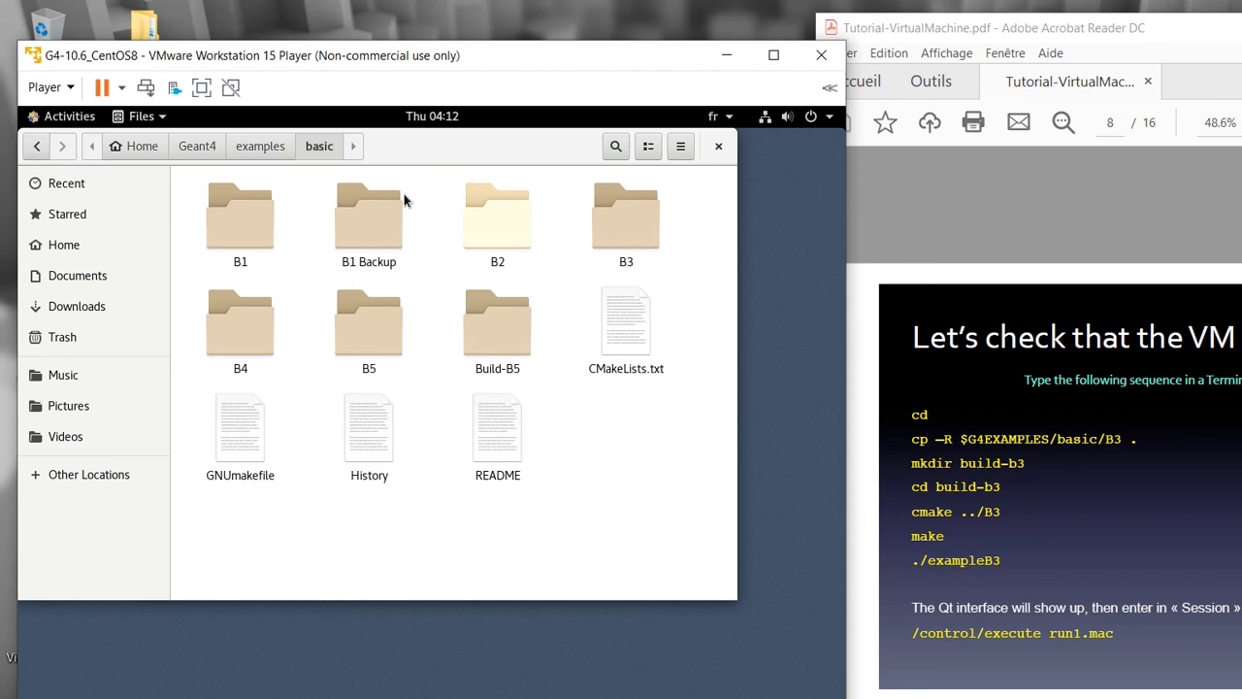
{"action": "double_click", "coordinate": [625, 216]}
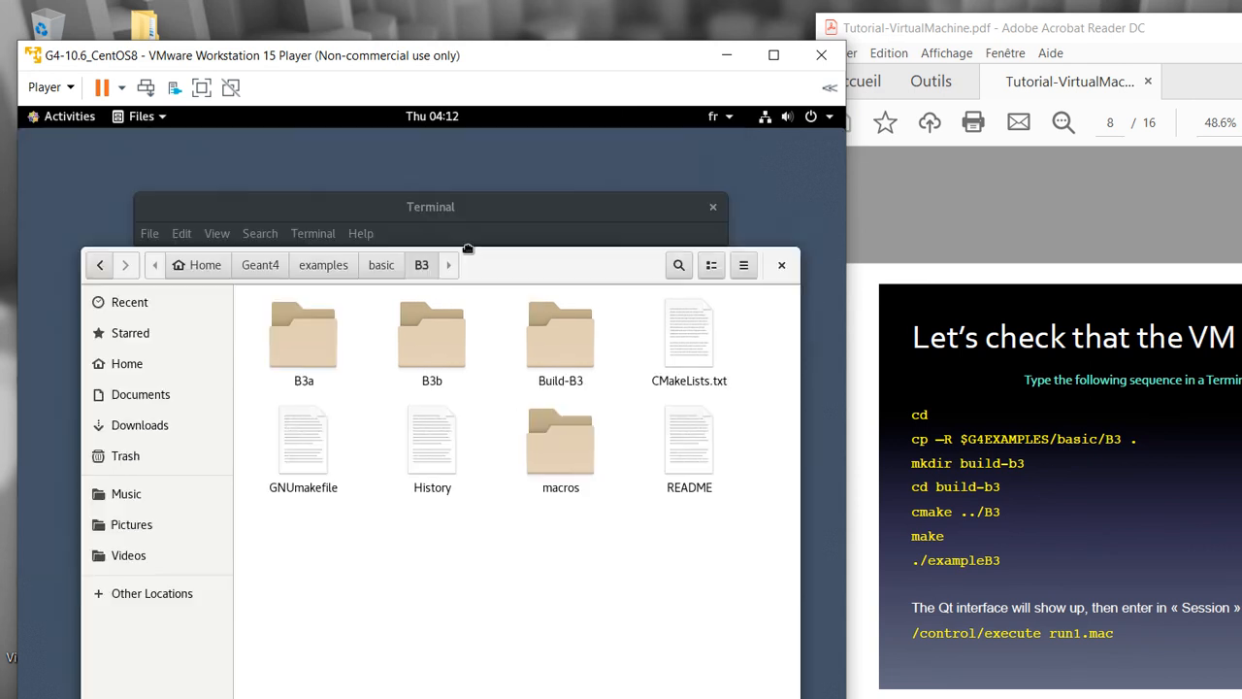
{"action": "left_click", "coordinate": [431, 206]}
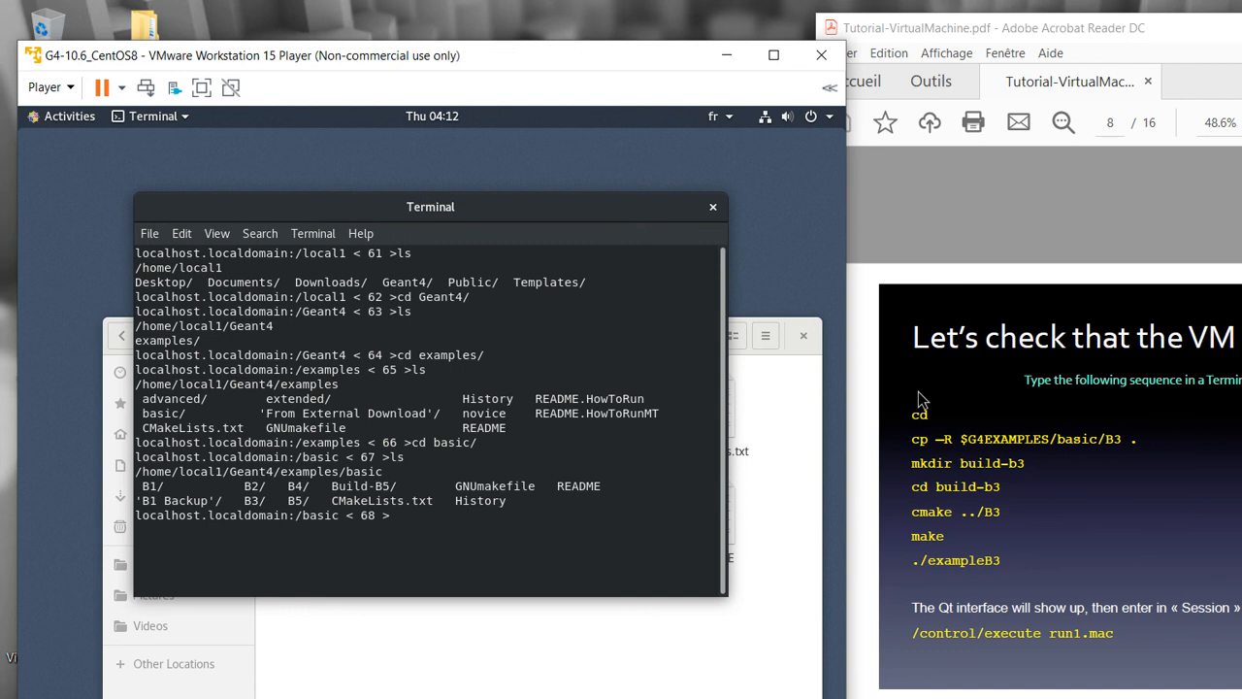
{"action": "mouse_move", "coordinate": [805, 404]}
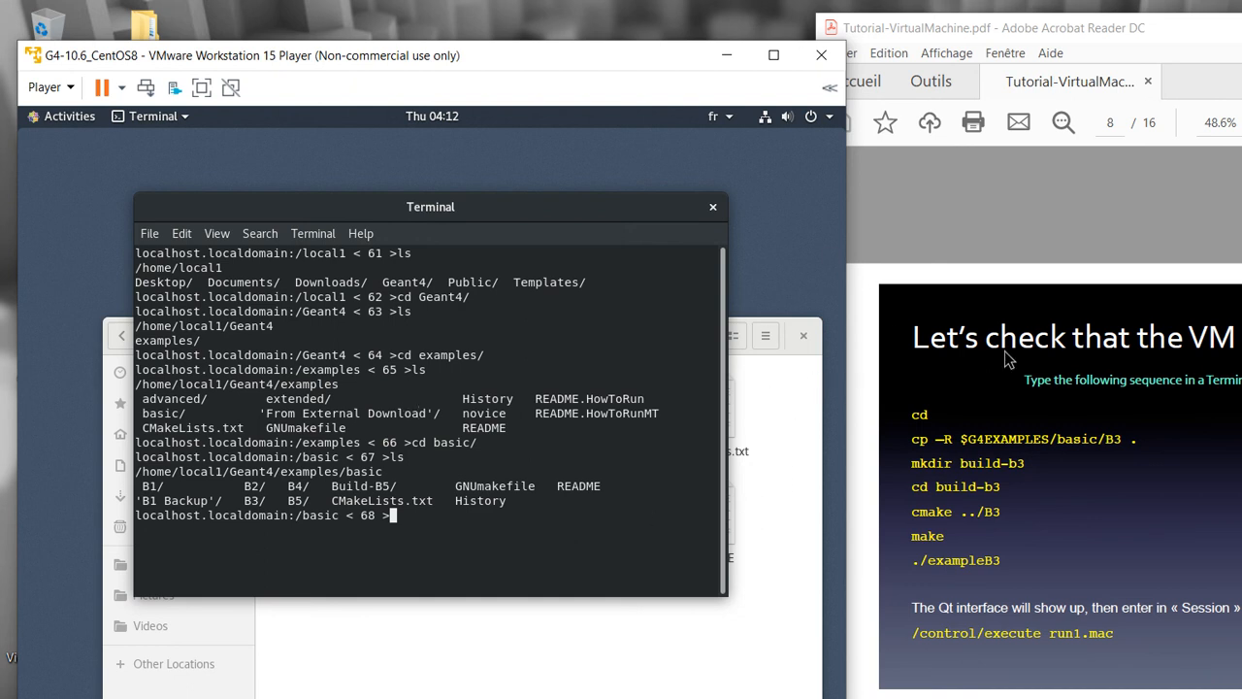
{"action": "mouse_move", "coordinate": [877, 357]}
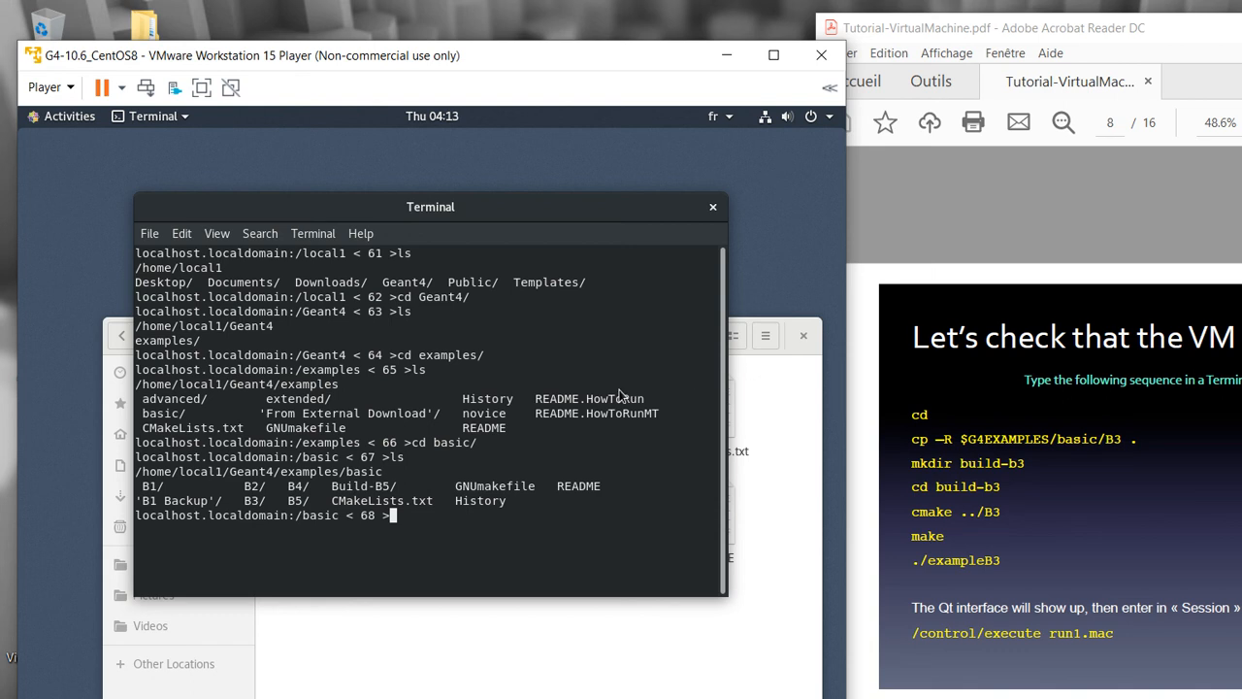
{"action": "mouse_move", "coordinate": [434, 406]}
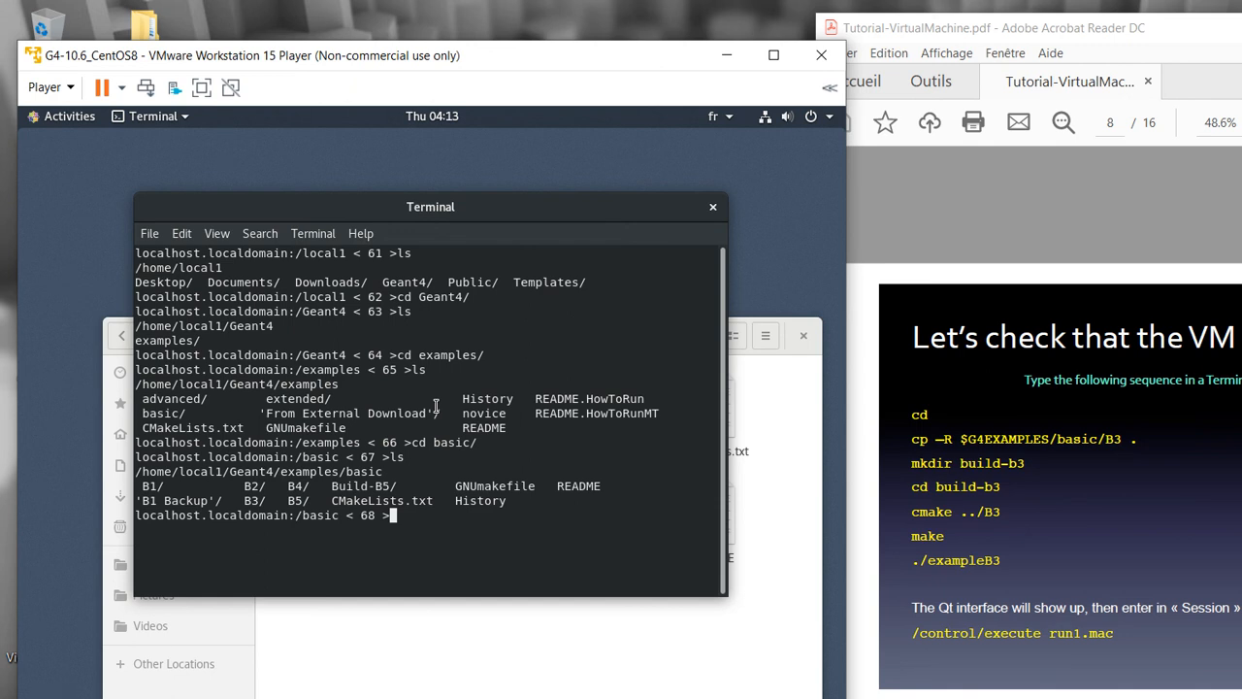
Change into the B3 directory and list its contents (B3a, B3b, macros)
{"action": "type", "text": "cd B3"}
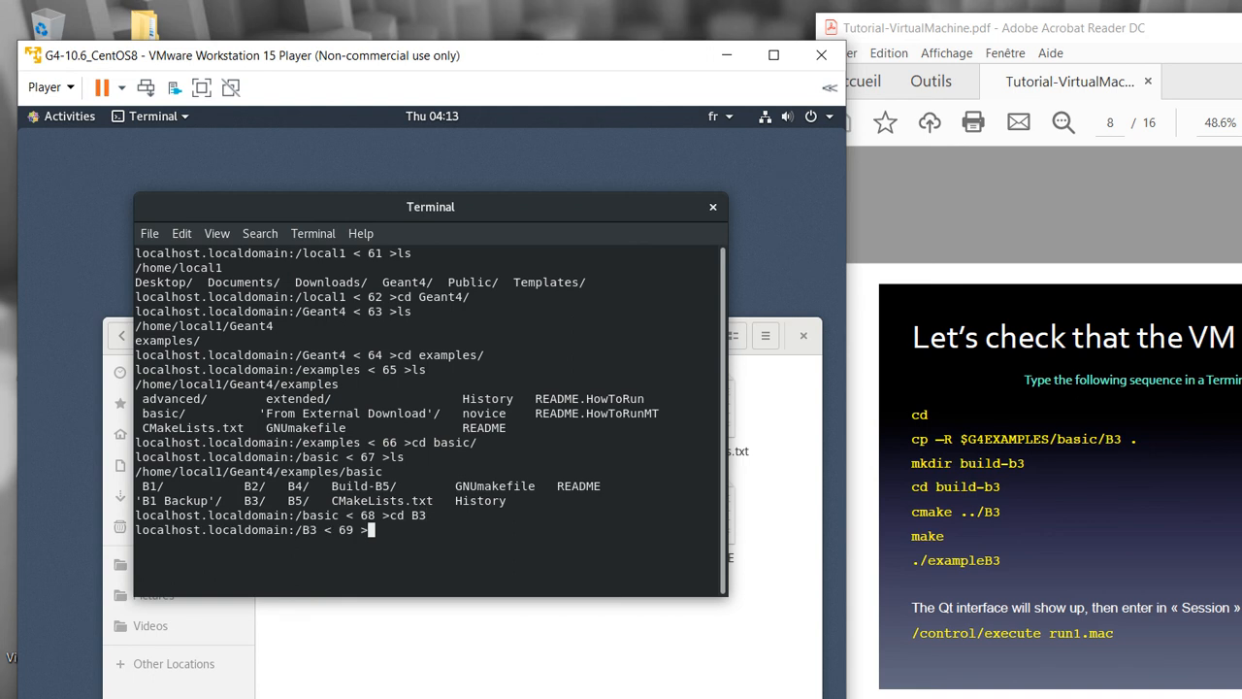
{"action": "type", "text": "ls"}
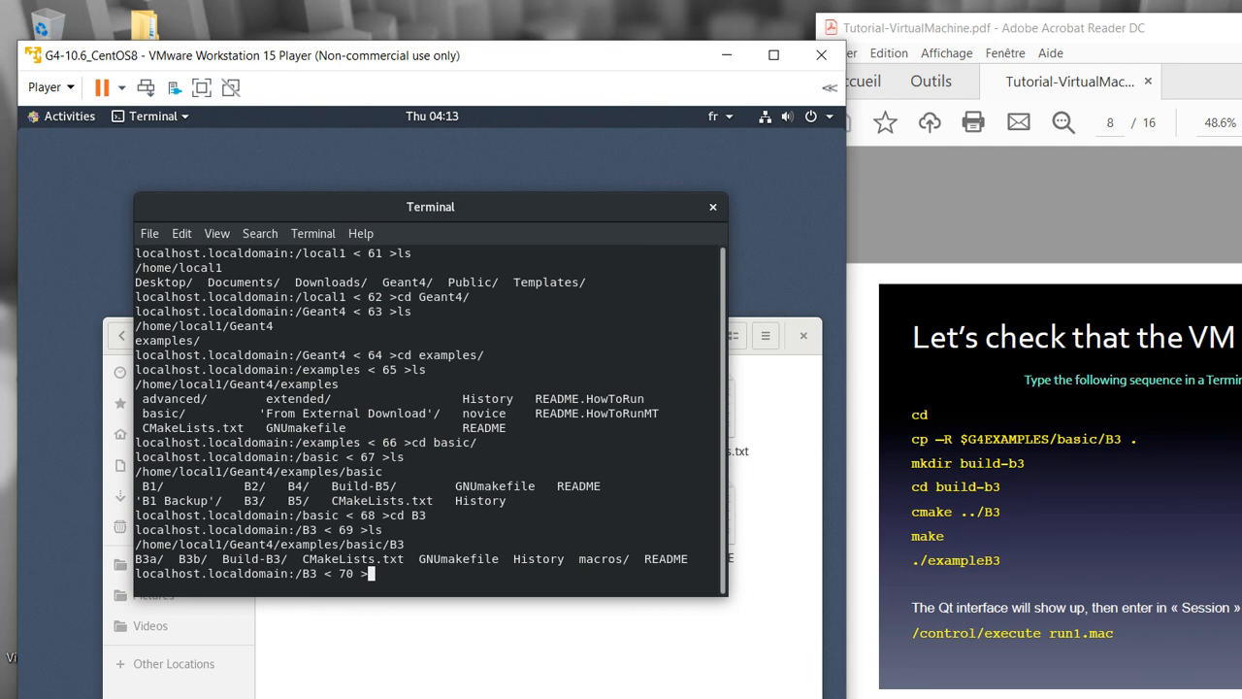
Create the build-B3a directory with mkdir inside the B3 examples folder
{"action": "type", "text": "m"}
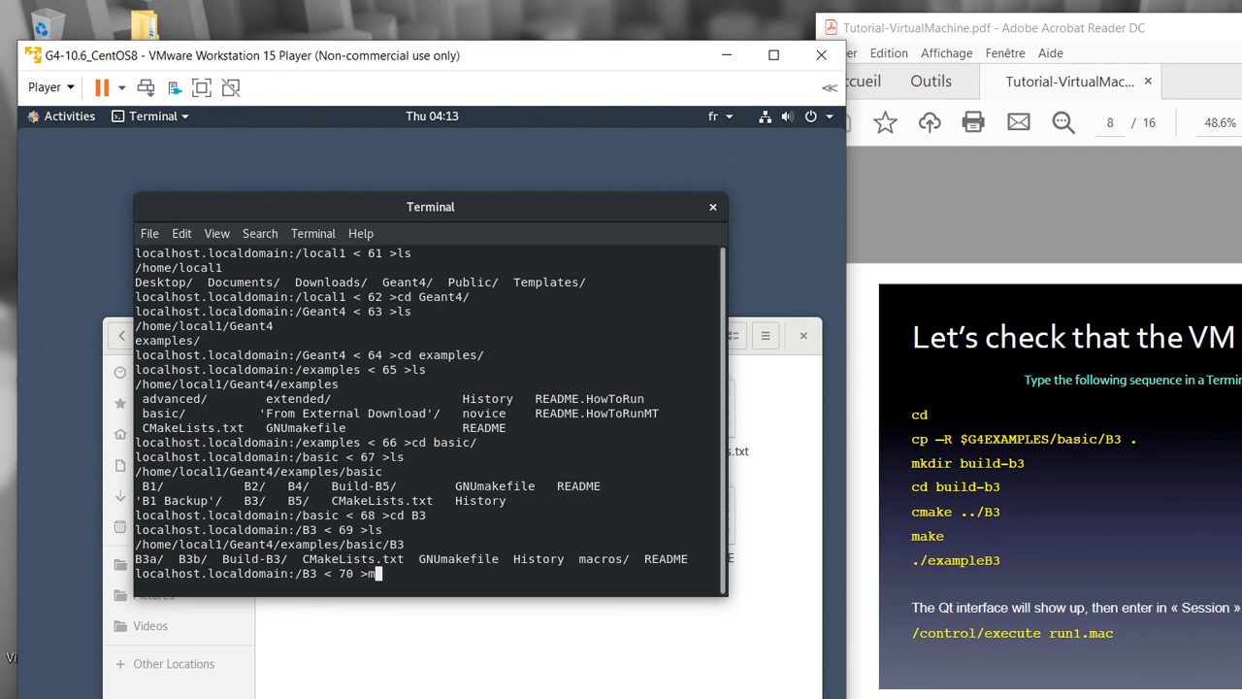
{"action": "type", "text": "kdir"}
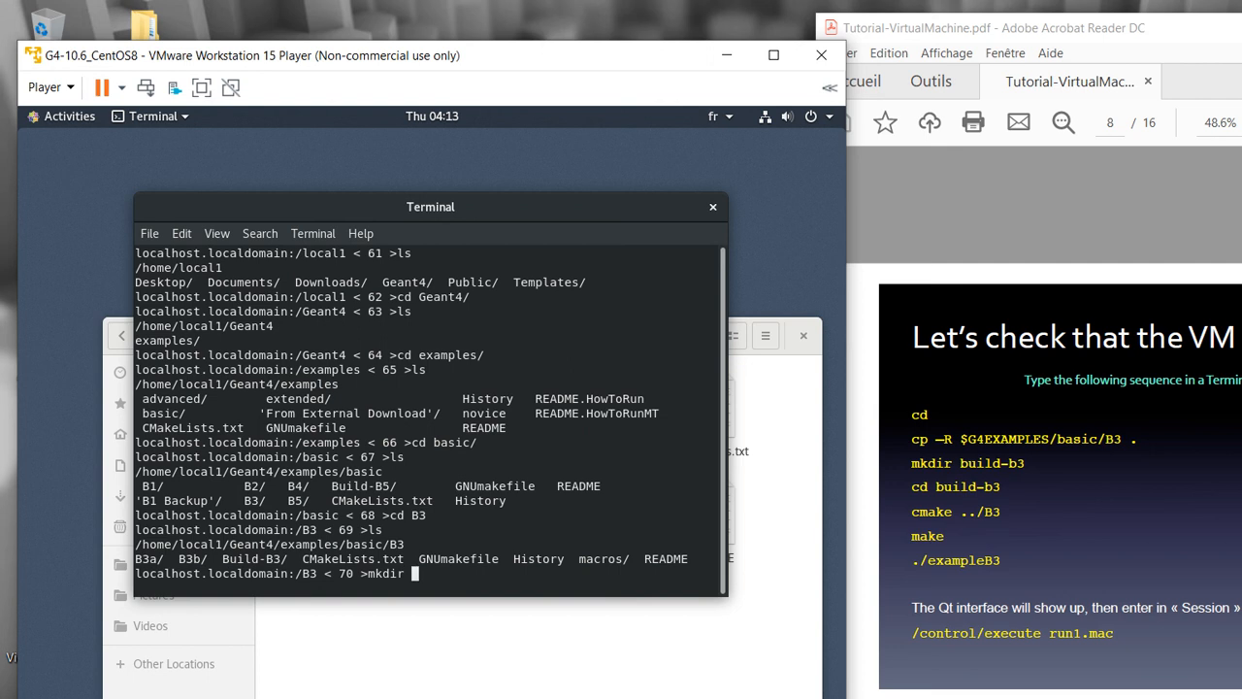
{"action": "type", "text": "build"}
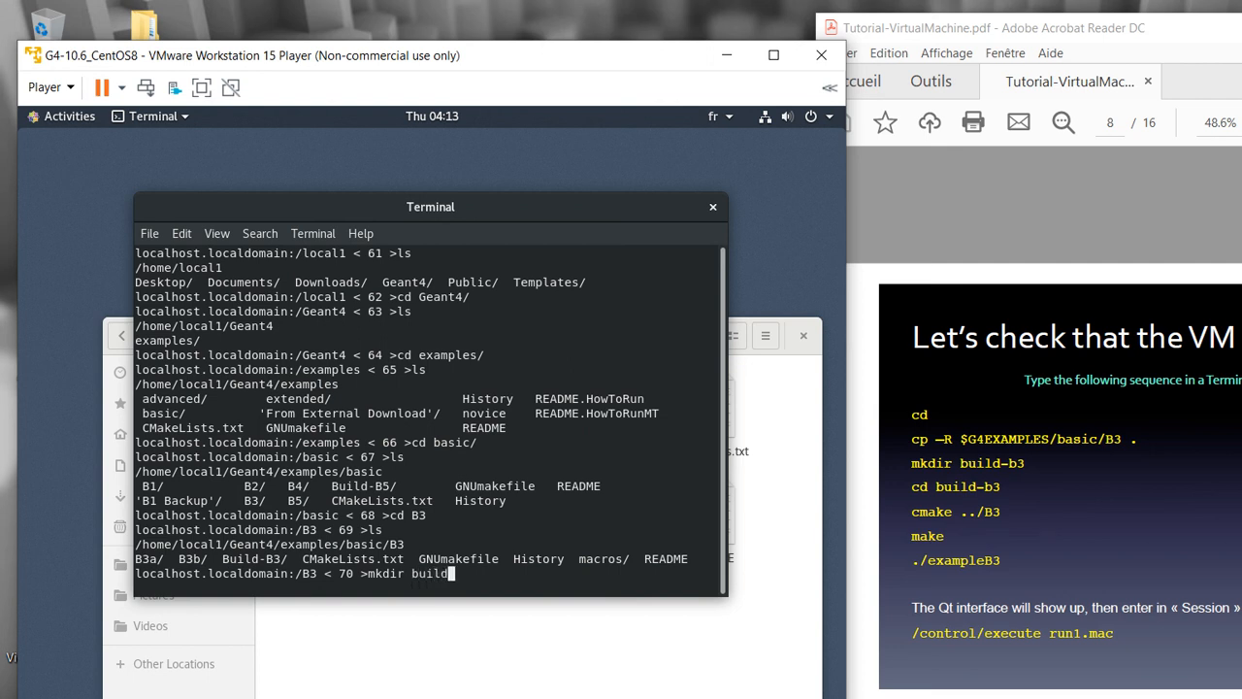
{"action": "type", "text": "-"}
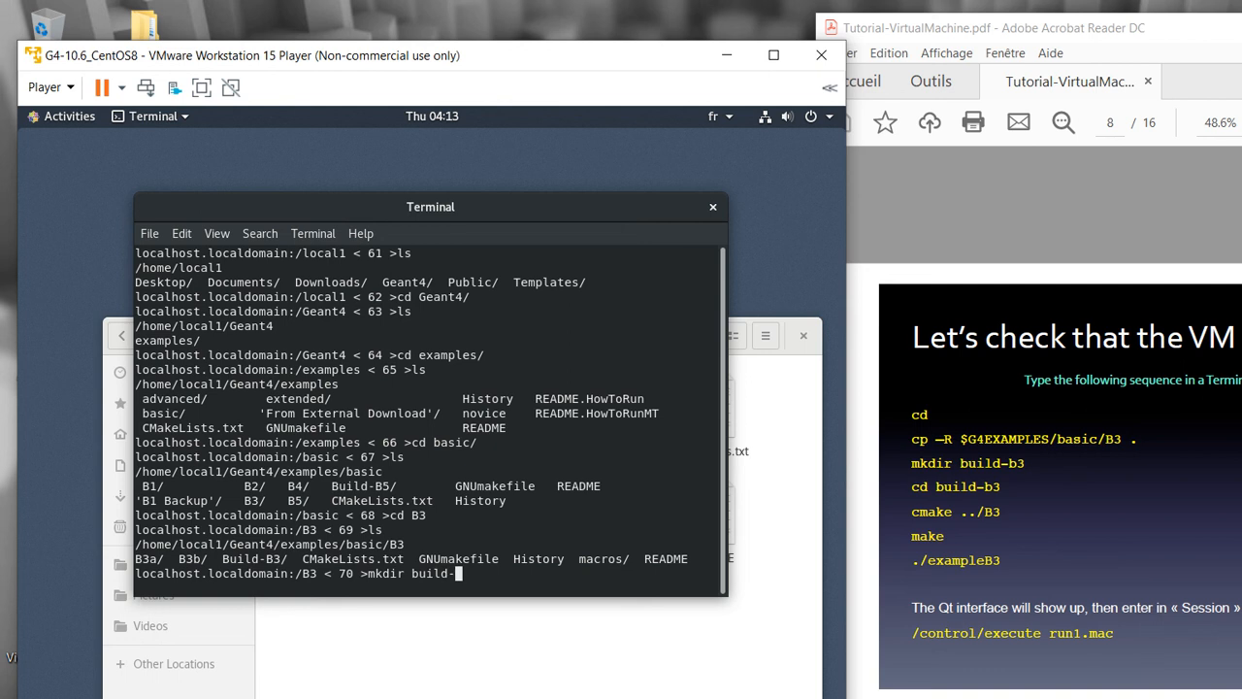
{"action": "type", "text": "B3"}
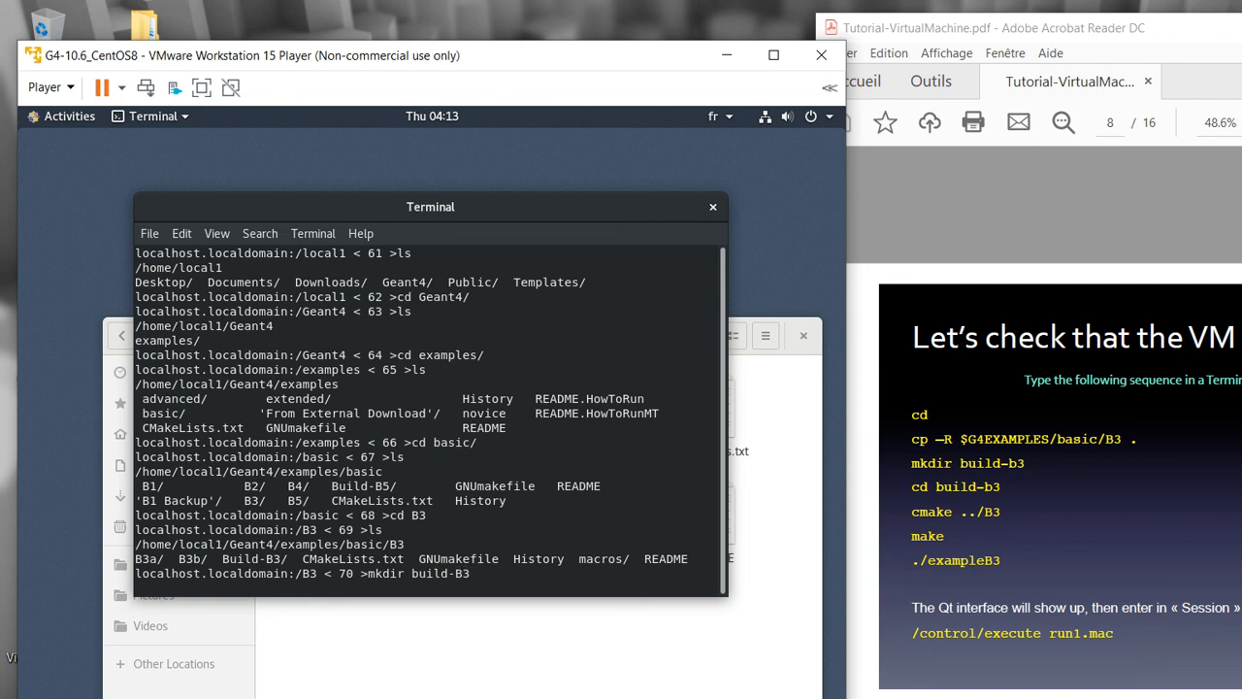
{"action": "key", "text": "Return"}
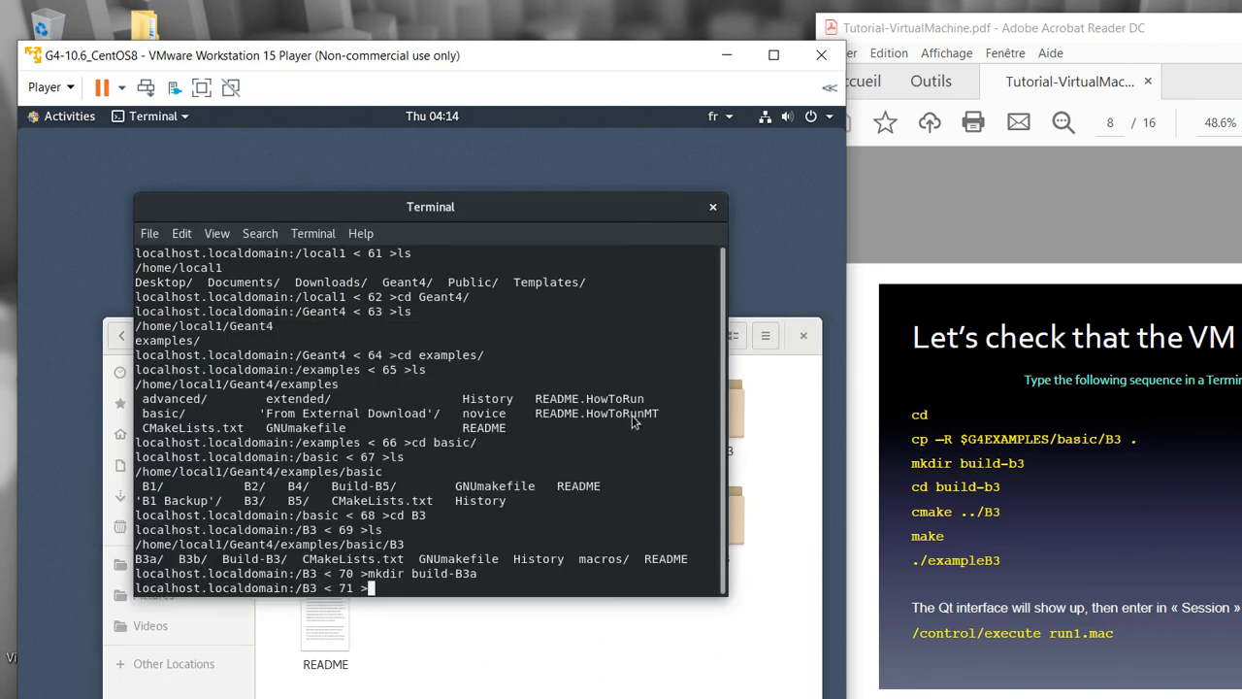
{"action": "mouse_move", "coordinate": [417, 450]}
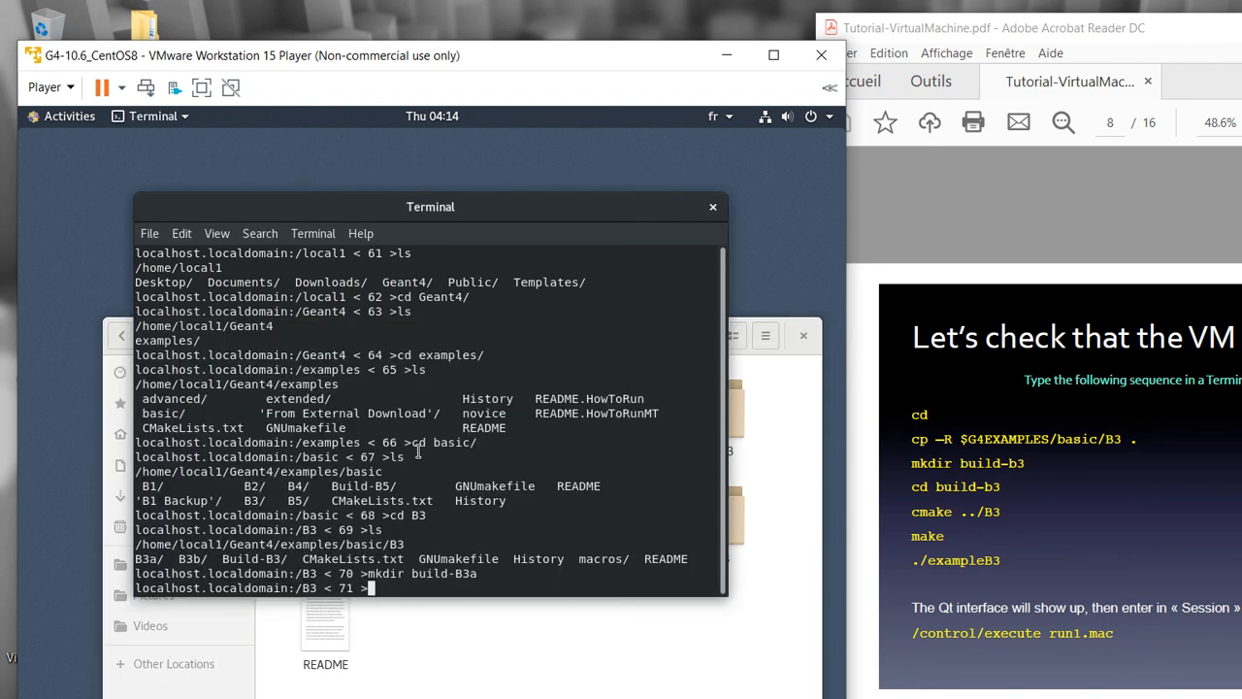
Change into the new build-B3a directory
{"action": "type", "text": "cd"}
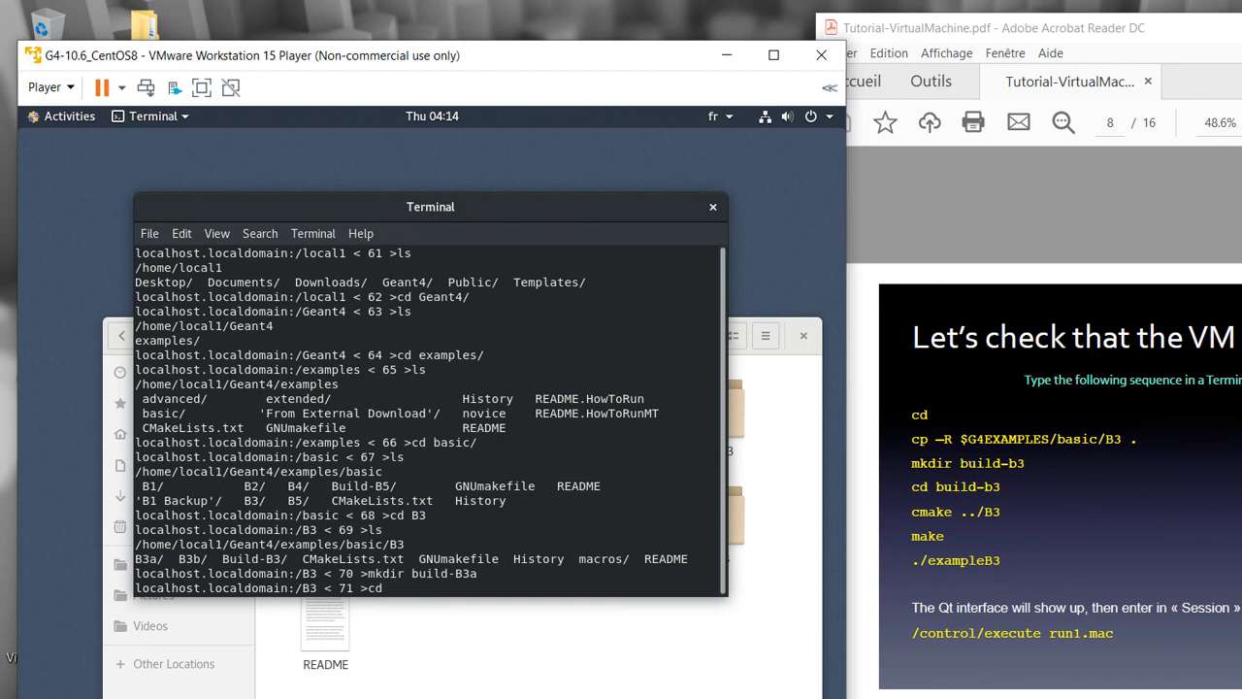
{"action": "type", "text": "build-B3a/"}
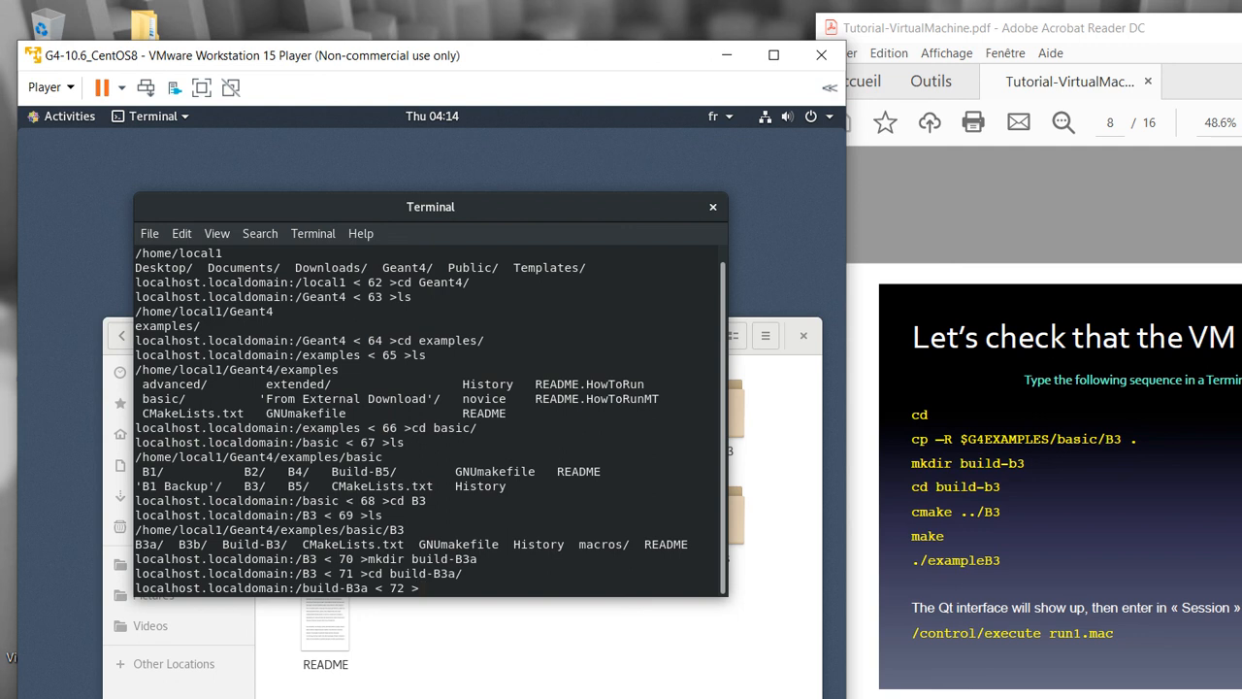
Run cmake ../B3a so the build files are written into build-B3a
{"action": "type", "text": "cmake"}
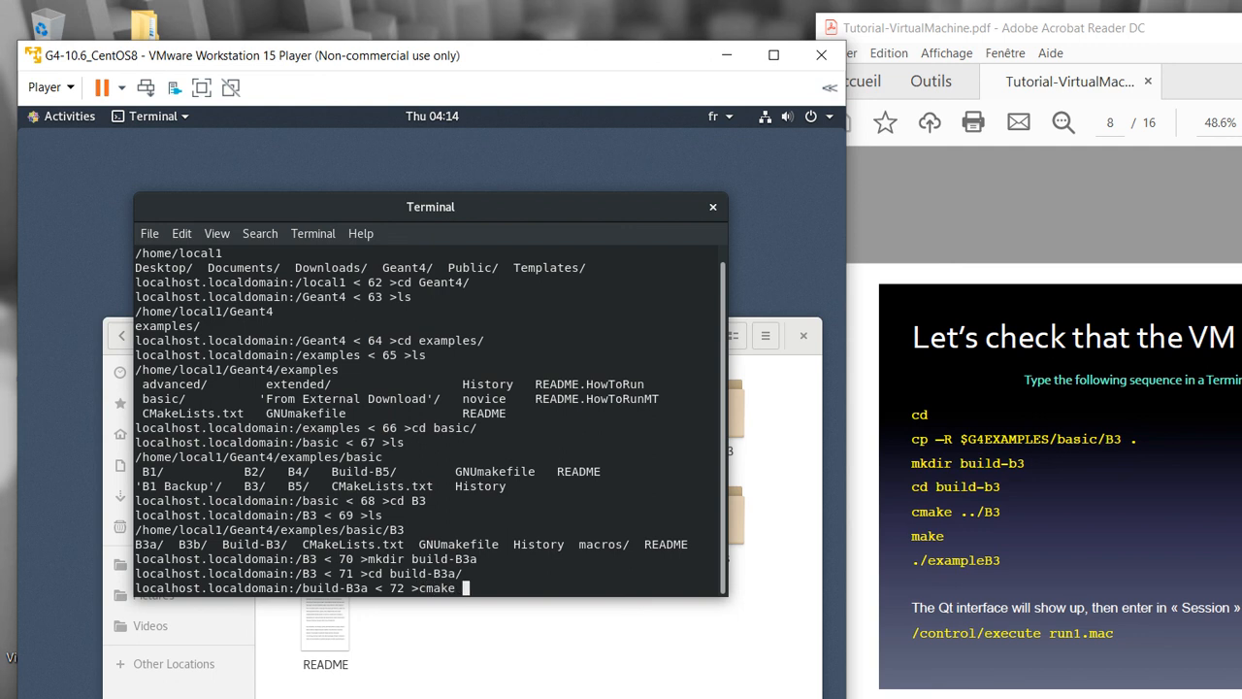
{"action": "type", "text": "../B"}
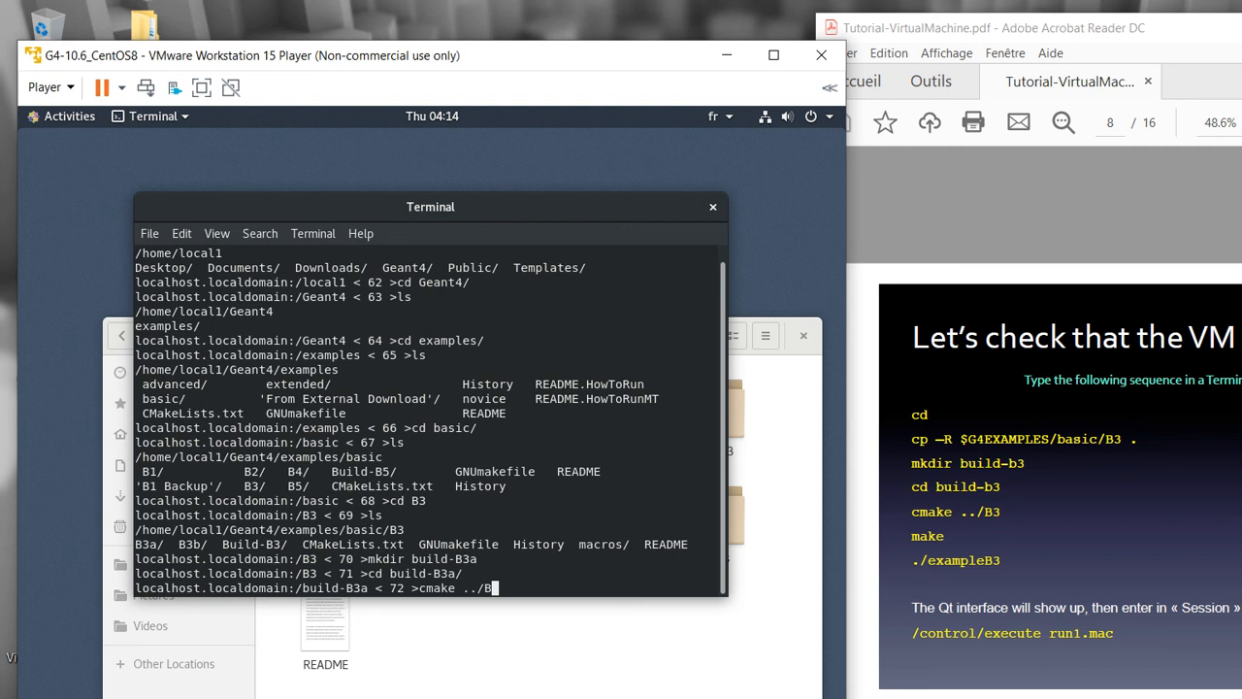
{"action": "type", "text": "1"}
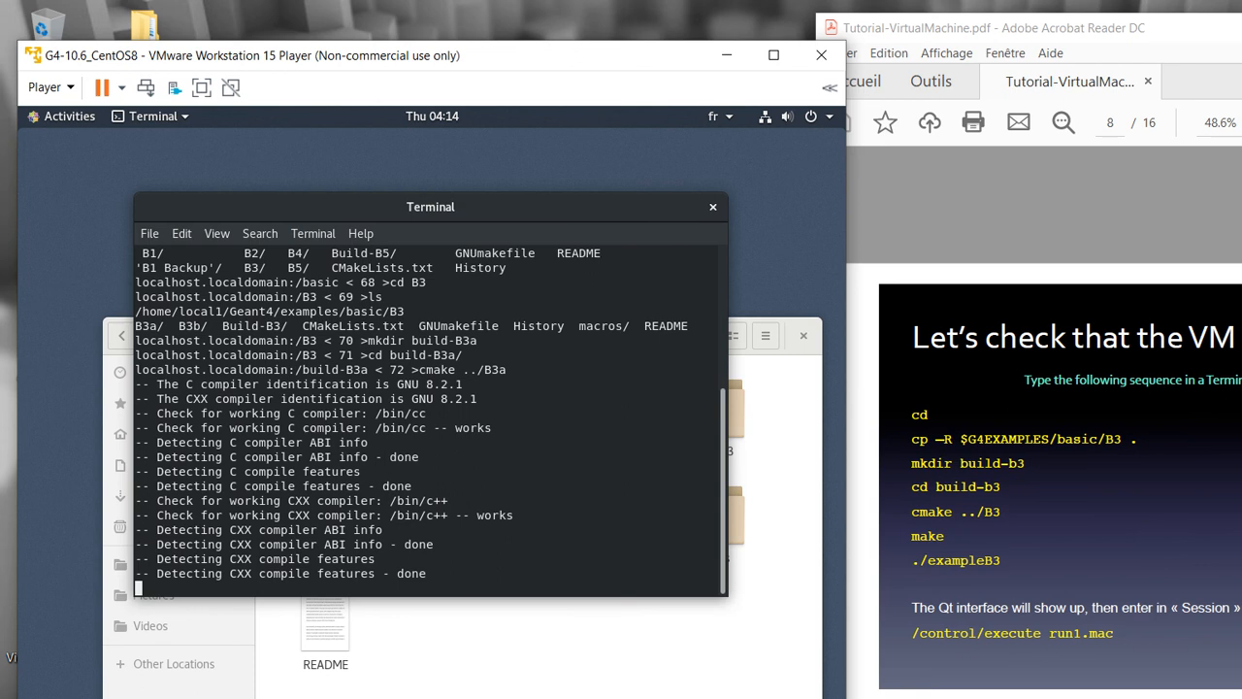
{"action": "scroll", "scroll_direction": "down", "scroll_amount": 3}
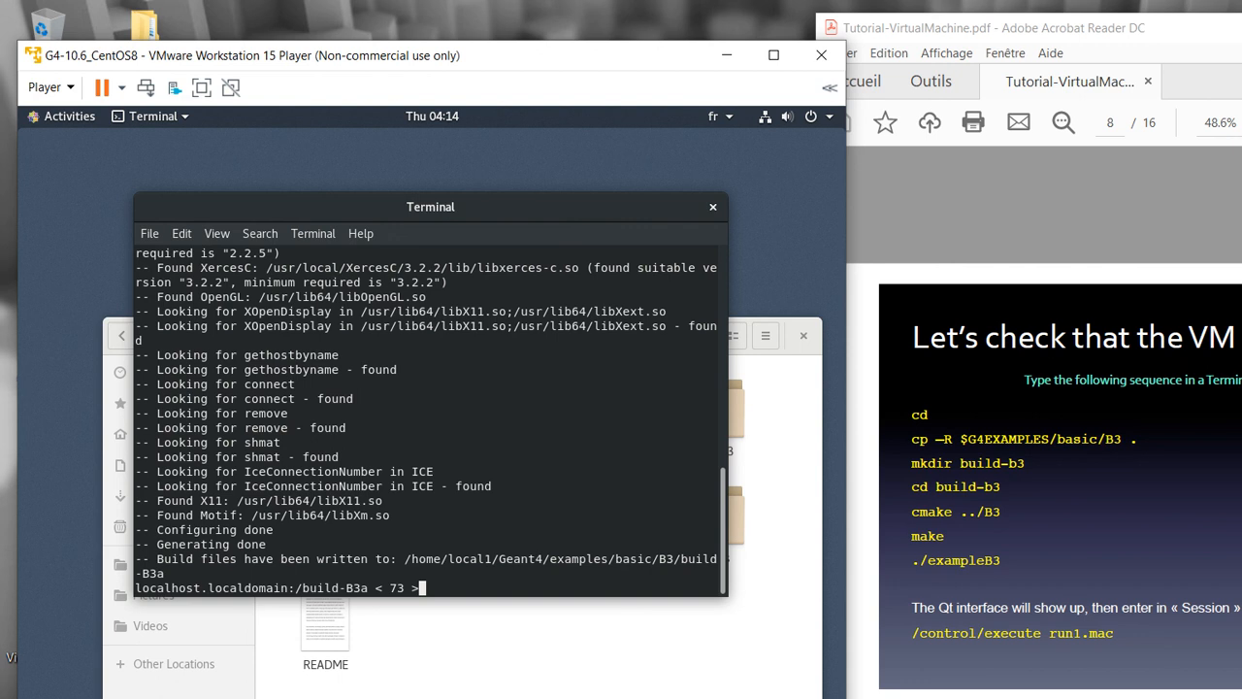
{"action": "type", "text": "ma"}
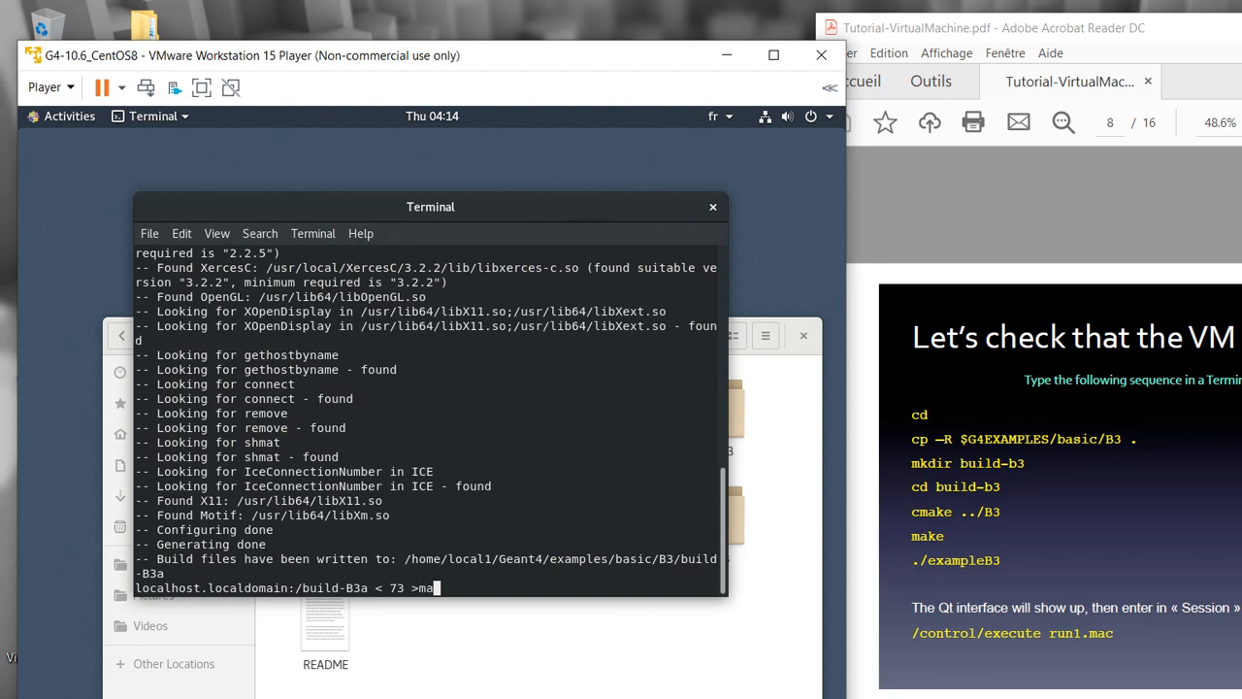
Run make to build the exampleB3a executable and list the build folder
{"action": "key", "text": "Return"}
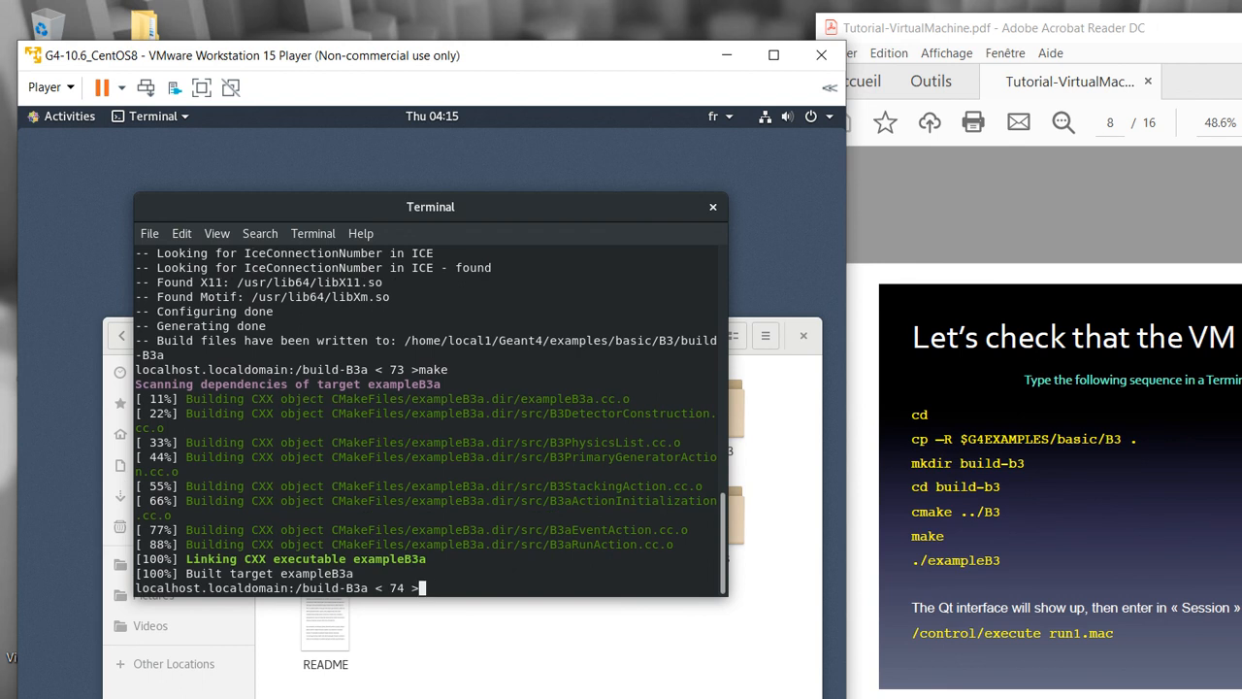
{"action": "type", "text": "ls"}
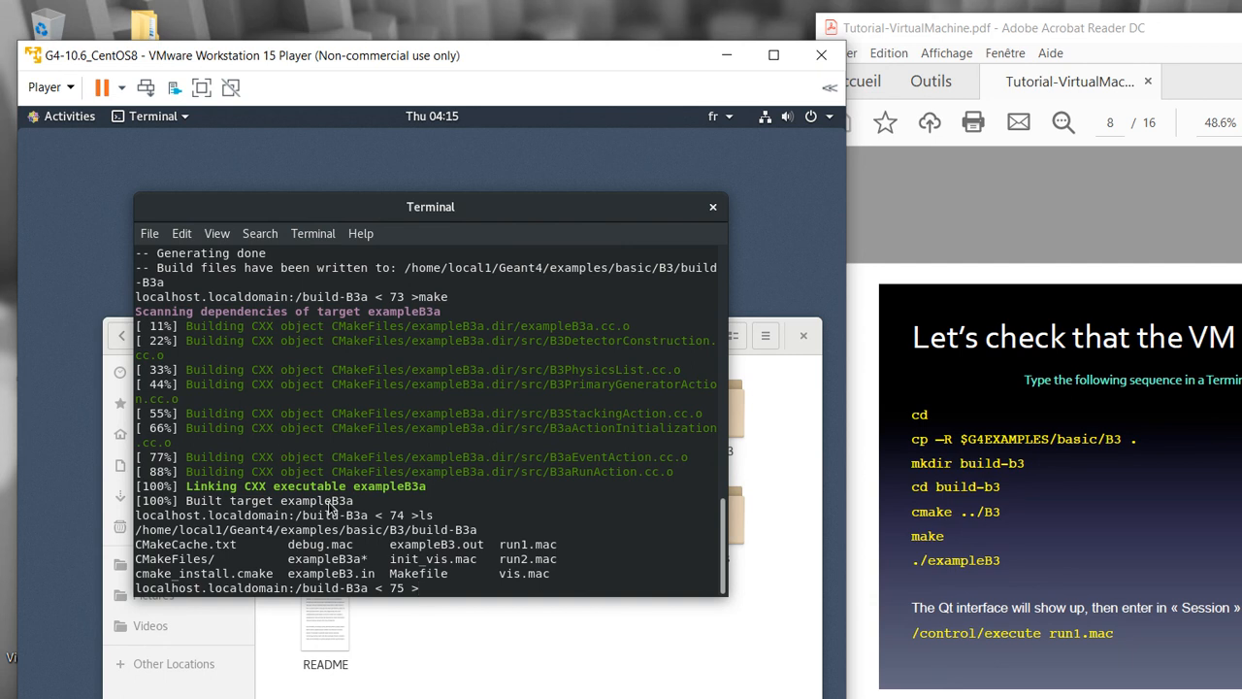
{"action": "type", "text": "./"}
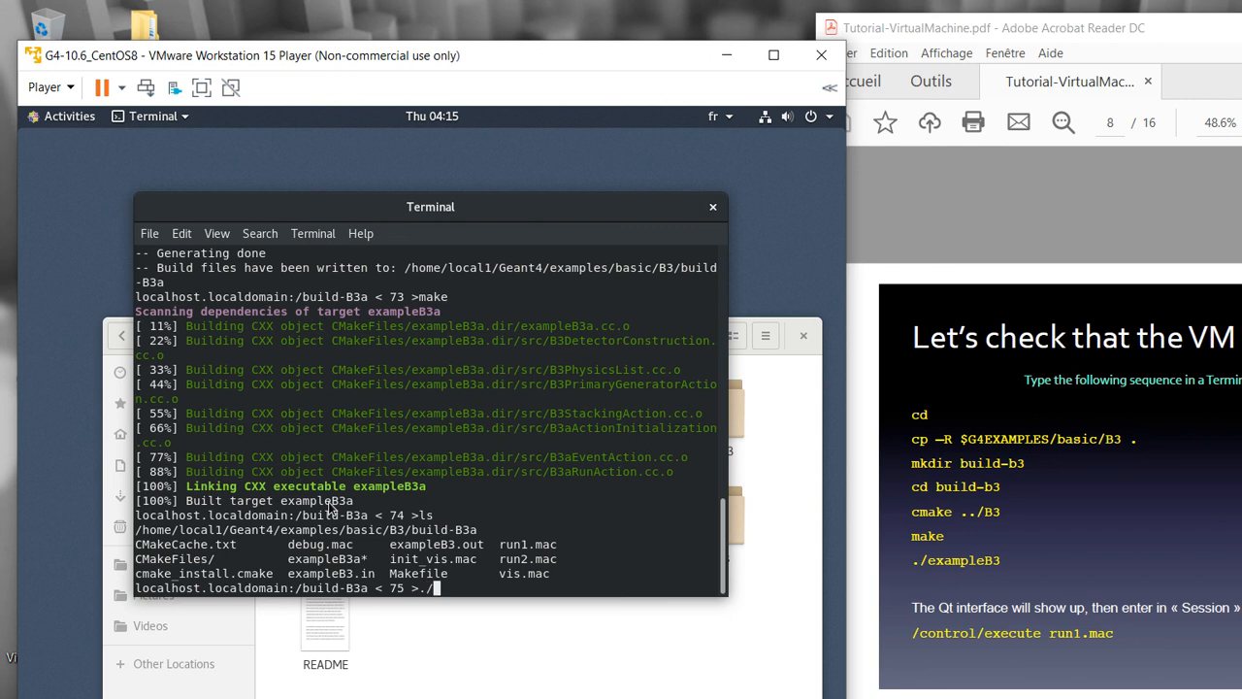
Run ./exampleB3a to bring up its Qt viewer with the wireframe detector
{"action": "type", "text": "examp"}
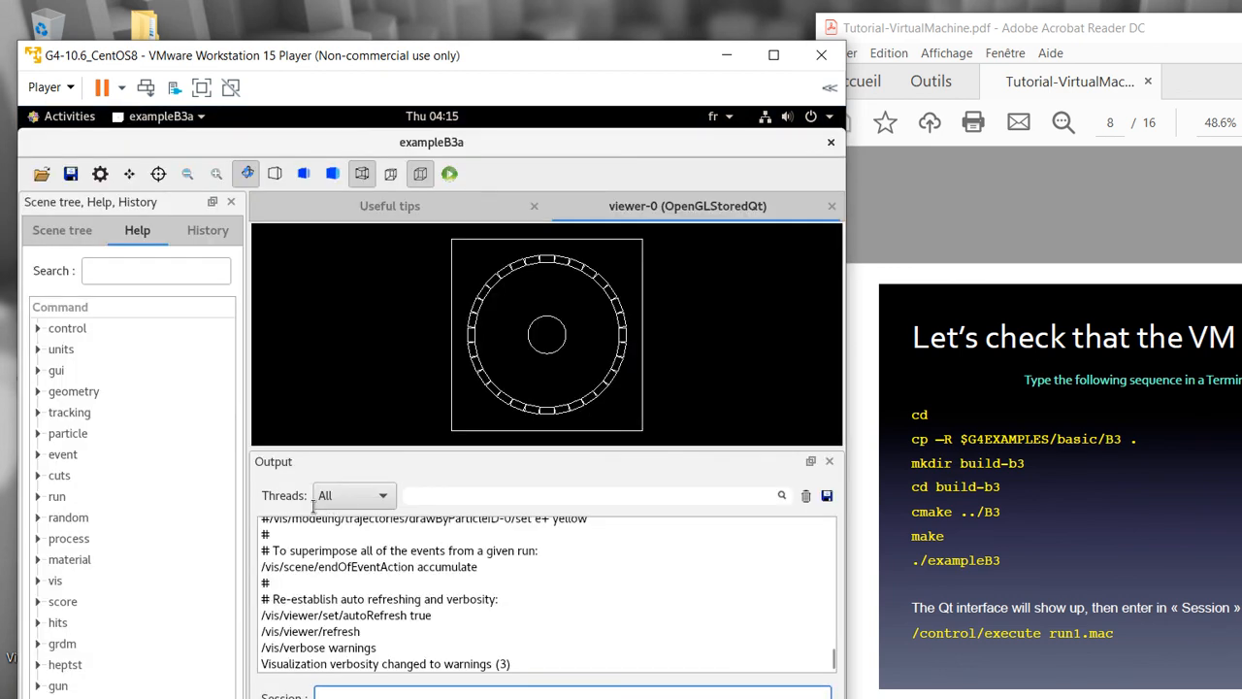
{"action": "mouse_move", "coordinate": [388, 247]}
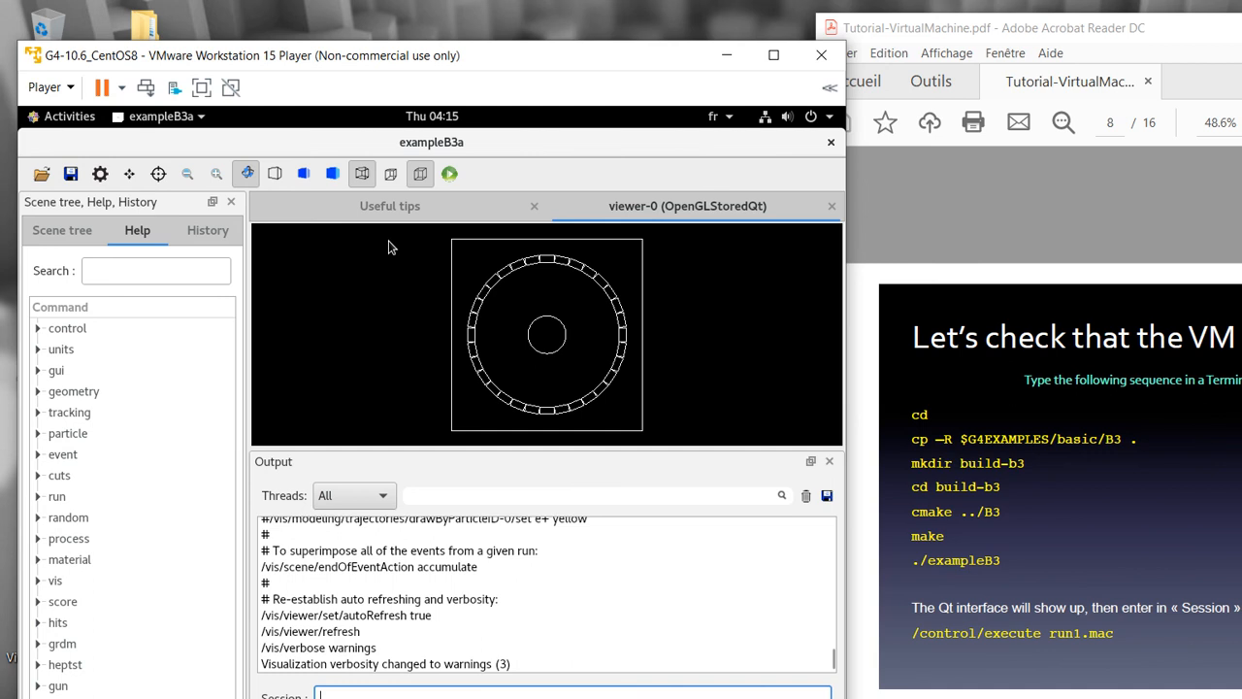
{"action": "mouse_move", "coordinate": [295, 497]}
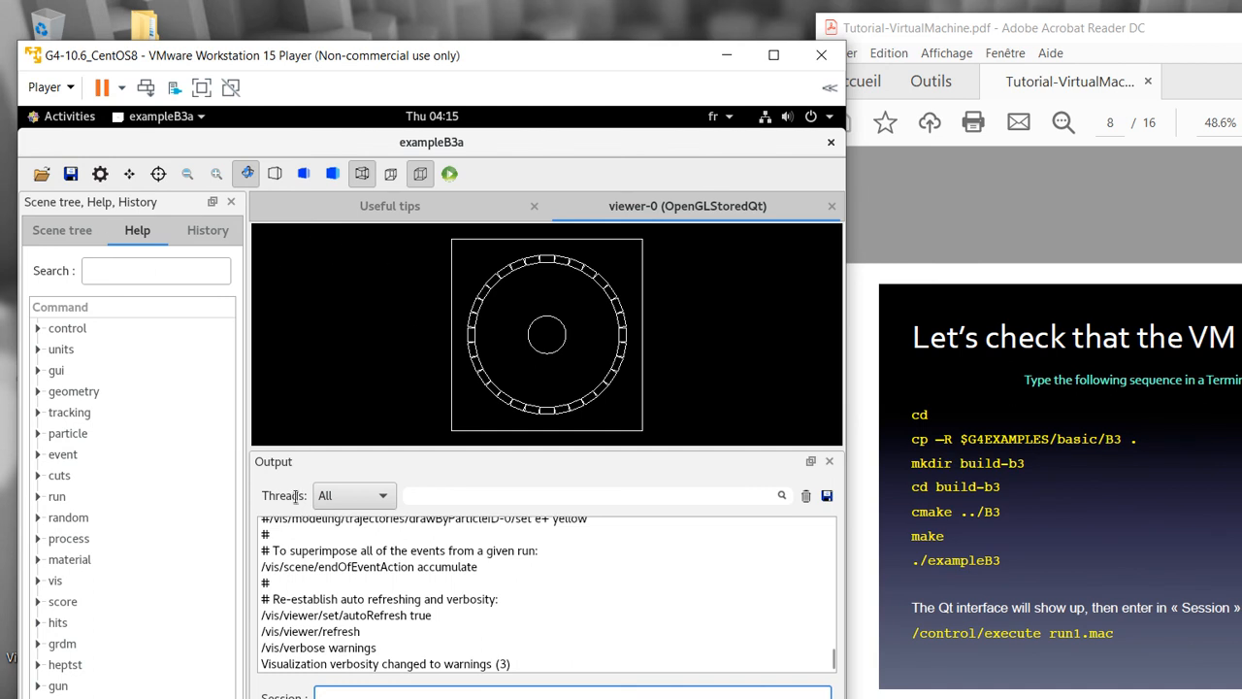
{"action": "mouse_move", "coordinate": [432, 326]}
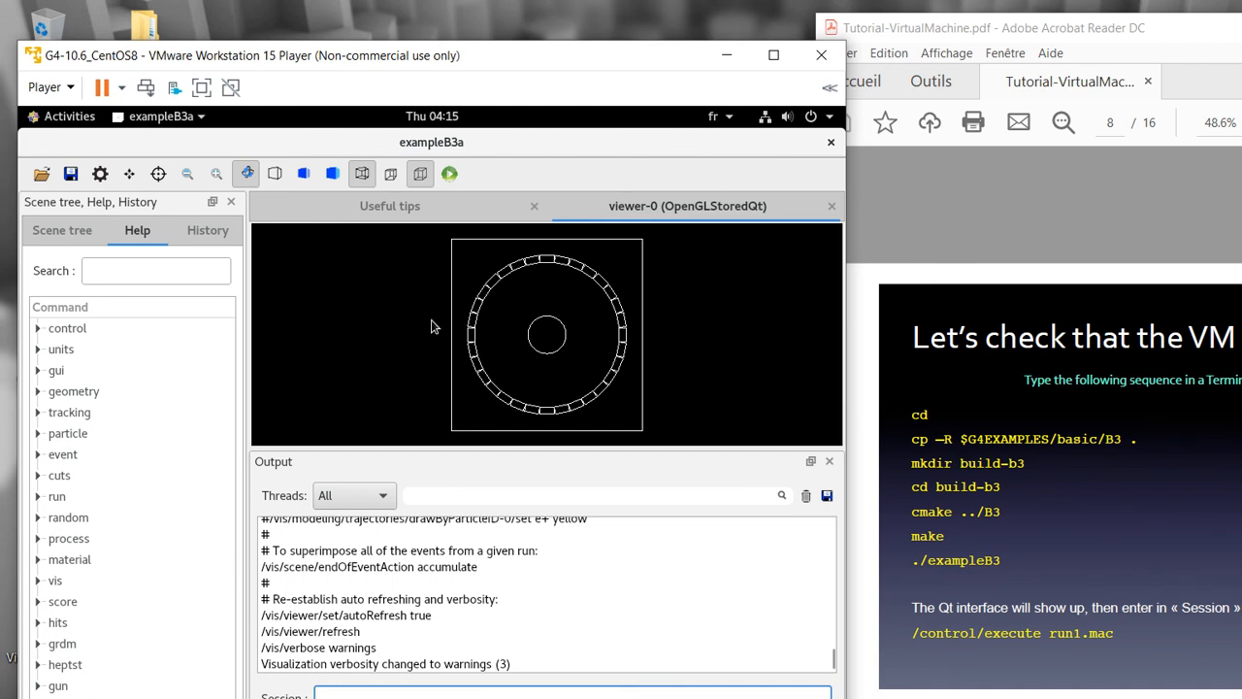
{"action": "mouse_move", "coordinate": [456, 281]}
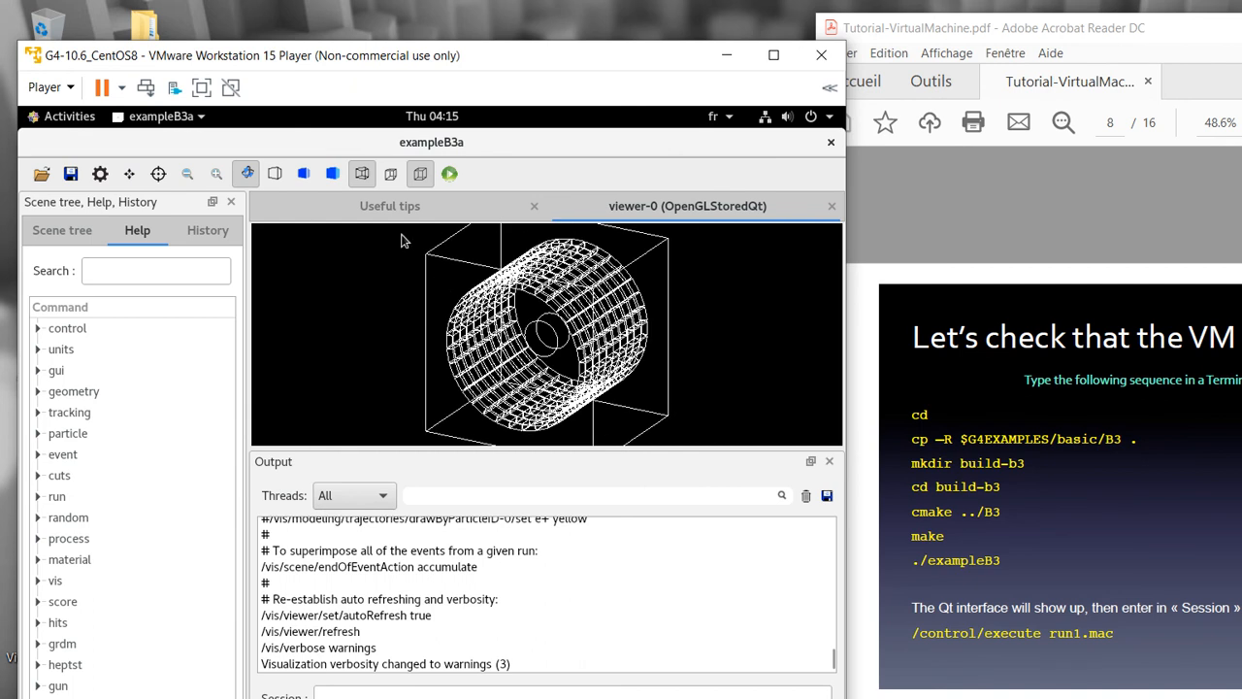
{"action": "mouse_move", "coordinate": [437, 275]}
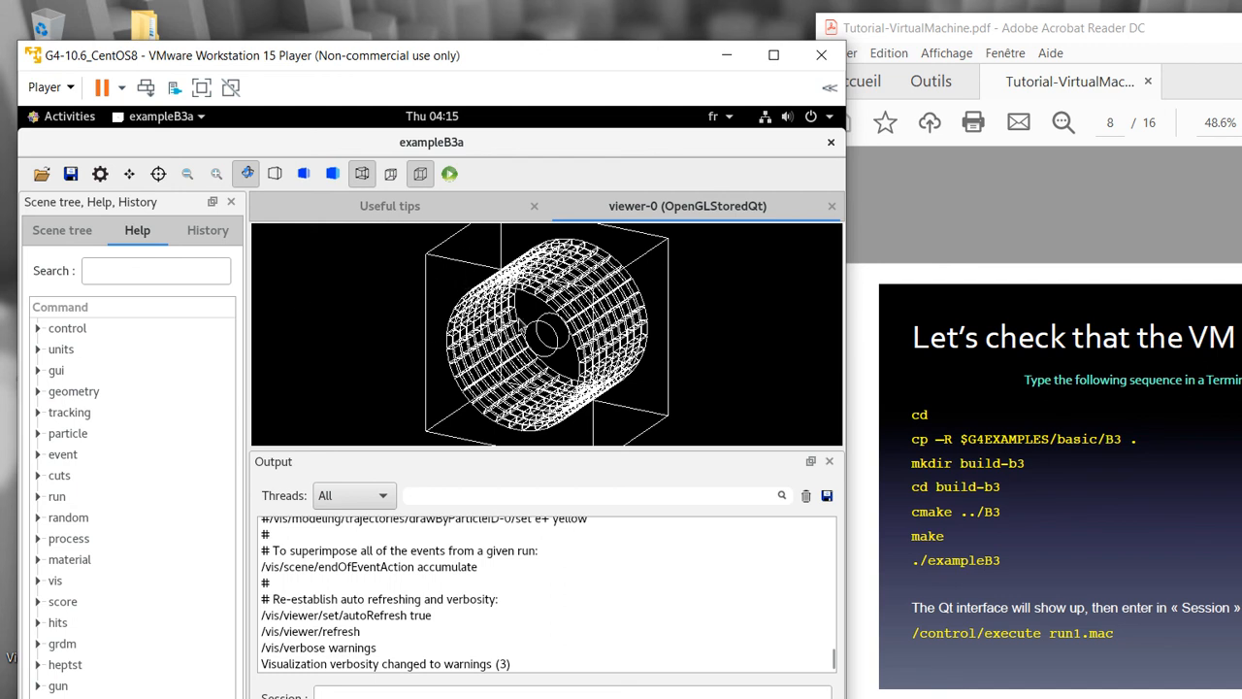
Execute /control/execute run1.mac in the Session field to simulate a run
{"action": "left_click", "coordinate": [573, 695]}
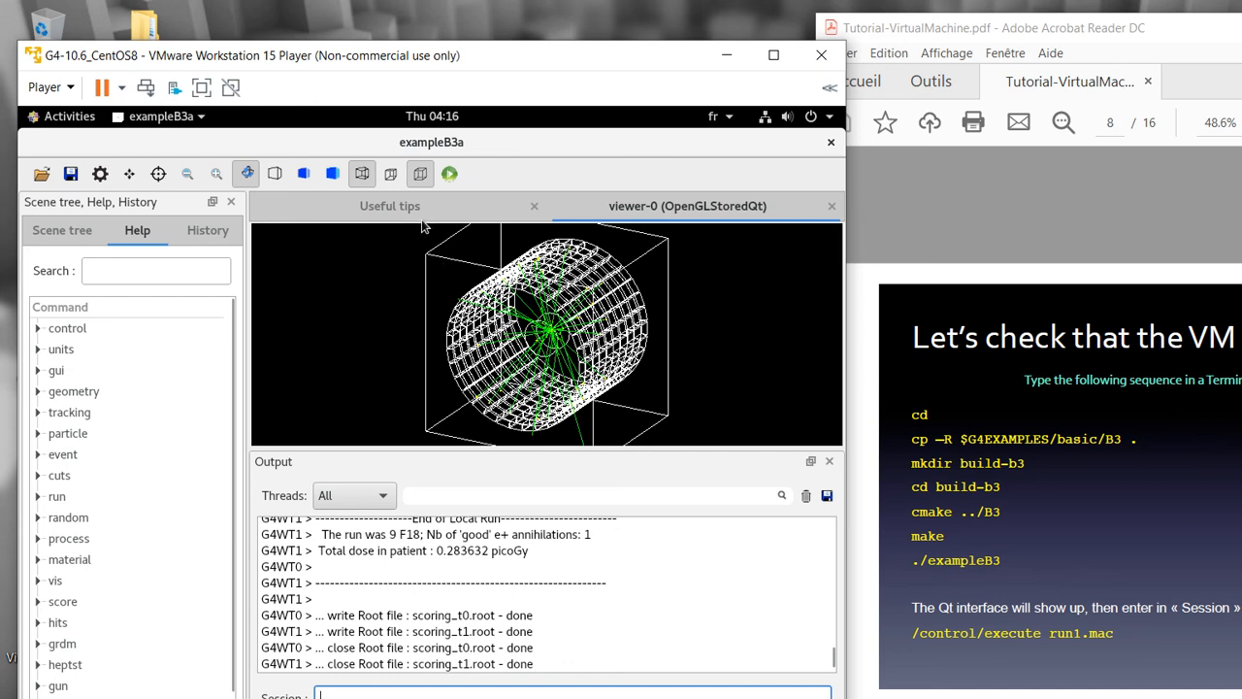
{"action": "mouse_move", "coordinate": [419, 248]}
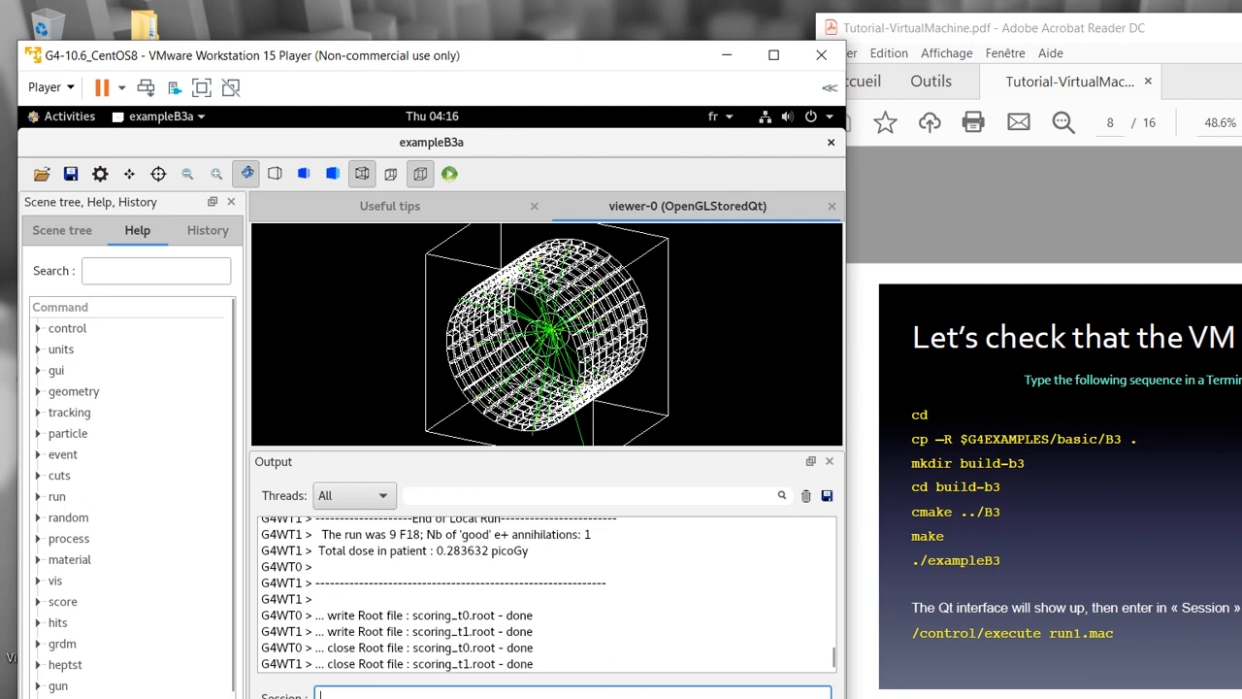
{"action": "mouse_move", "coordinate": [396, 271]}
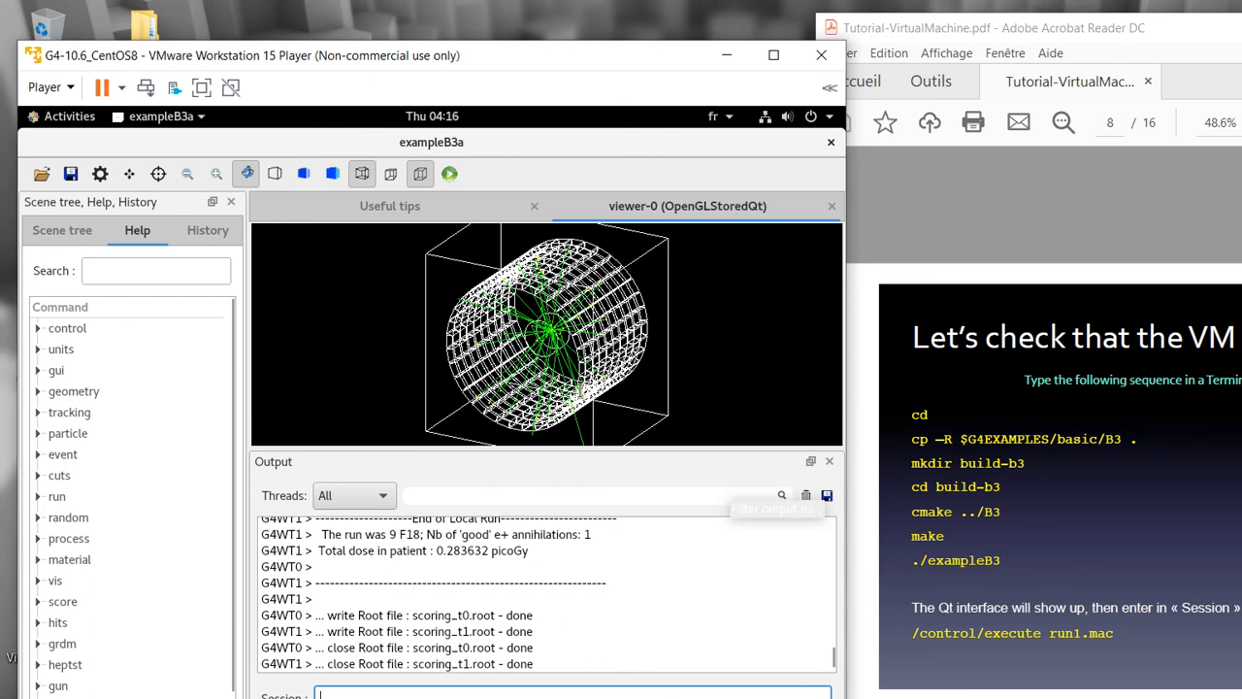
{"action": "mouse_move", "coordinate": [1040, 563]}
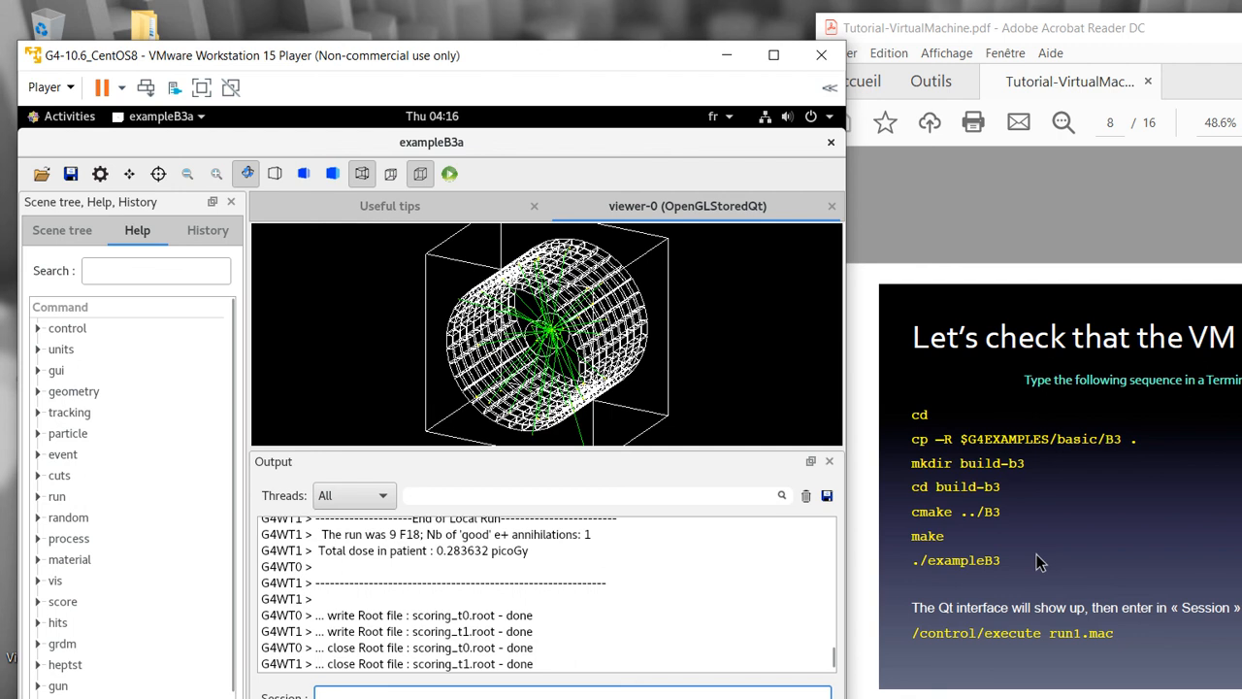
{"action": "mouse_move", "coordinate": [1114, 610]}
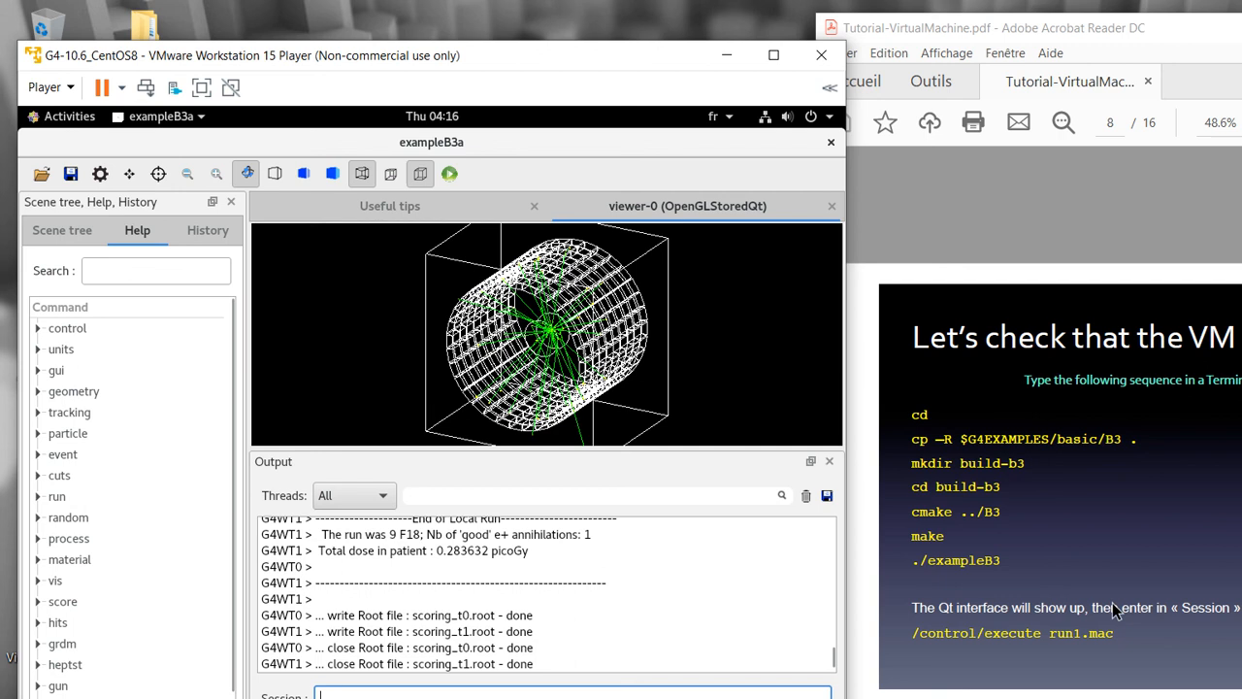
{"action": "mouse_move", "coordinate": [1048, 633]}
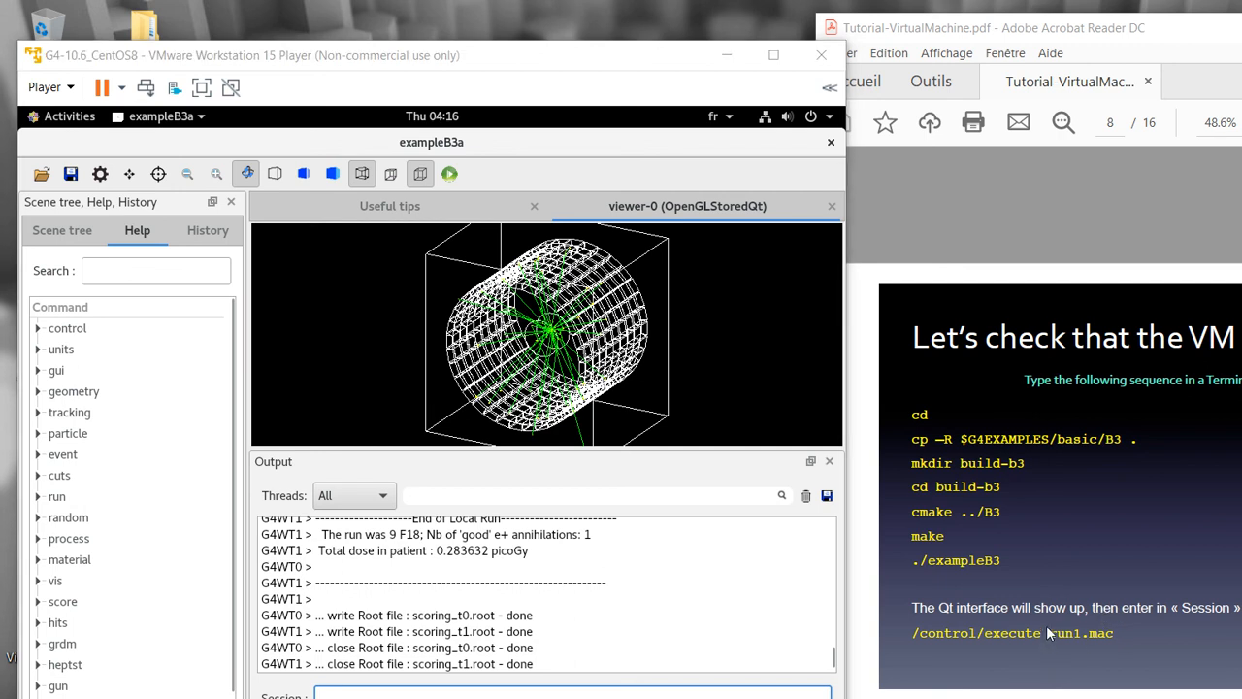
{"action": "mouse_move", "coordinate": [1176, 614]}
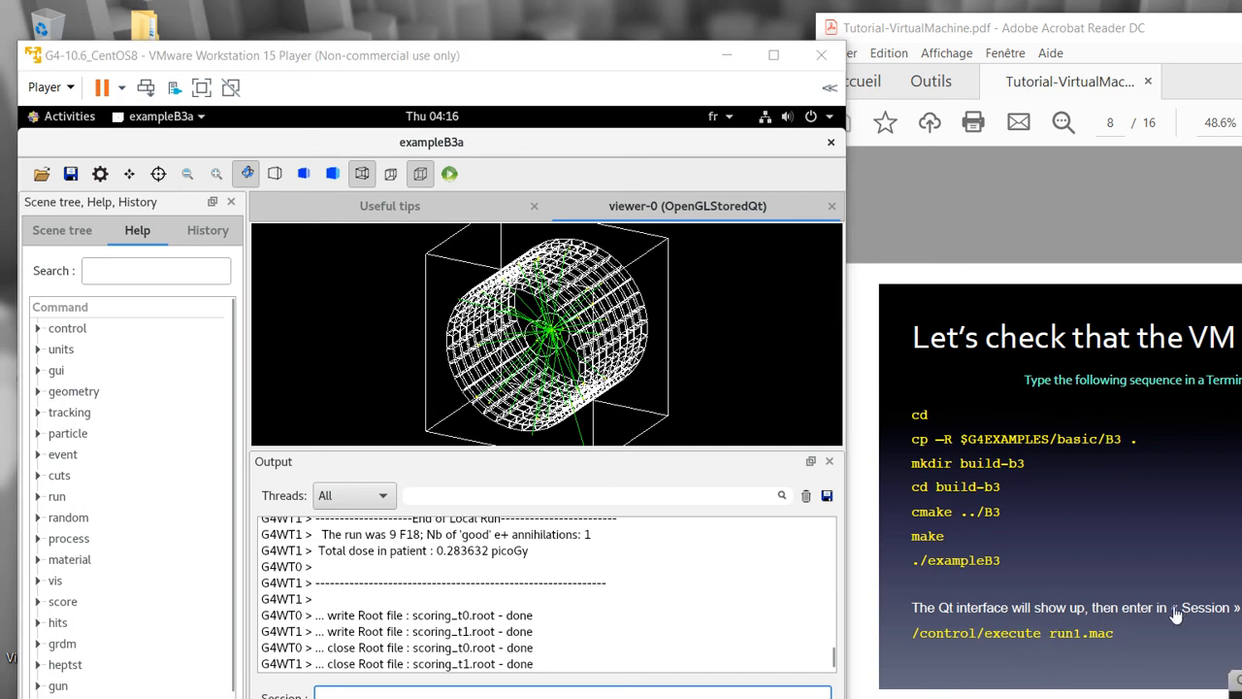